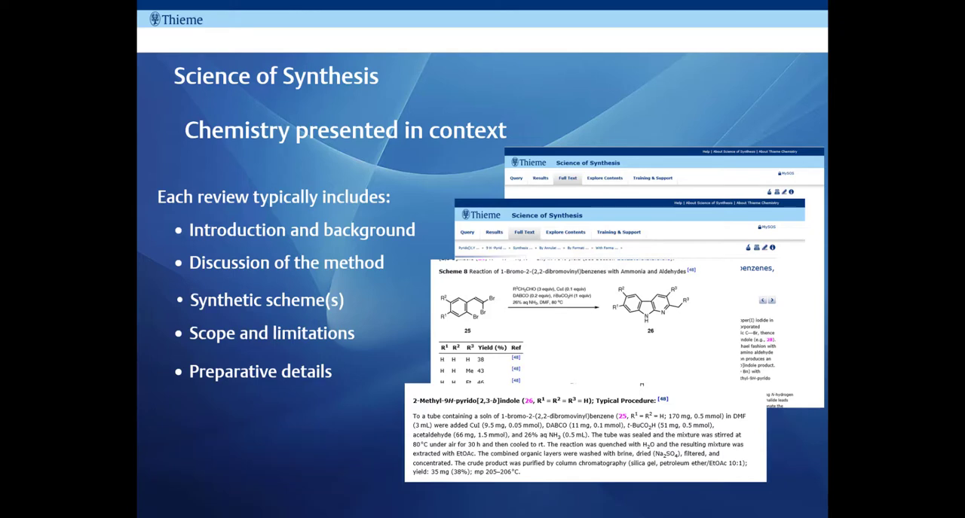
Step: Scroll to and open the Aldehydes section of the contents
{"action": "key", "text": "Right"}
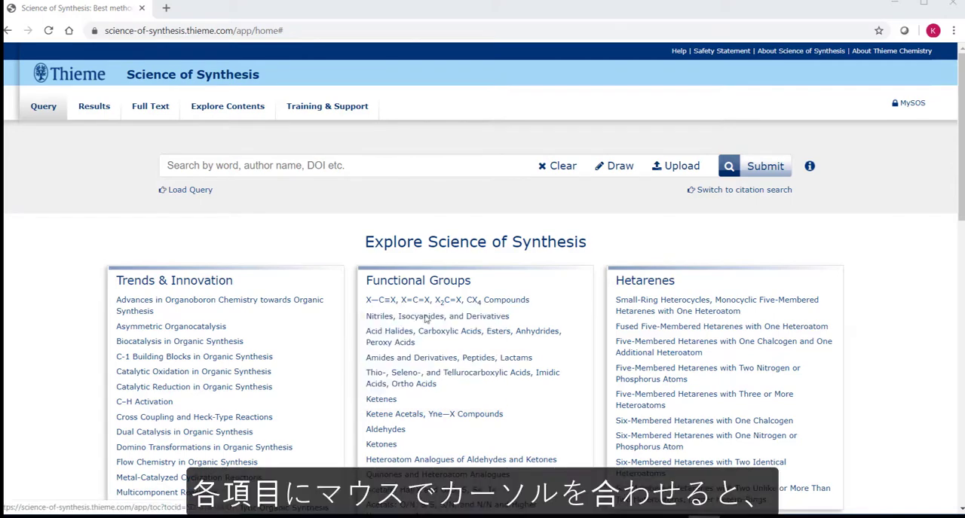
{"action": "mouse_move", "coordinate": [476, 331]}
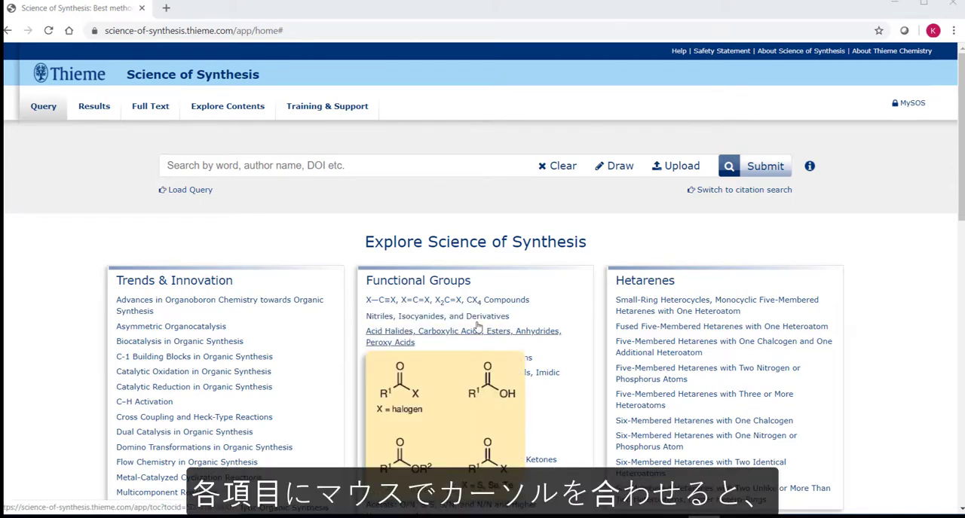
{"action": "mouse_move", "coordinate": [653, 379]}
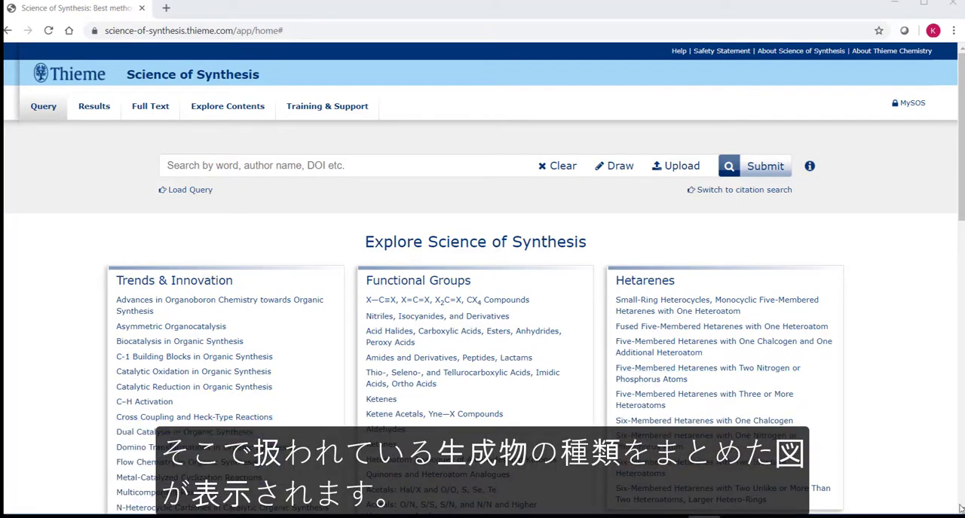
{"action": "scroll", "scroll_direction": "down", "scroll_amount": 3}
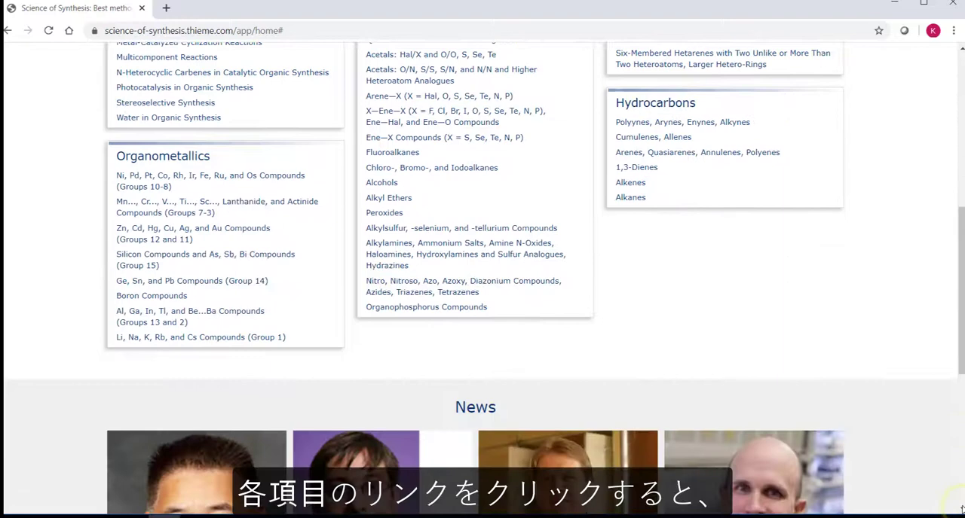
{"action": "mouse_move", "coordinate": [251, 207]}
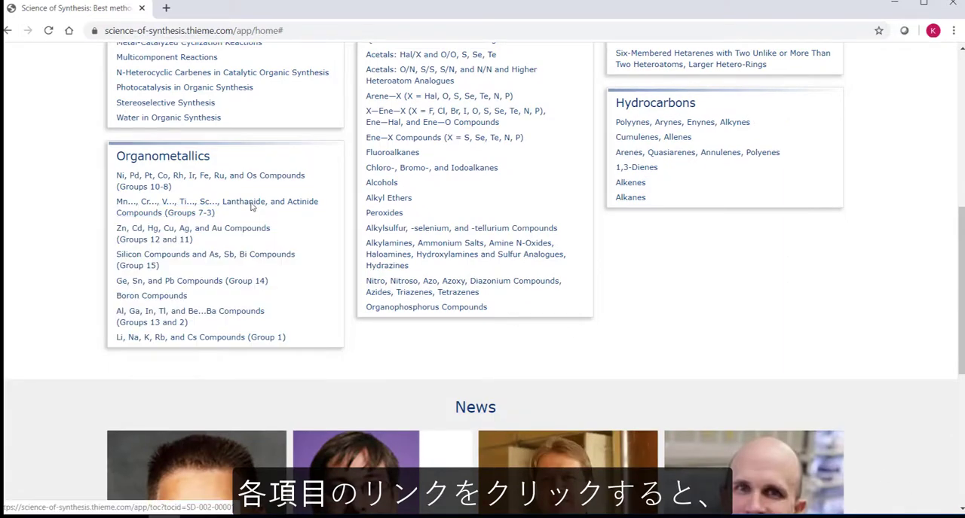
{"action": "mouse_move", "coordinate": [656, 235]}
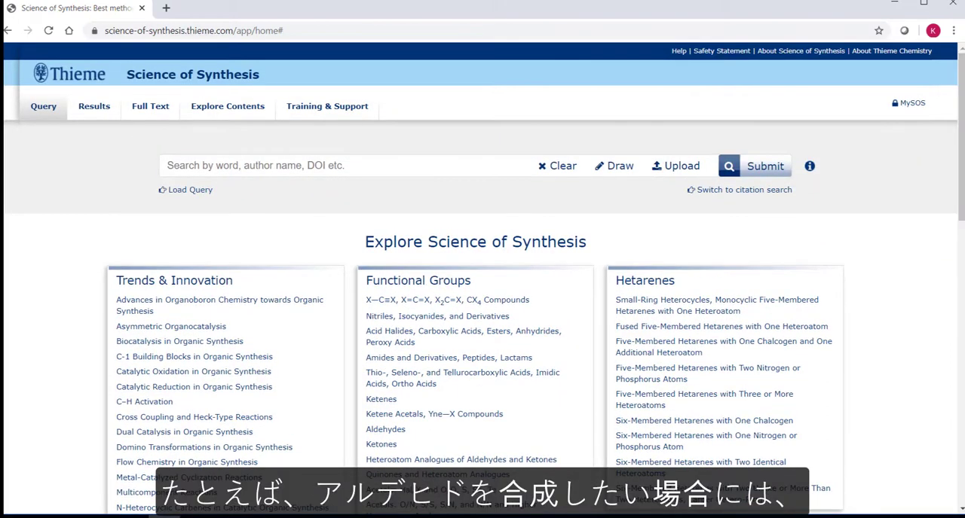
{"action": "mouse_move", "coordinate": [517, 441]}
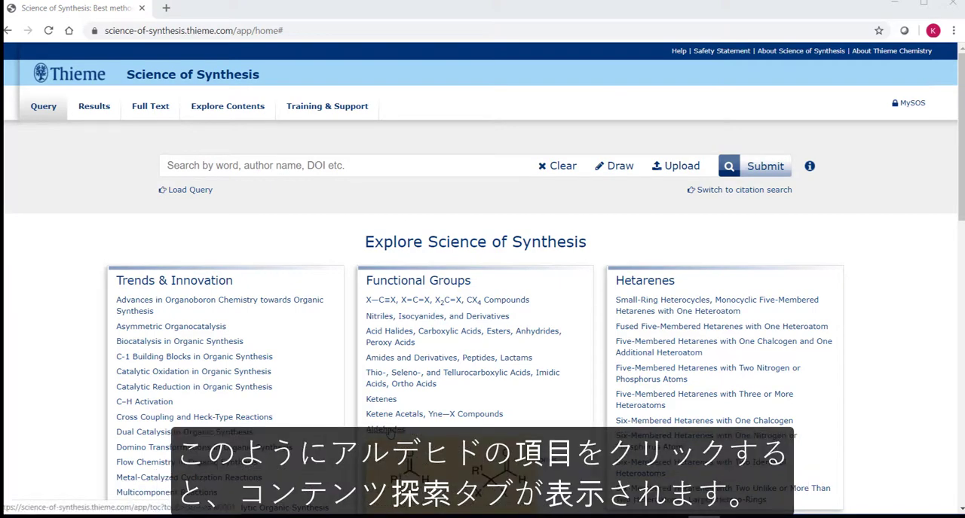
{"action": "left_click", "coordinate": [381, 430]}
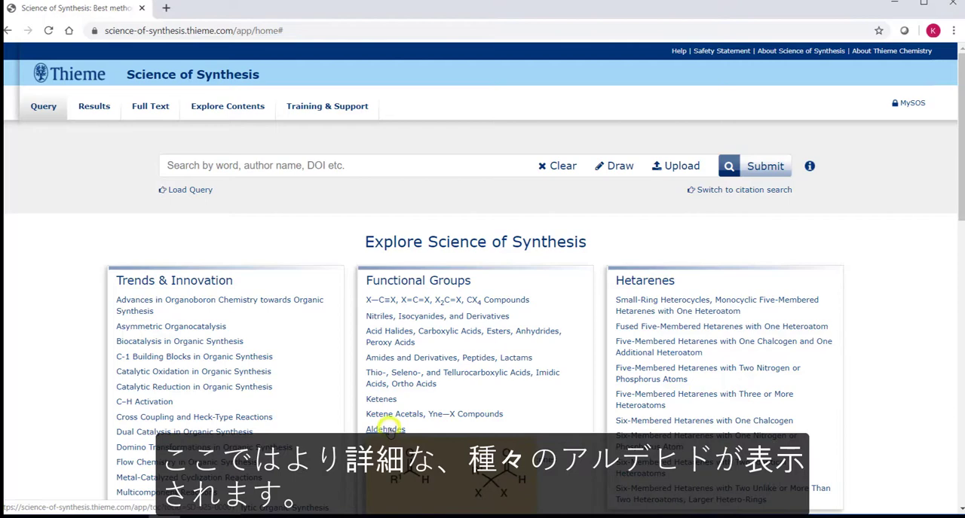
{"action": "left_click", "coordinate": [381, 431]}
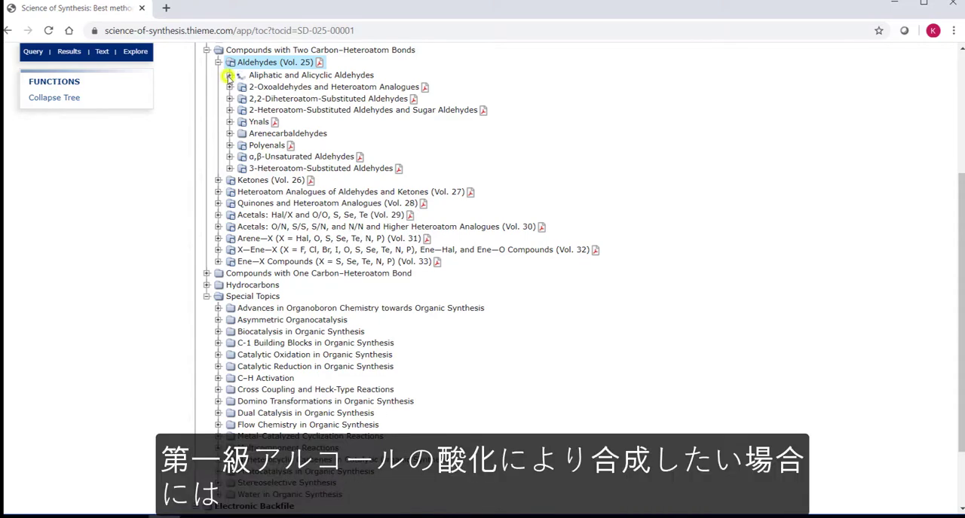
Step: Expand Aliphatic and Alicyclic Aldehydes to Oxidation of Primary Alcohols and open Oxidation with Metal Salts
{"action": "left_click", "coordinate": [230, 74]}
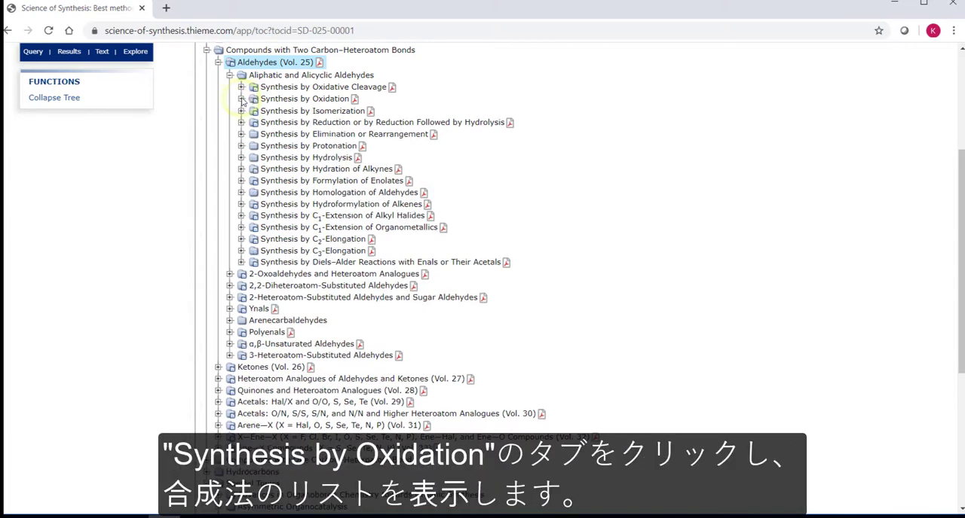
{"action": "left_click", "coordinate": [241, 98]}
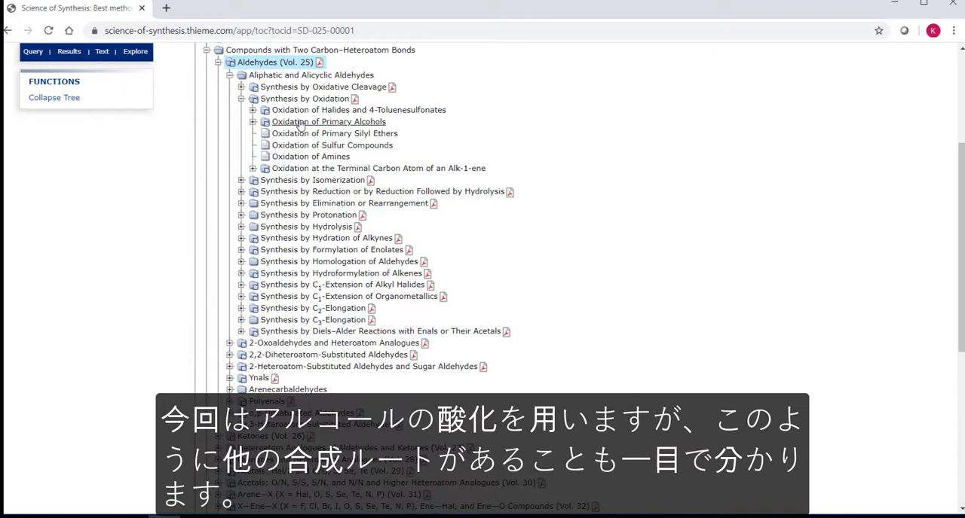
{"action": "left_click", "coordinate": [253, 121]}
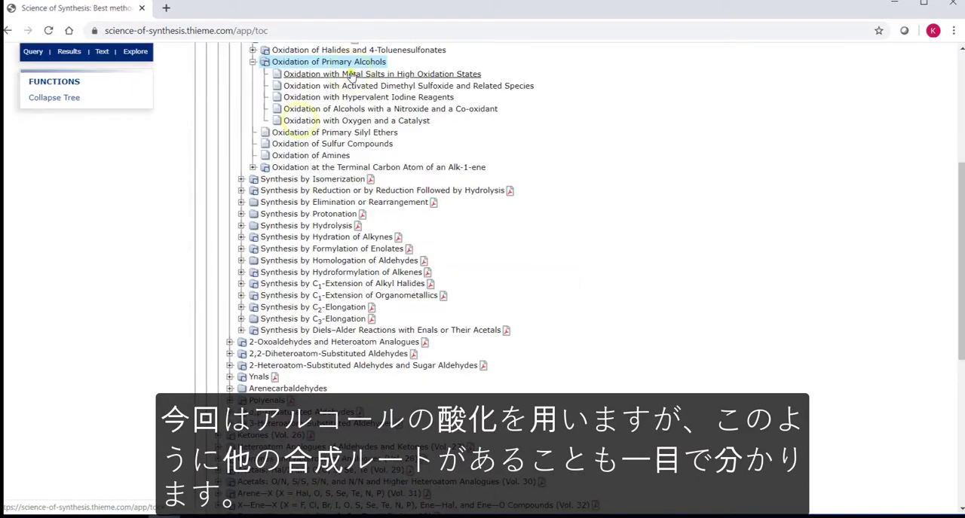
{"action": "left_click", "coordinate": [379, 73]}
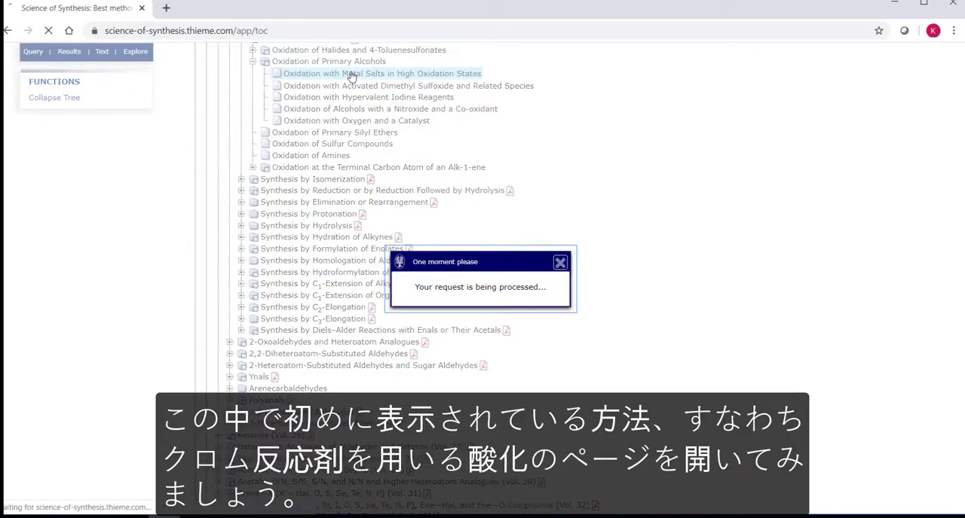
{"action": "left_click", "coordinate": [377, 73]}
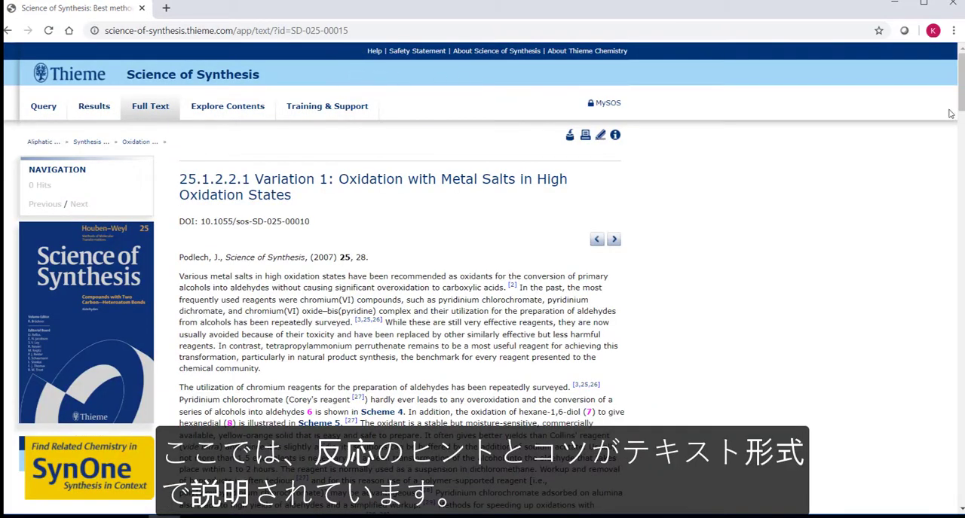
Step: Scroll through the metal-salt oxidation text, Schemes 4–9 and yield tables to the References
{"action": "scroll", "scroll_direction": "down", "scroll_amount": 3}
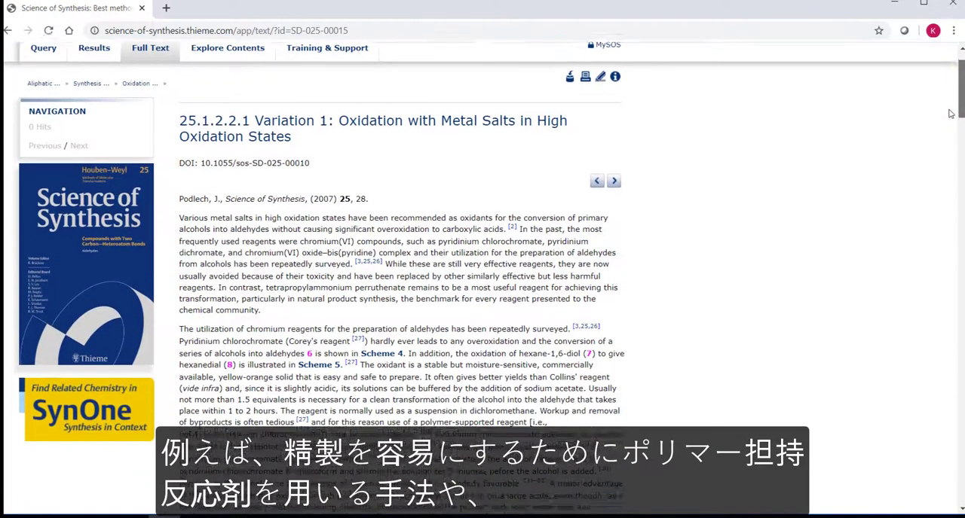
{"action": "scroll", "scroll_direction": "down", "scroll_amount": 3}
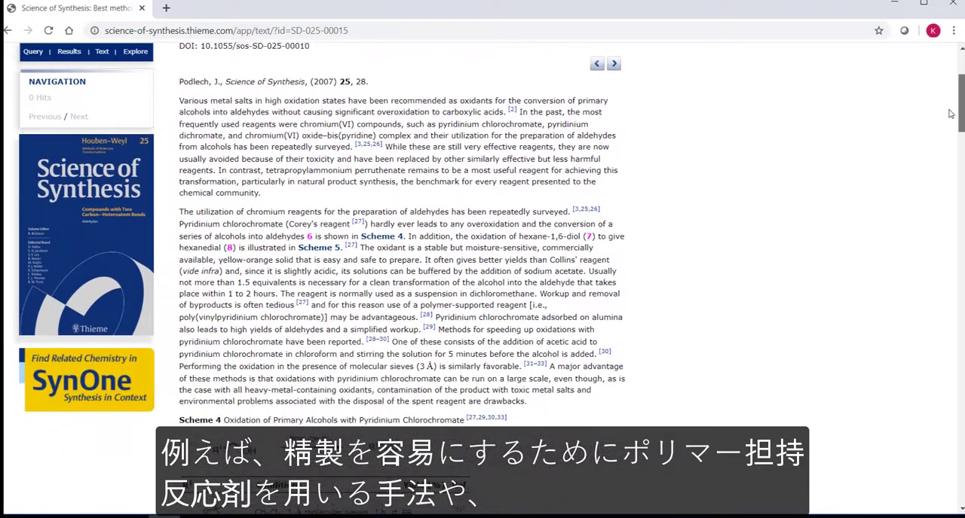
{"action": "scroll", "scroll_direction": "down", "scroll_amount": 3}
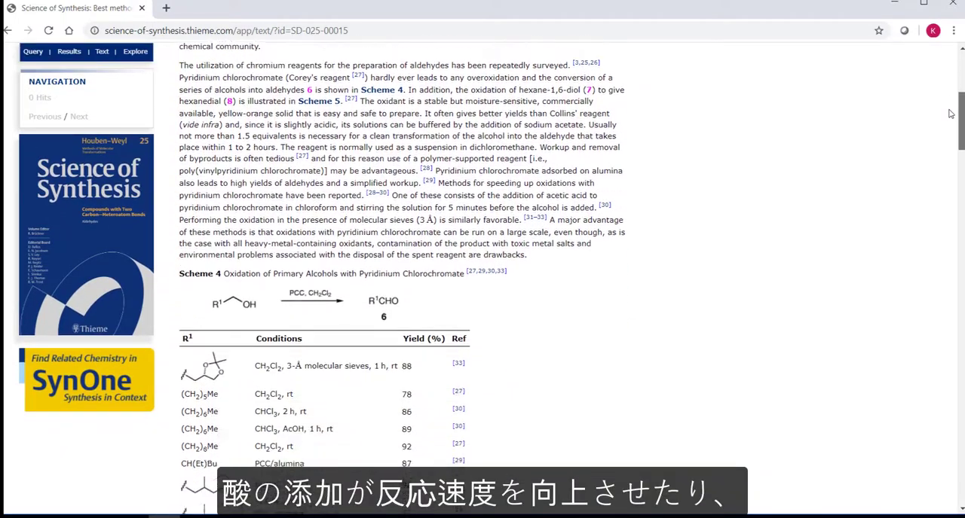
{"action": "scroll", "scroll_direction": "down", "scroll_amount": 3}
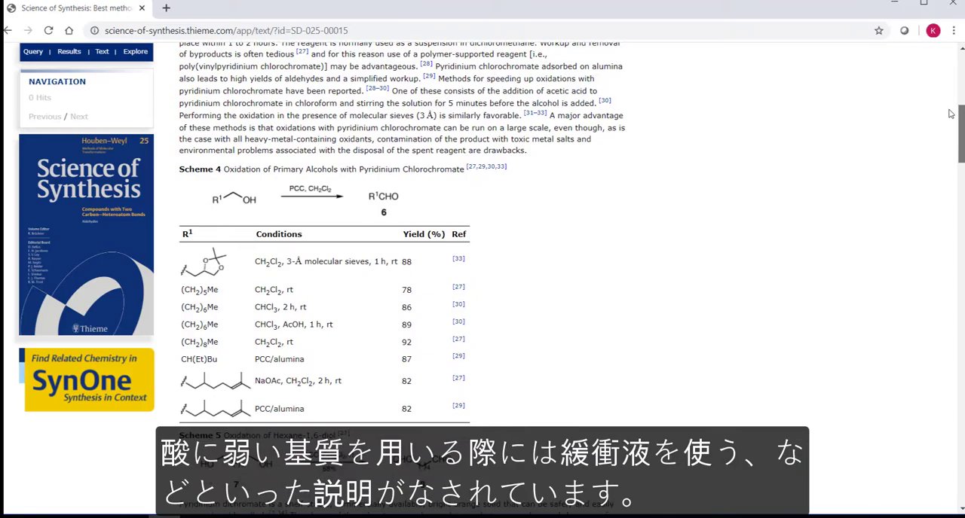
{"action": "scroll", "scroll_direction": "down", "scroll_amount": 3}
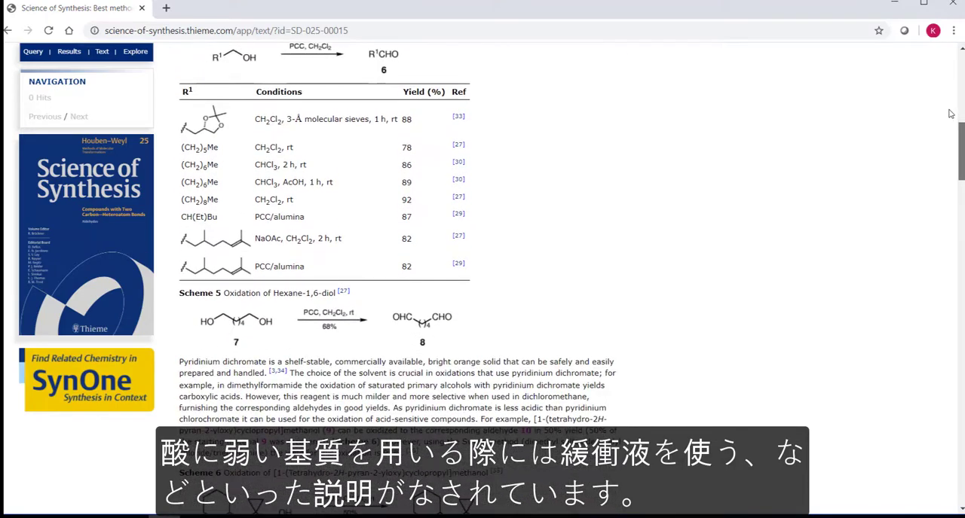
{"action": "scroll", "scroll_direction": "down", "scroll_amount": 3}
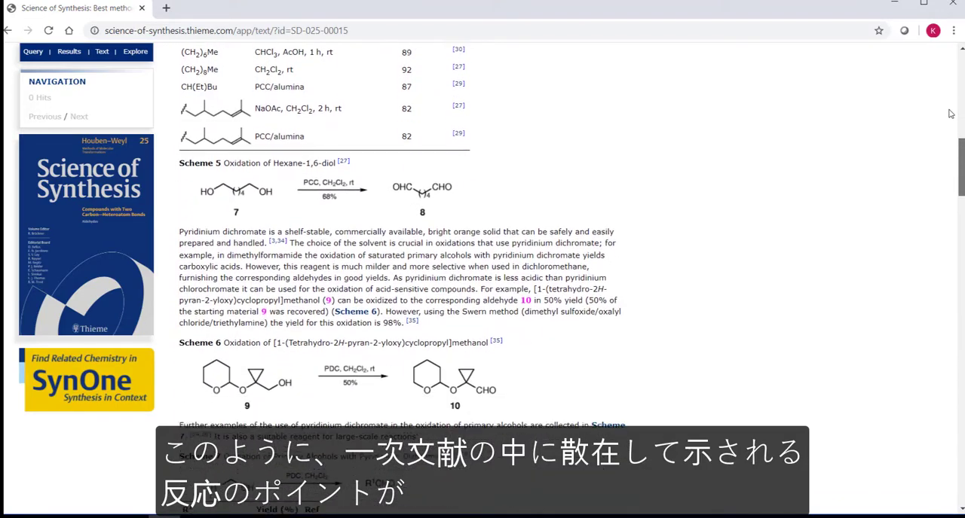
{"action": "scroll", "scroll_direction": "down", "scroll_amount": 3}
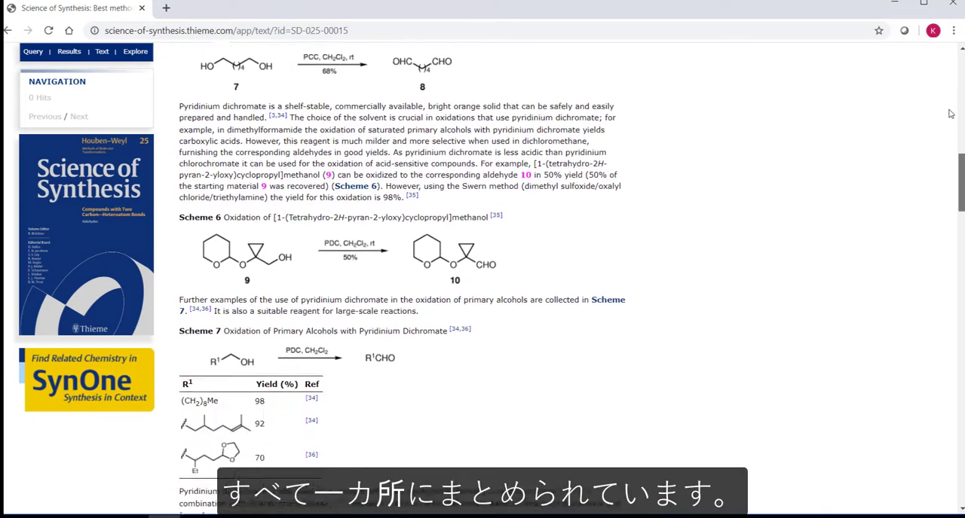
{"action": "scroll", "scroll_direction": "down", "scroll_amount": 3}
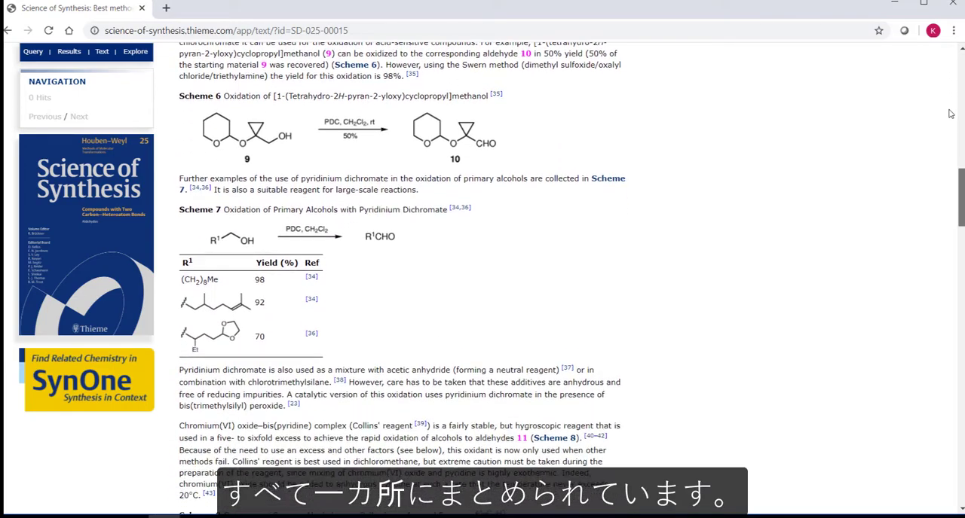
{"action": "scroll", "scroll_direction": "down", "scroll_amount": 3}
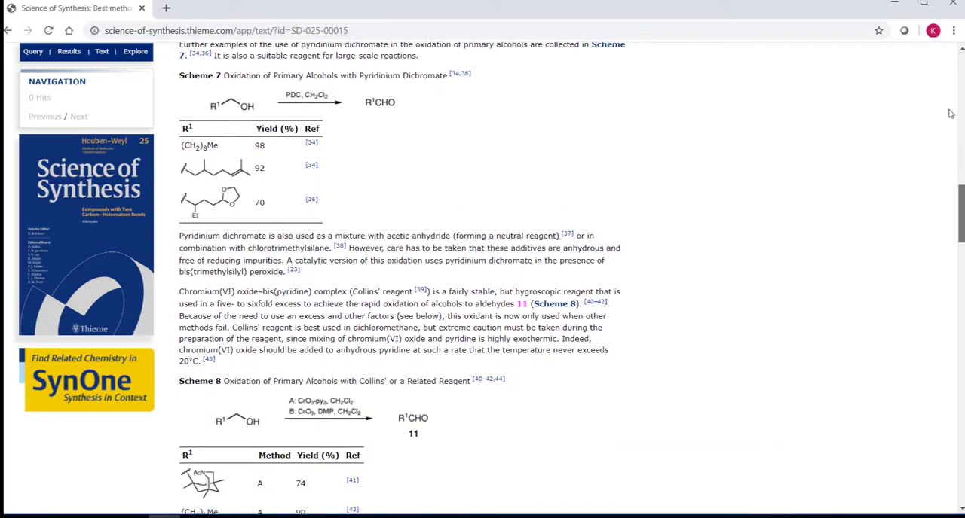
{"action": "scroll", "scroll_direction": "down", "scroll_amount": 3}
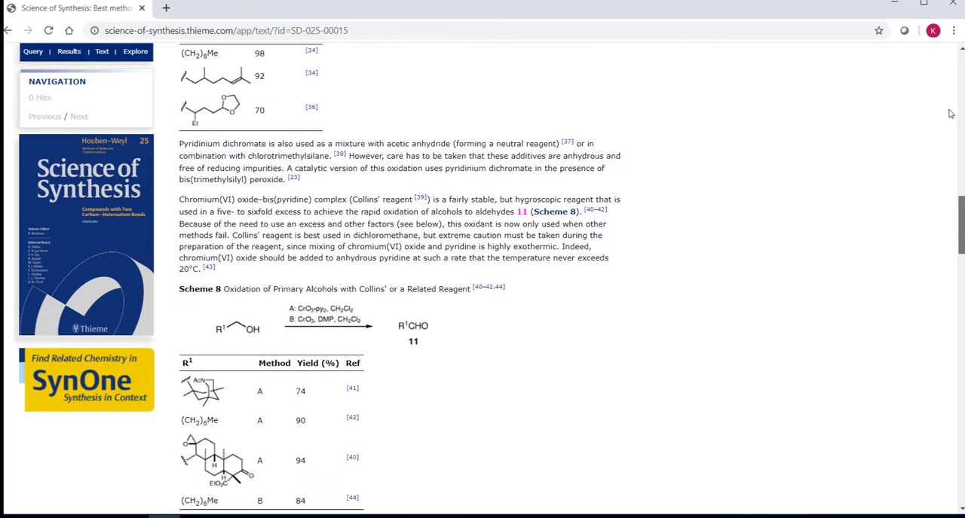
{"action": "scroll", "scroll_direction": "down", "scroll_amount": 3}
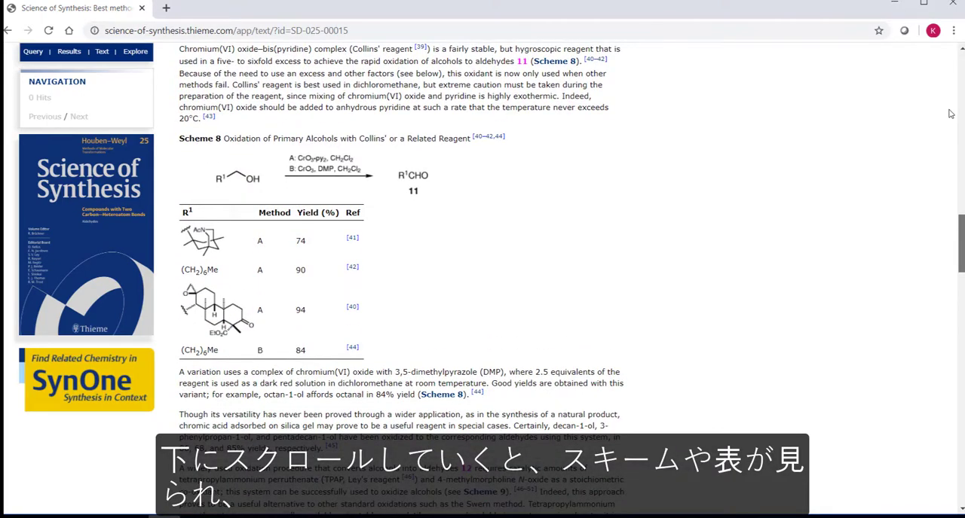
{"action": "scroll", "scroll_direction": "down", "scroll_amount": 3}
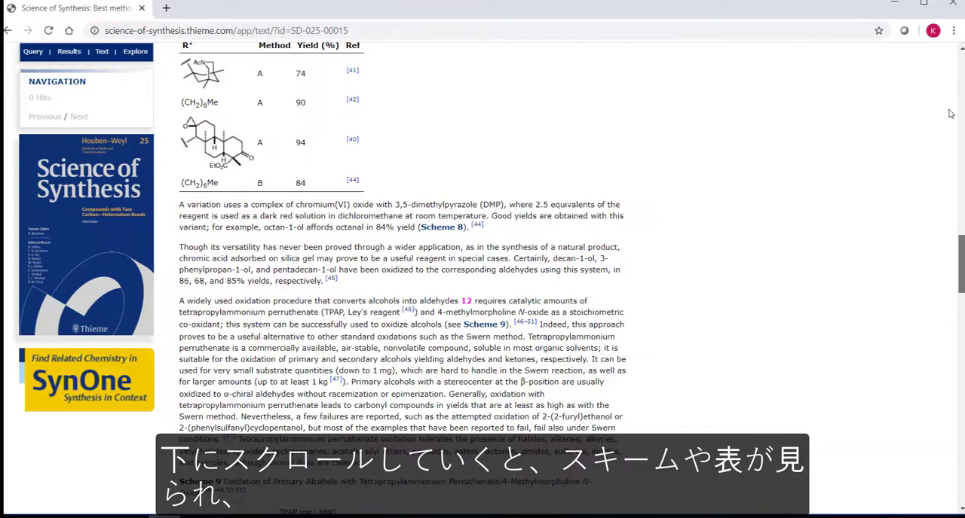
{"action": "scroll", "scroll_direction": "down", "scroll_amount": 3}
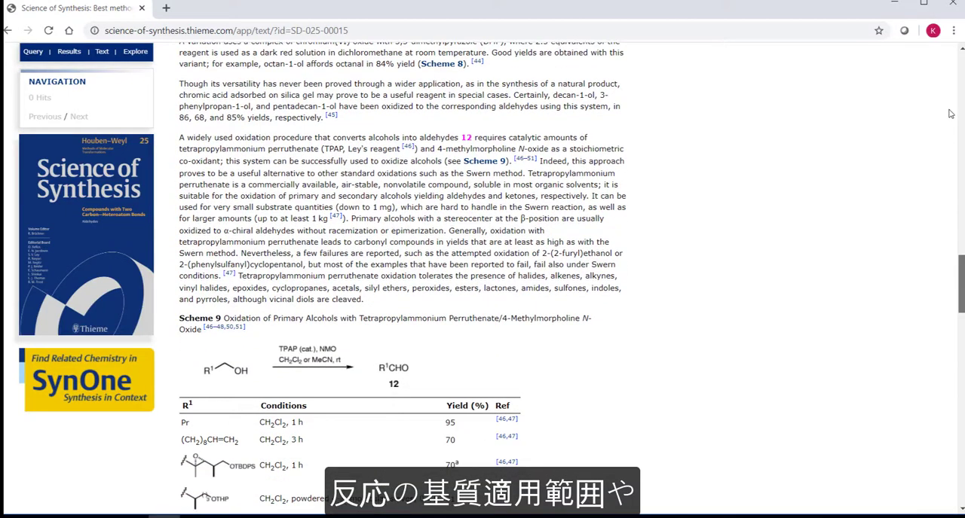
{"action": "scroll", "scroll_direction": "down", "scroll_amount": 3}
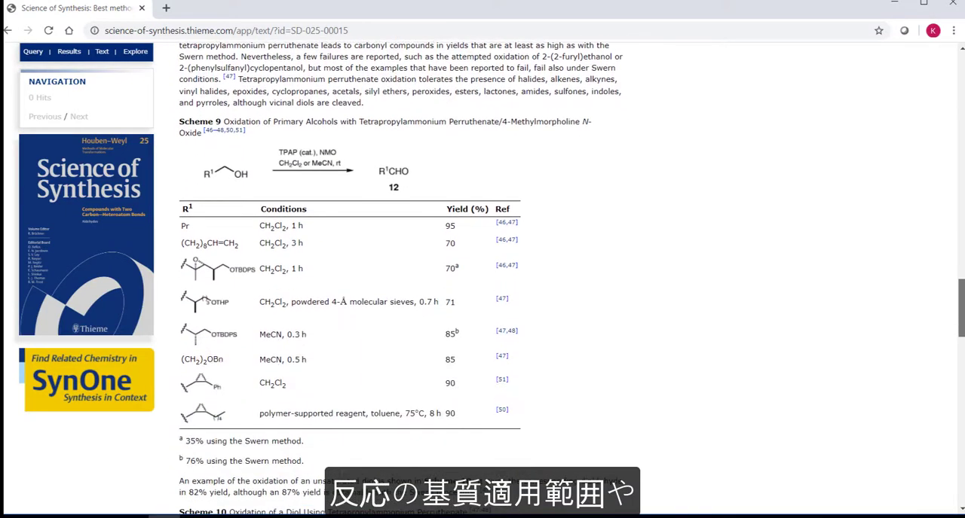
{"action": "scroll", "scroll_direction": "down", "scroll_amount": 3}
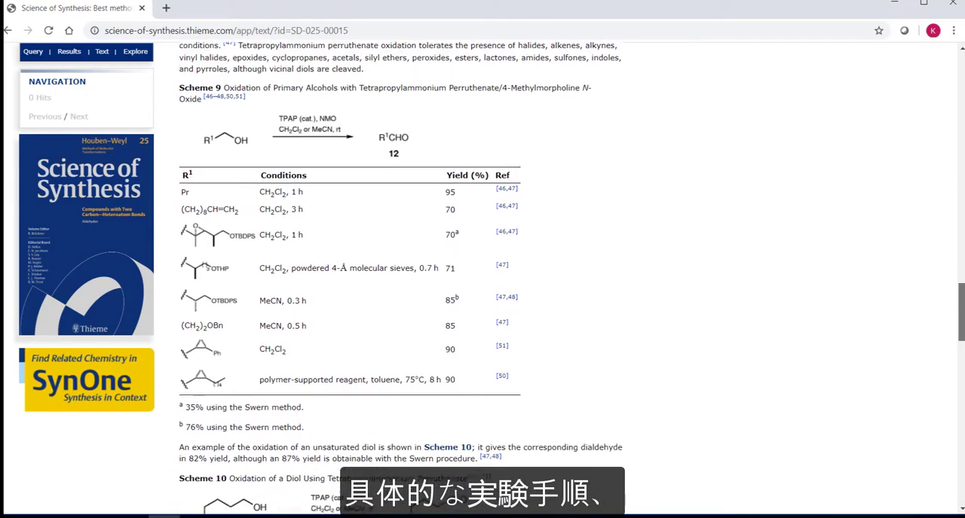
{"action": "scroll", "scroll_direction": "down", "scroll_amount": 3}
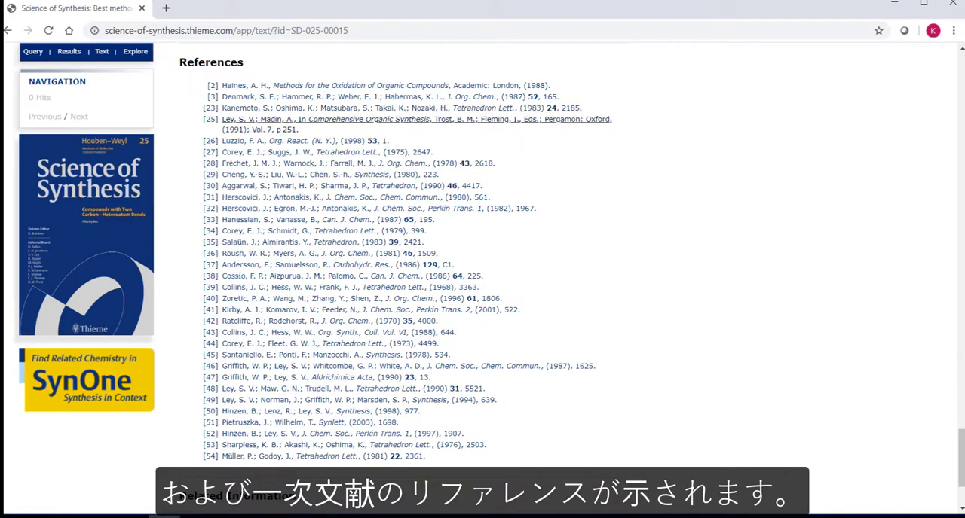
{"action": "mouse_move", "coordinate": [324, 174]}
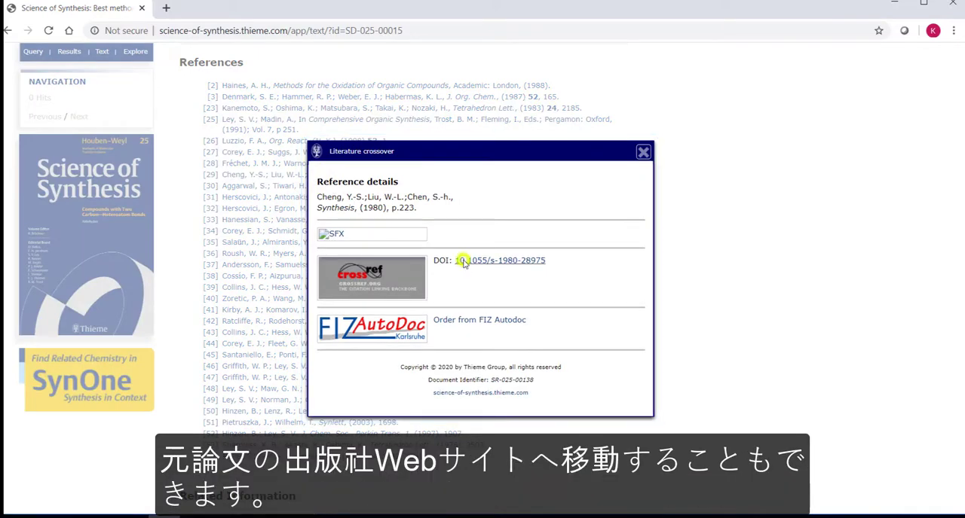
Step: Follow the 1980 Synthesis paper's DOI link to Thieme E-Journals in a new tab
{"action": "left_click", "coordinate": [469, 260]}
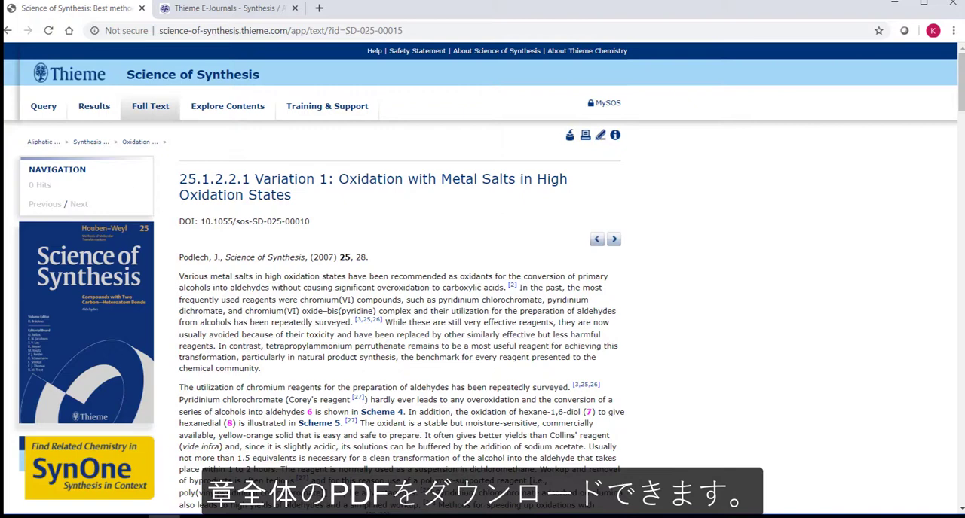
{"action": "mouse_move", "coordinate": [569, 135]}
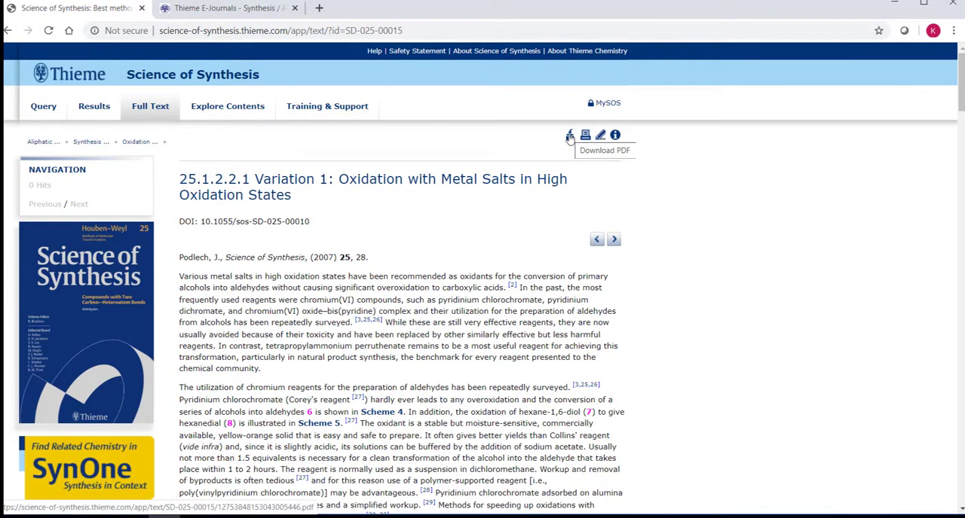
Step: Download and scroll the 32-page chapter PDF, then show the citation export formats
{"action": "left_click", "coordinate": [569, 135]}
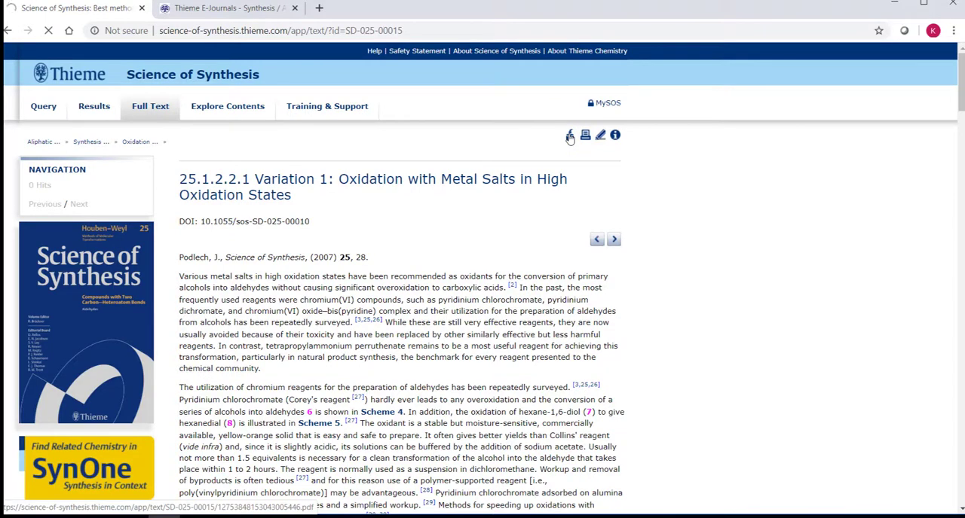
{"action": "left_click", "coordinate": [568, 134]}
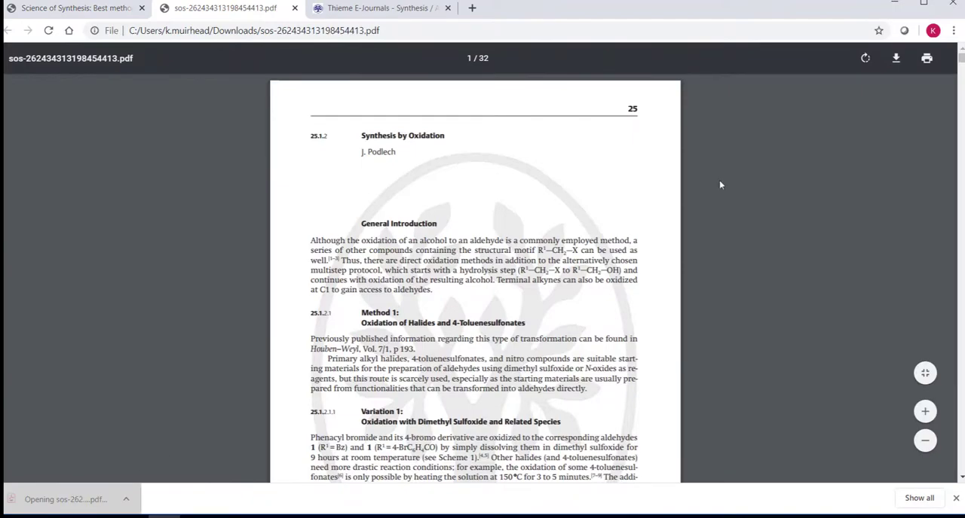
{"action": "scroll", "scroll_direction": "down", "scroll_amount": 3}
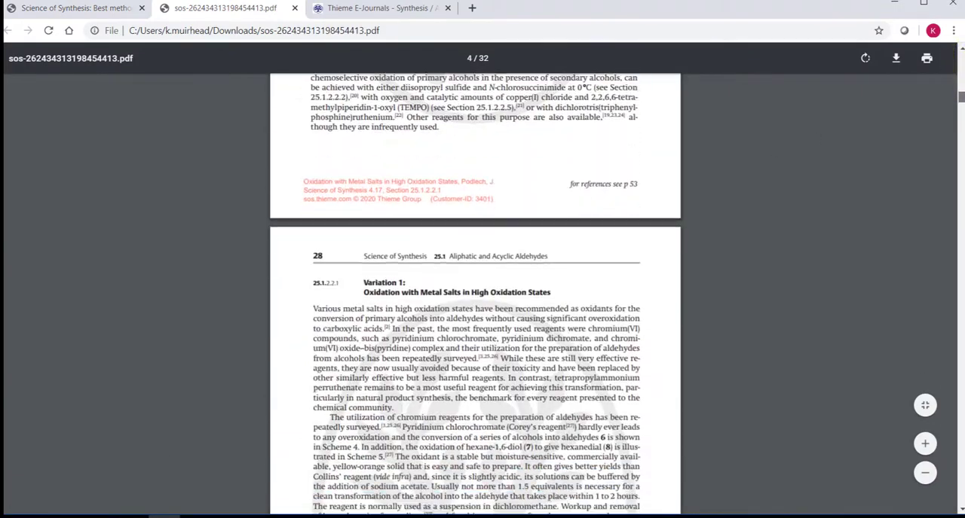
{"action": "scroll", "scroll_direction": "down", "scroll_amount": 3}
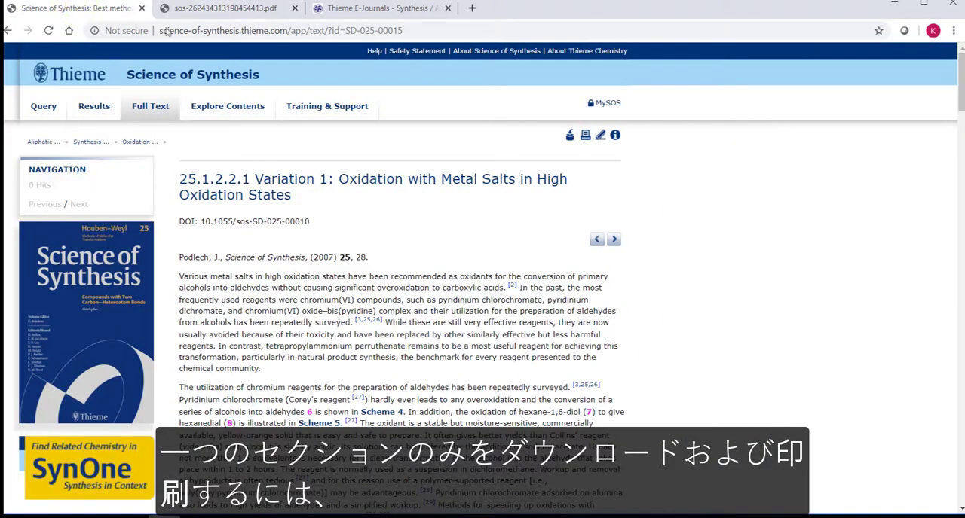
{"action": "left_click", "coordinate": [585, 135]}
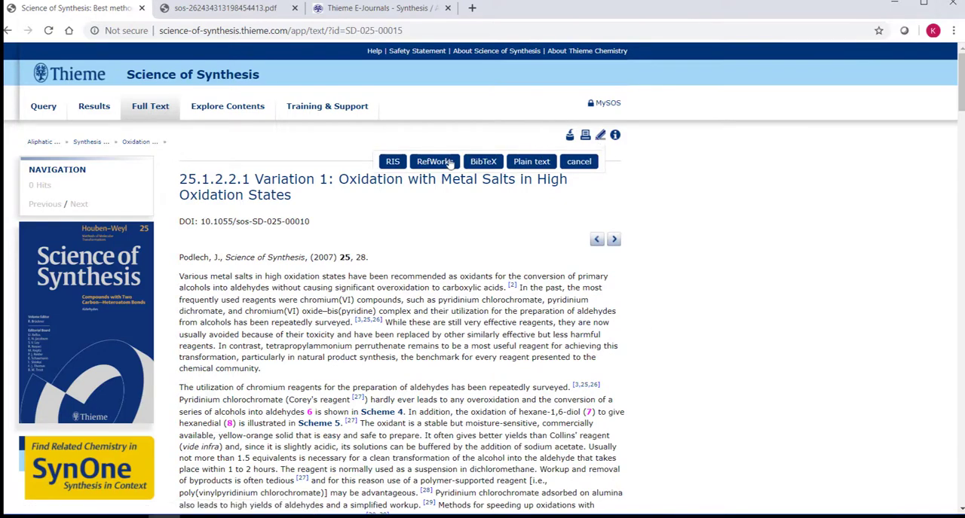
{"action": "left_click", "coordinate": [579, 161]}
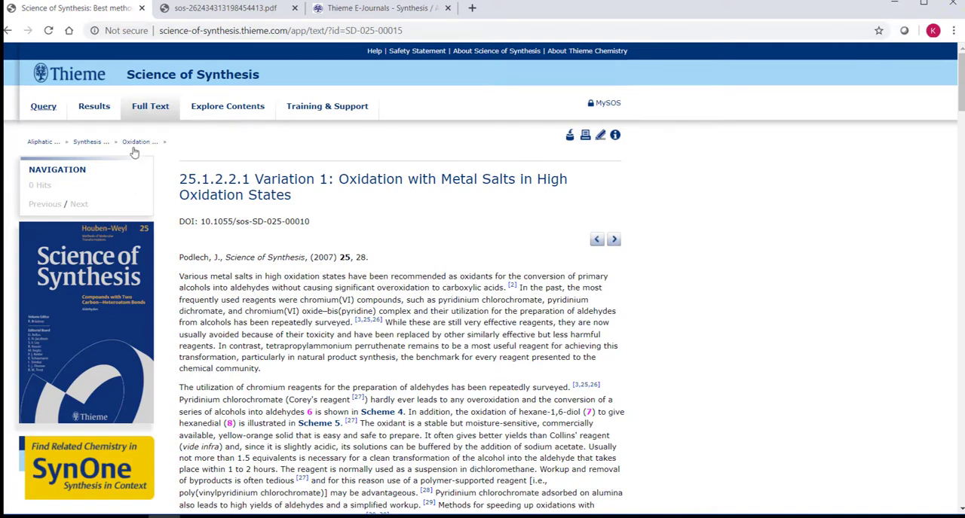
Step: Expand Biocatalysis in Organic Synthesis Volume 1, view the hydrolysis resolution abstract, then return to Query
{"action": "left_click", "coordinate": [43, 106]}
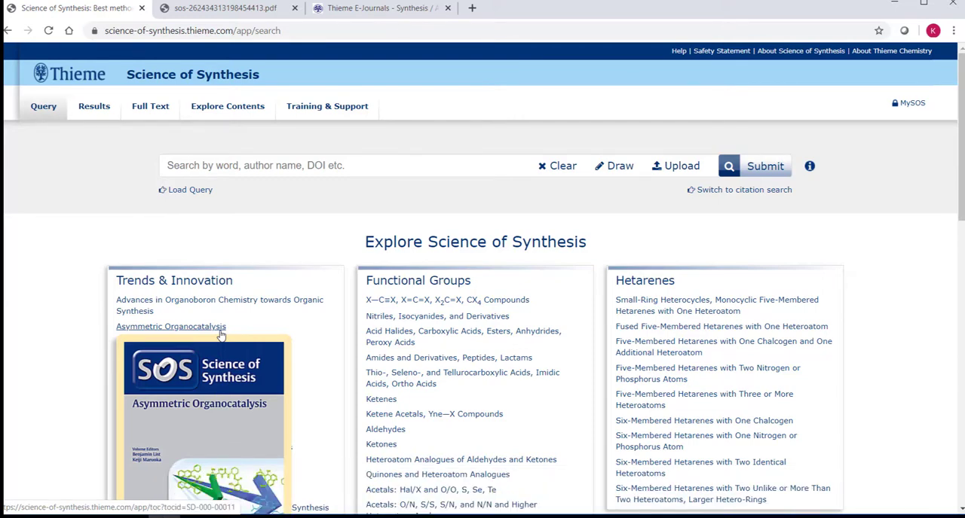
{"action": "left_click", "coordinate": [179, 341]}
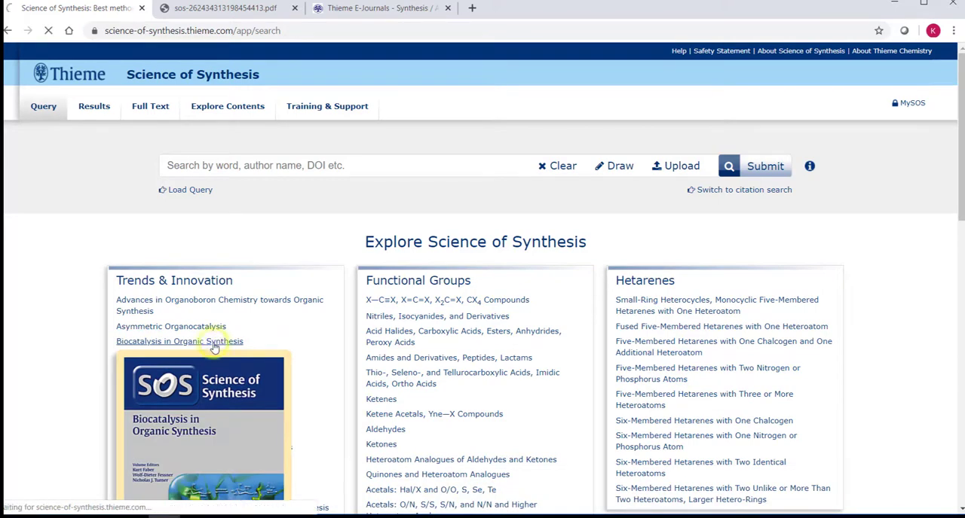
{"action": "left_click", "coordinate": [179, 341]}
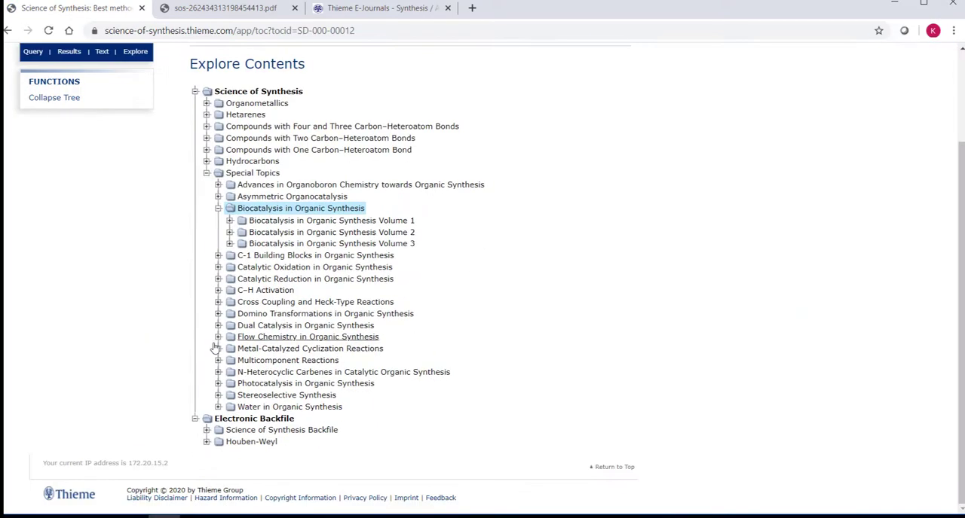
{"action": "left_click", "coordinate": [230, 220]}
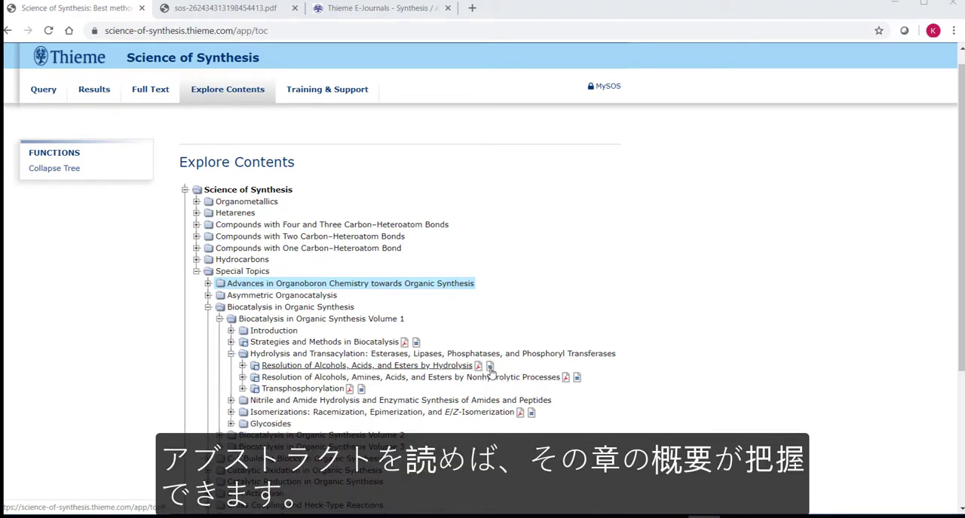
{"action": "left_click", "coordinate": [489, 365]}
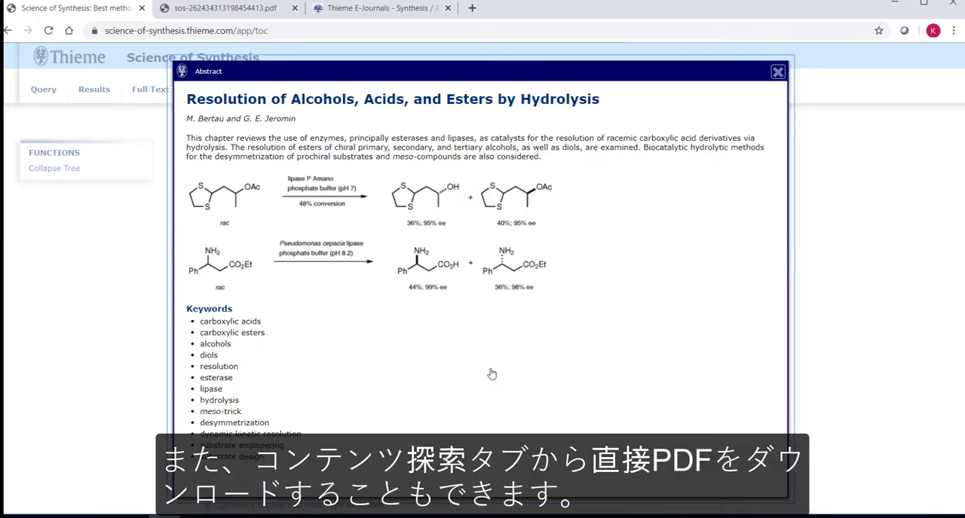
{"action": "left_click", "coordinate": [775, 70]}
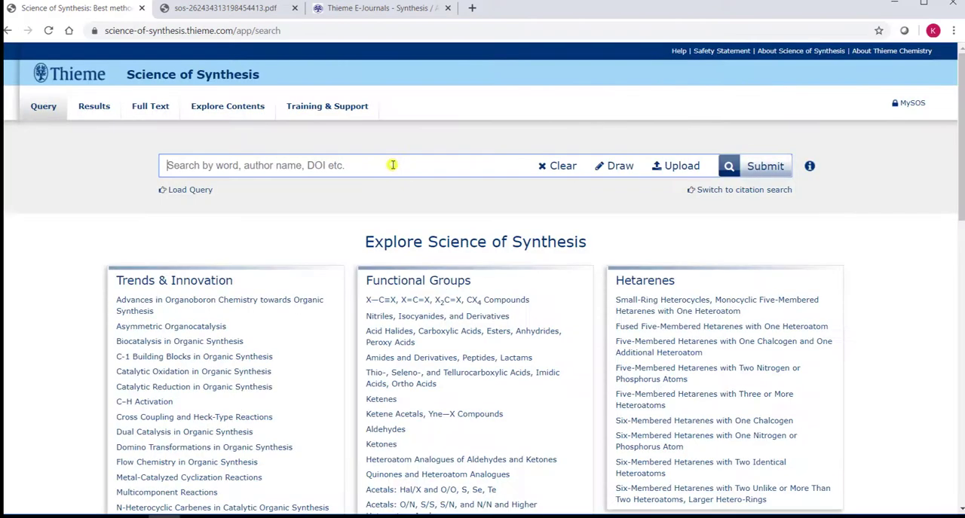
Step: Search for 'pyrazoles', review the 495 results, and go back to Query
{"action": "type", "text": "p"}
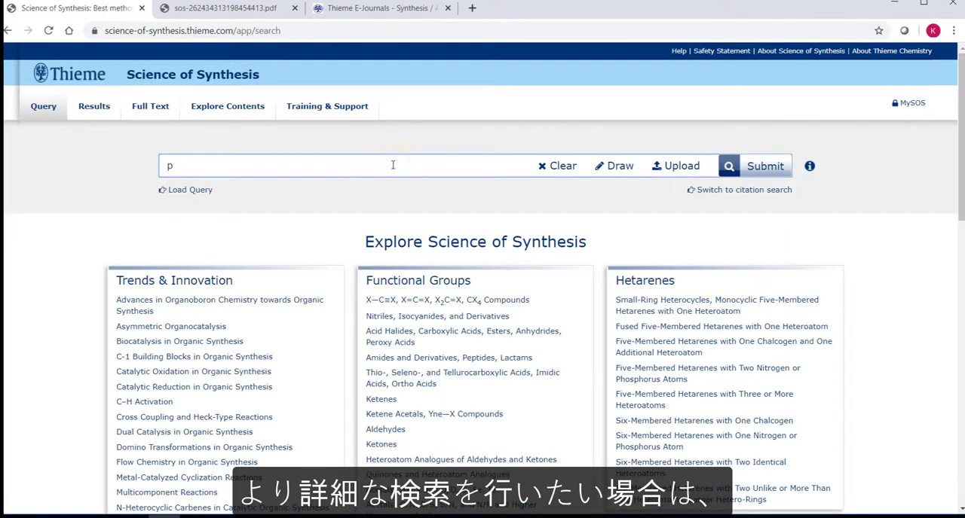
{"action": "type", "text": "yra"}
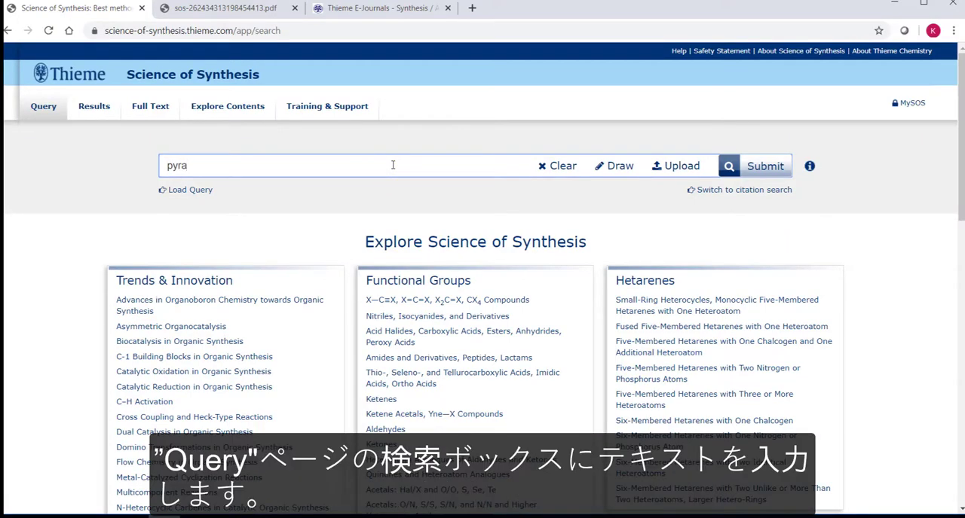
{"action": "type", "text": "zoles"}
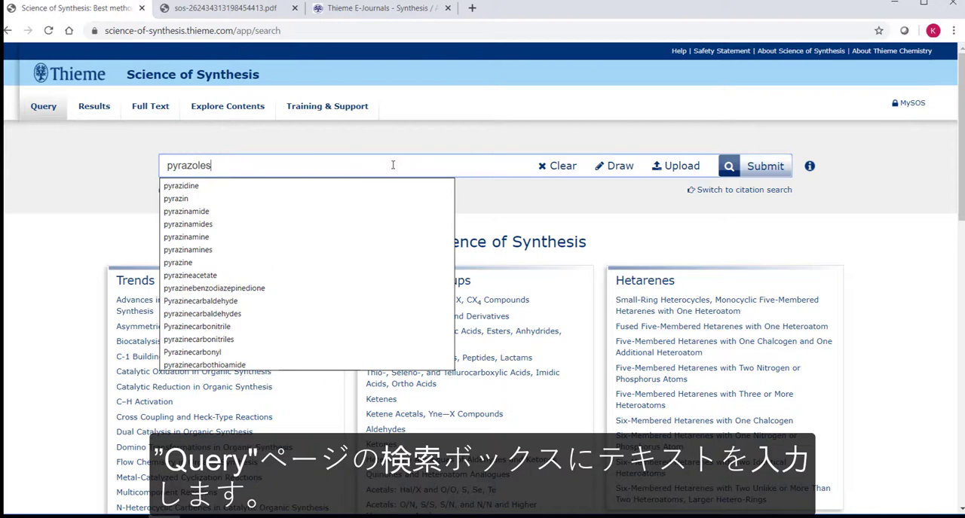
{"action": "left_click", "coordinate": [764, 166]}
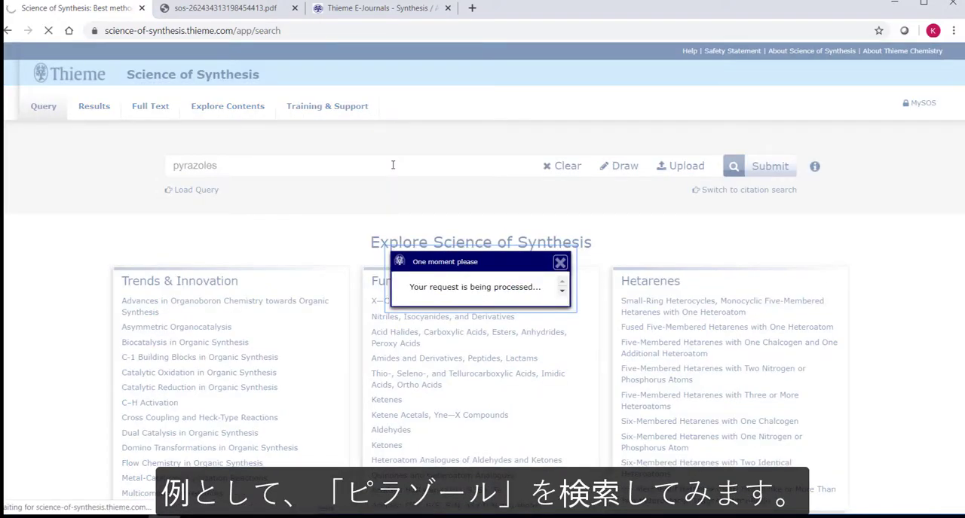
{"action": "left_click", "coordinate": [770, 165]}
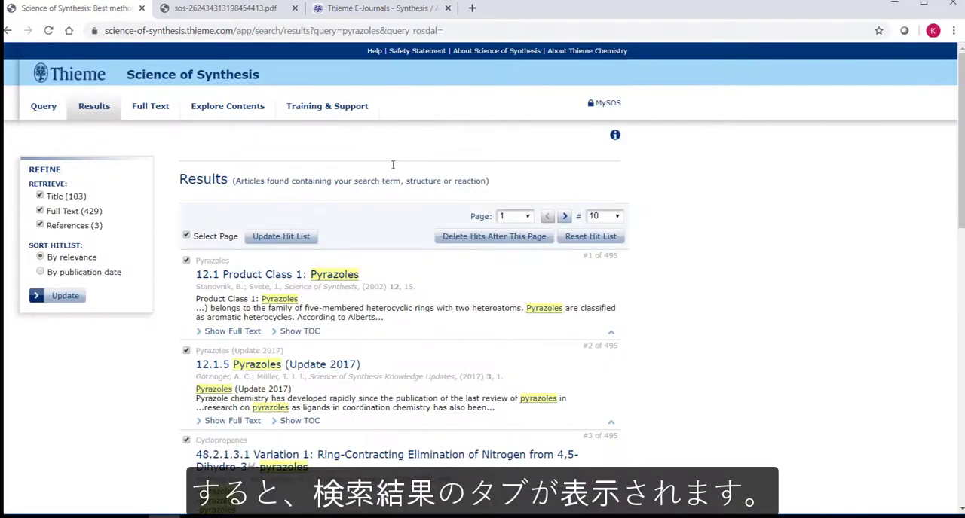
{"action": "mouse_move", "coordinate": [376, 198]}
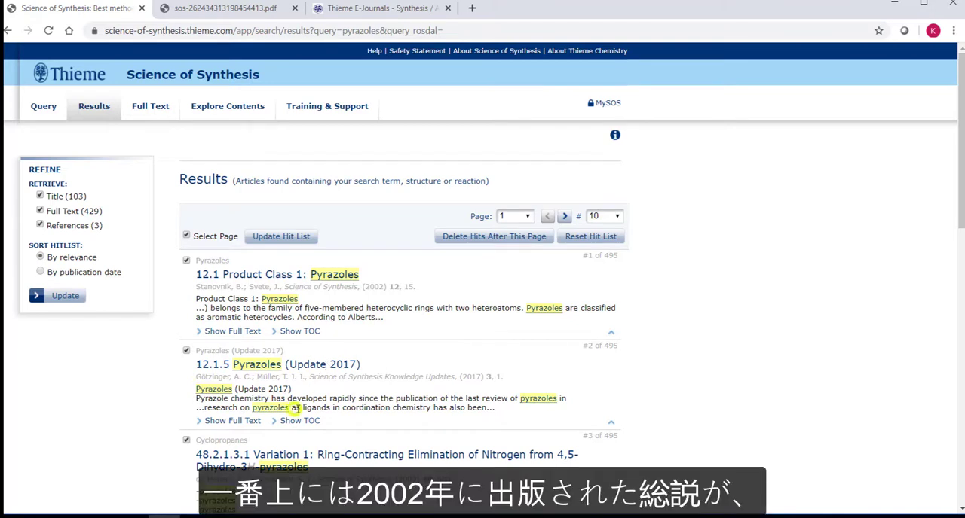
{"action": "mouse_move", "coordinate": [323, 408]}
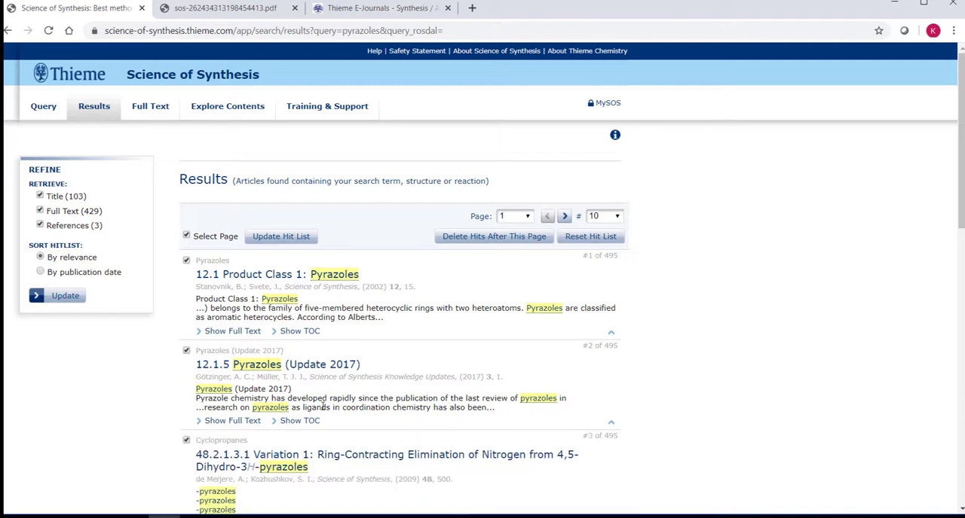
{"action": "left_click", "coordinate": [43, 105]}
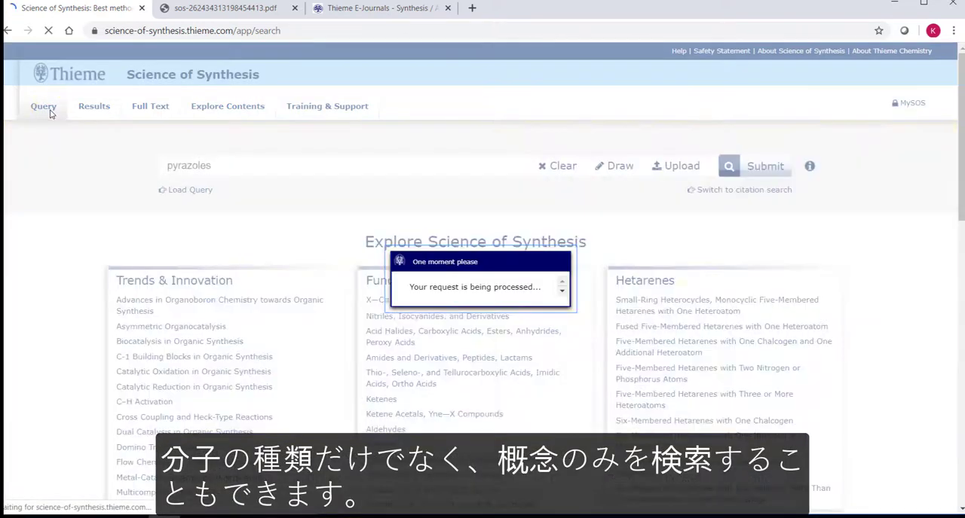
Step: Clear the old term and search for 'enantioselective aziridination', returning 32 hits
{"action": "left_click", "coordinate": [558, 166]}
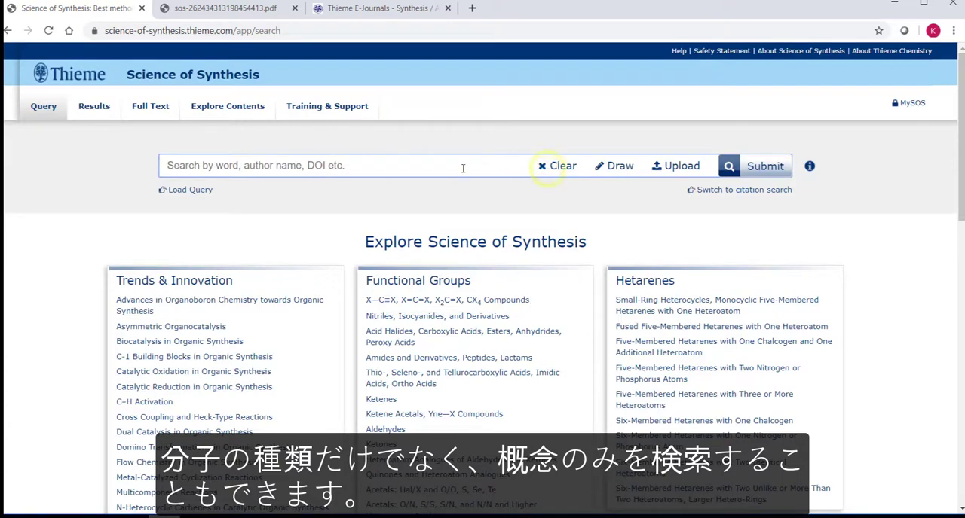
{"action": "type", "text": "enantioselective"}
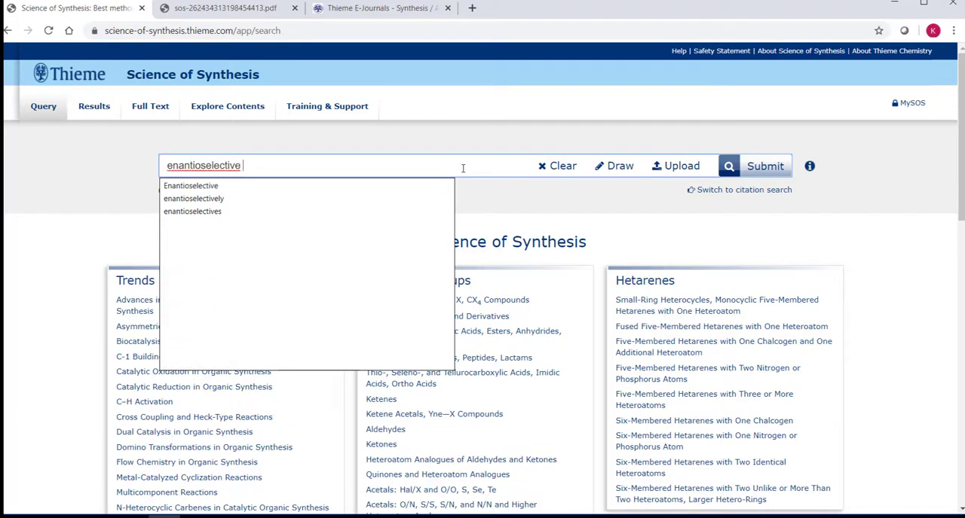
{"action": "type", "text": "aziridination"}
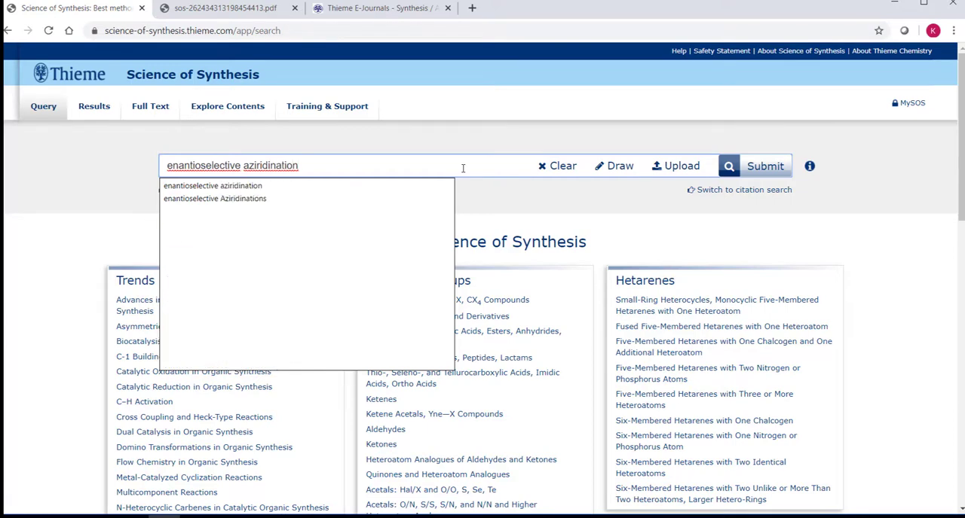
{"action": "left_click", "coordinate": [764, 166]}
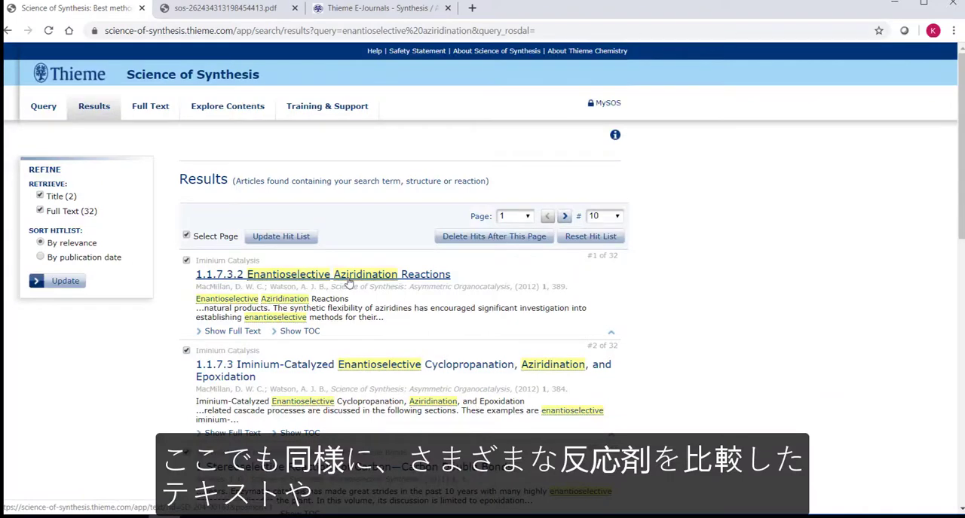
Step: Open the Enantioselective Aziridination Reactions article, read to its References, and return to search
{"action": "left_click", "coordinate": [347, 275]}
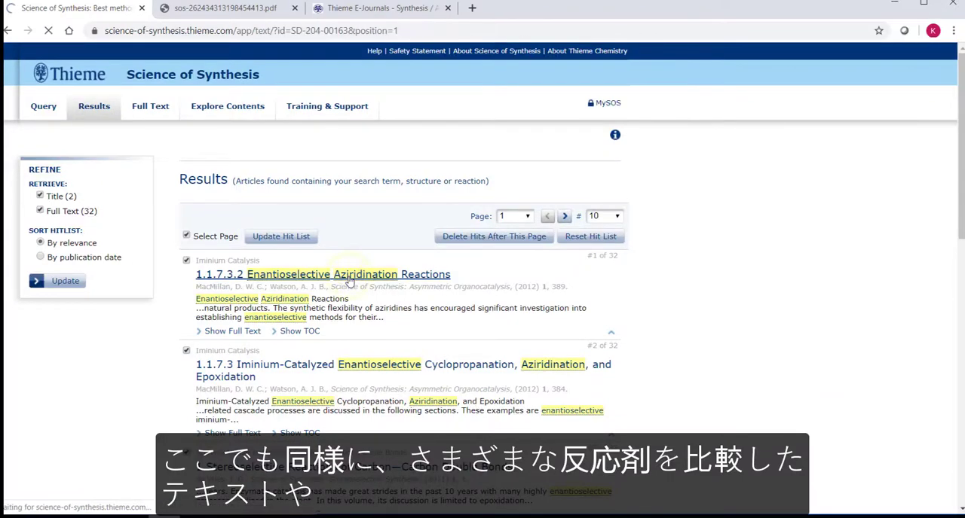
{"action": "left_click", "coordinate": [333, 274]}
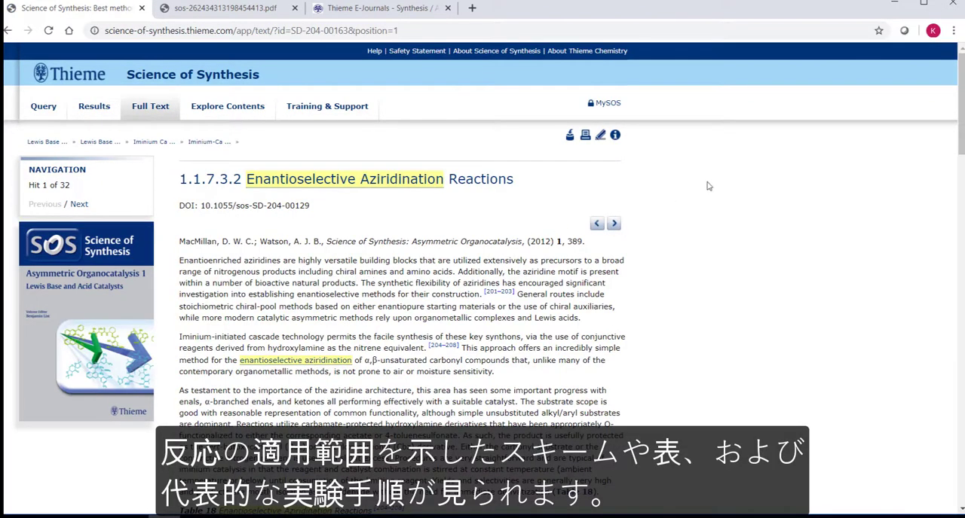
{"action": "scroll", "scroll_direction": "down", "scroll_amount": 3}
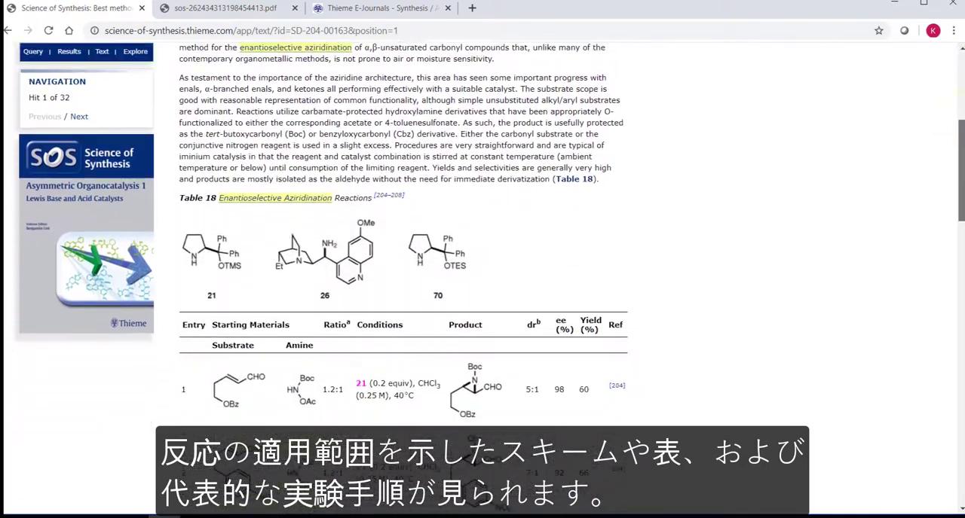
{"action": "scroll", "scroll_direction": "down", "scroll_amount": 3}
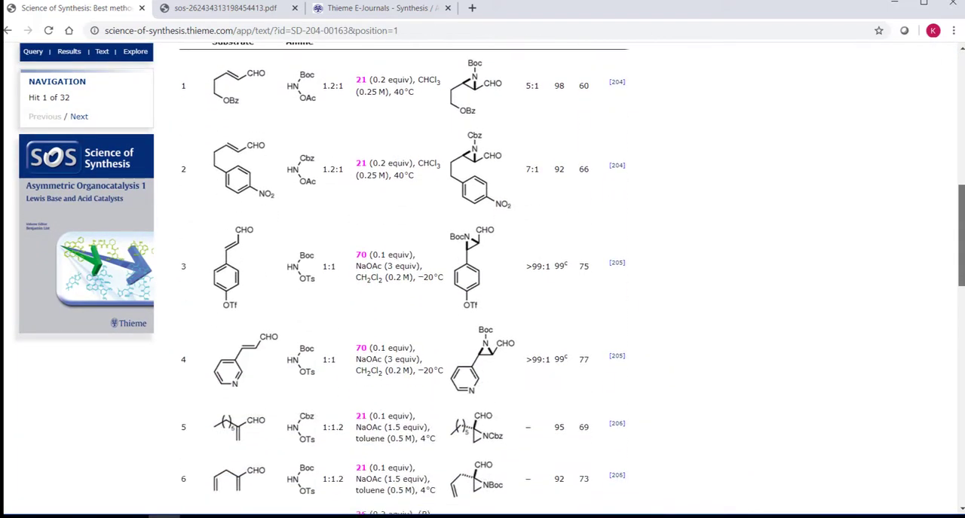
{"action": "scroll", "scroll_direction": "down", "scroll_amount": 3}
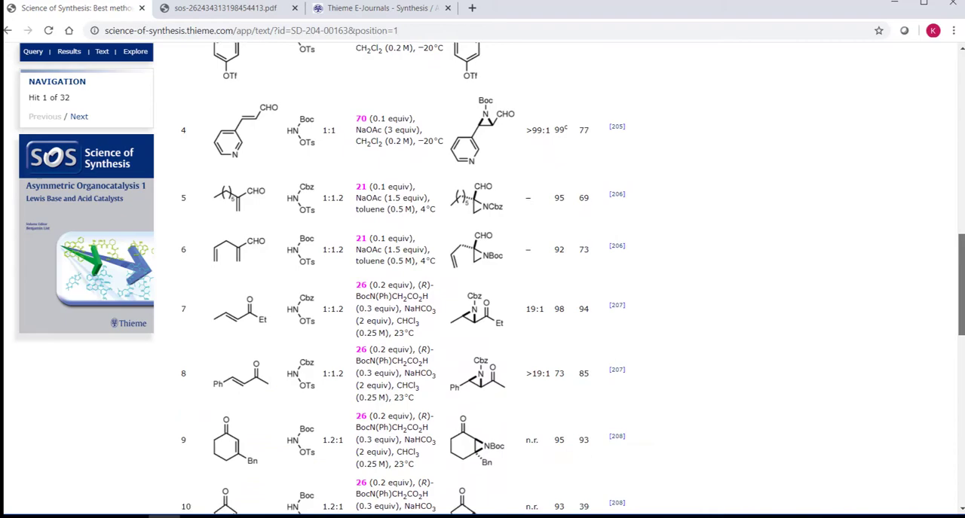
{"action": "scroll", "scroll_direction": "down", "scroll_amount": 3}
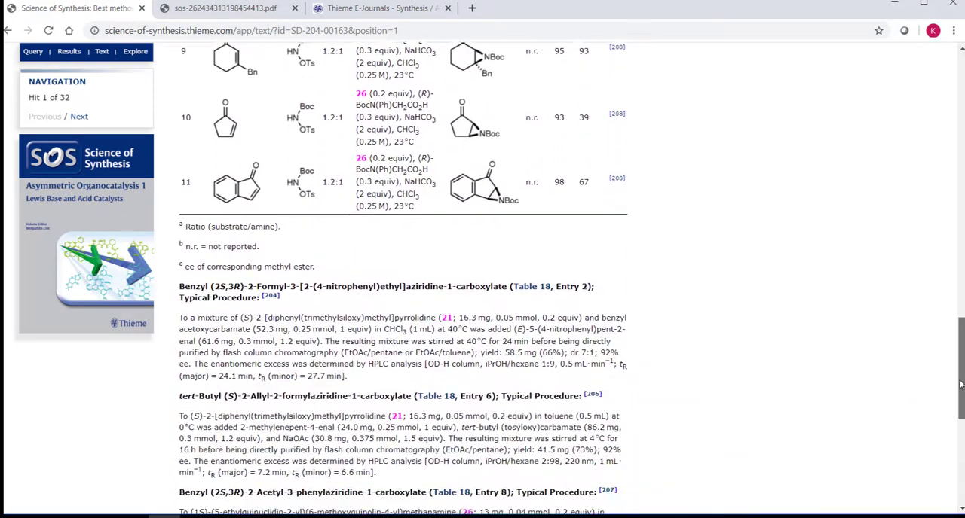
{"action": "scroll", "scroll_direction": "down", "scroll_amount": 3}
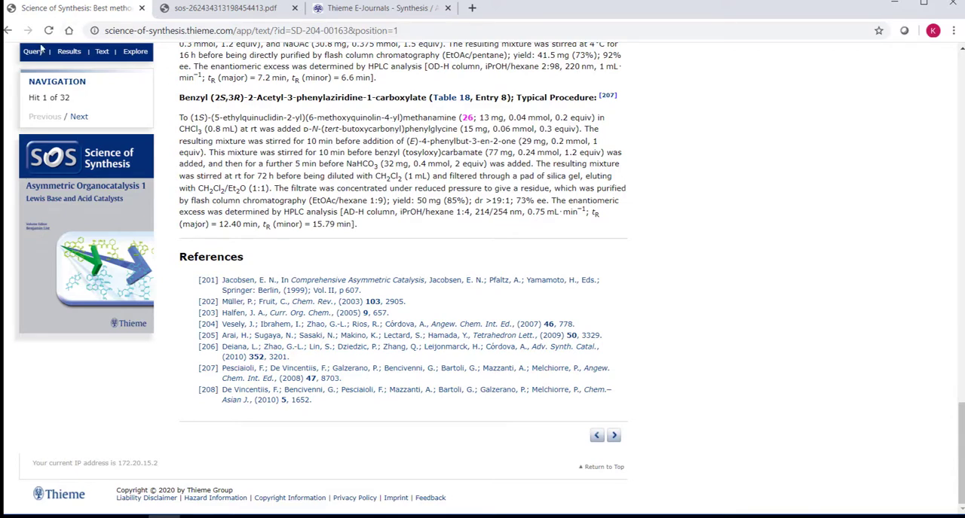
{"action": "left_click", "coordinate": [7, 31]}
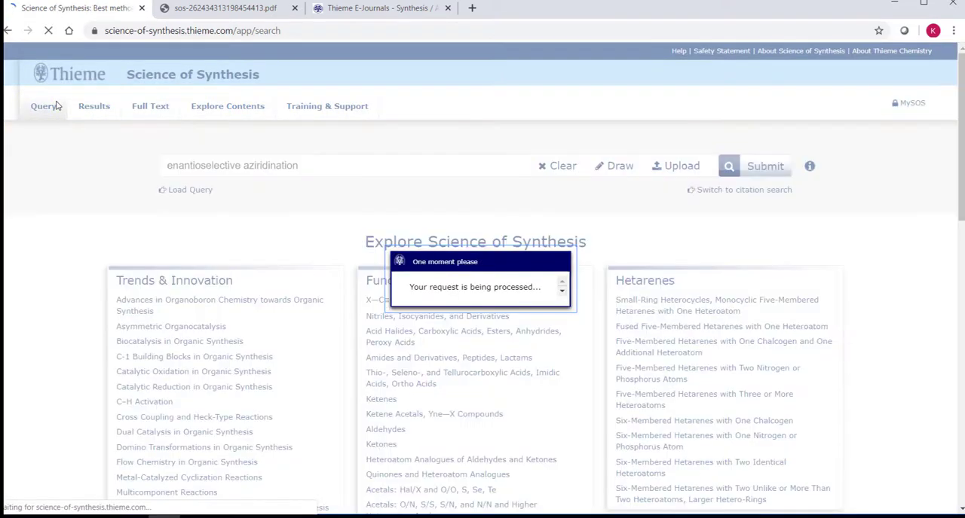
Step: Search author 'Gouverneur' (188 hits), sort by publication date, and return to Query
{"action": "left_click", "coordinate": [559, 166]}
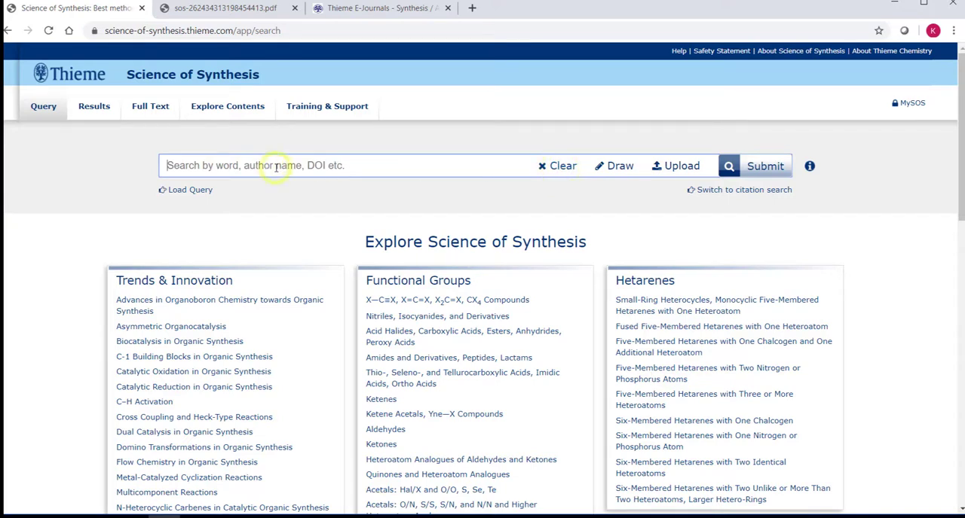
{"action": "type", "text": "Gouver"}
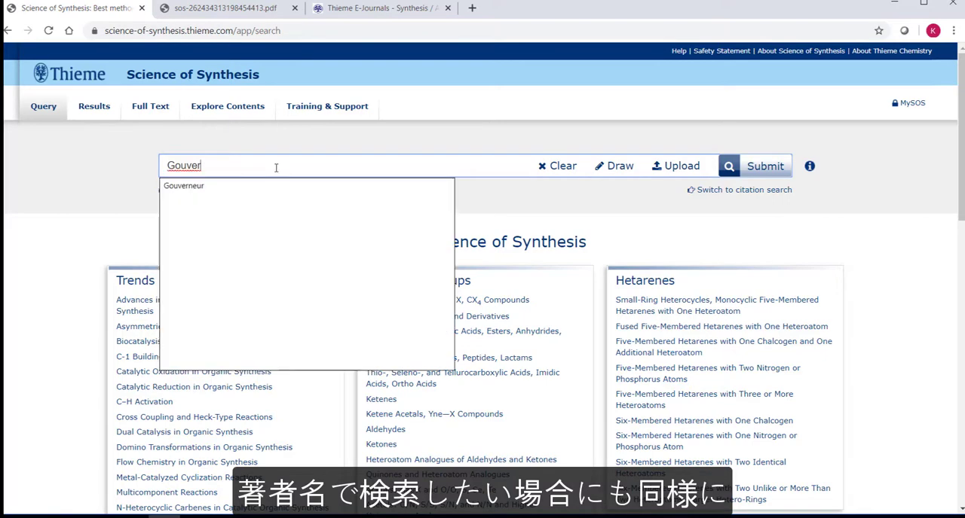
{"action": "mouse_move", "coordinate": [226, 194]}
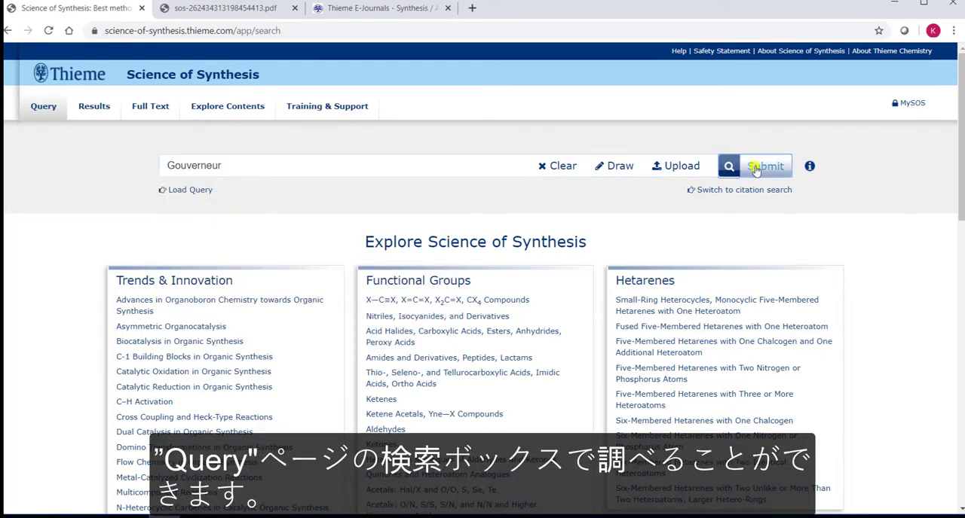
{"action": "left_click", "coordinate": [766, 166]}
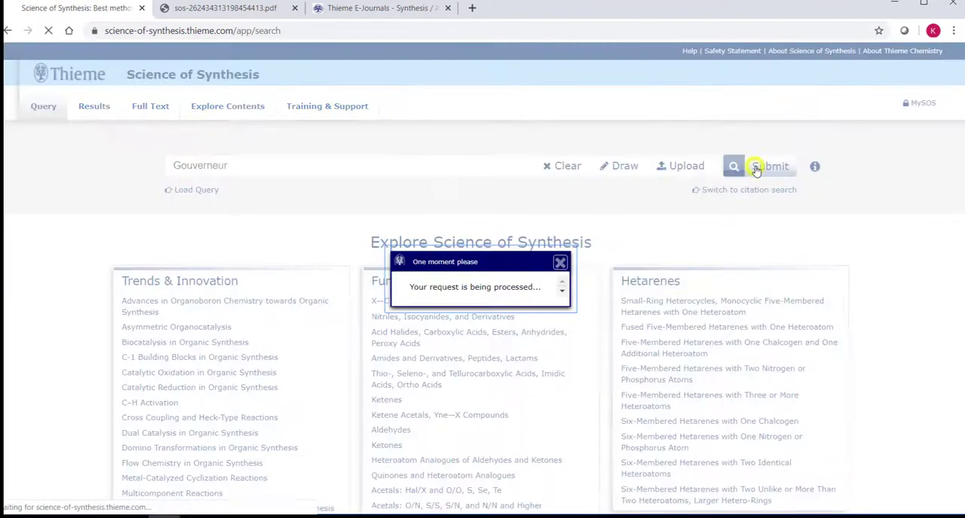
{"action": "left_click", "coordinate": [765, 165]}
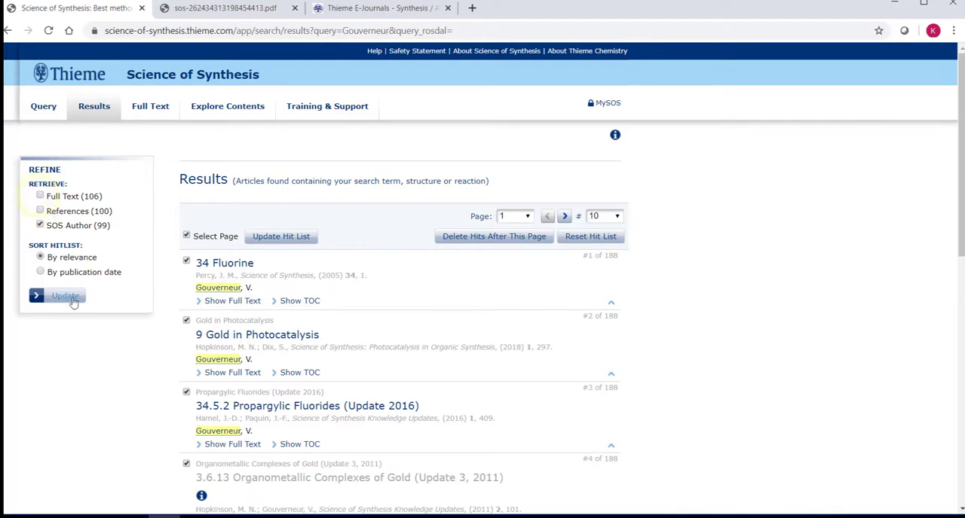
{"action": "left_click", "coordinate": [64, 295]}
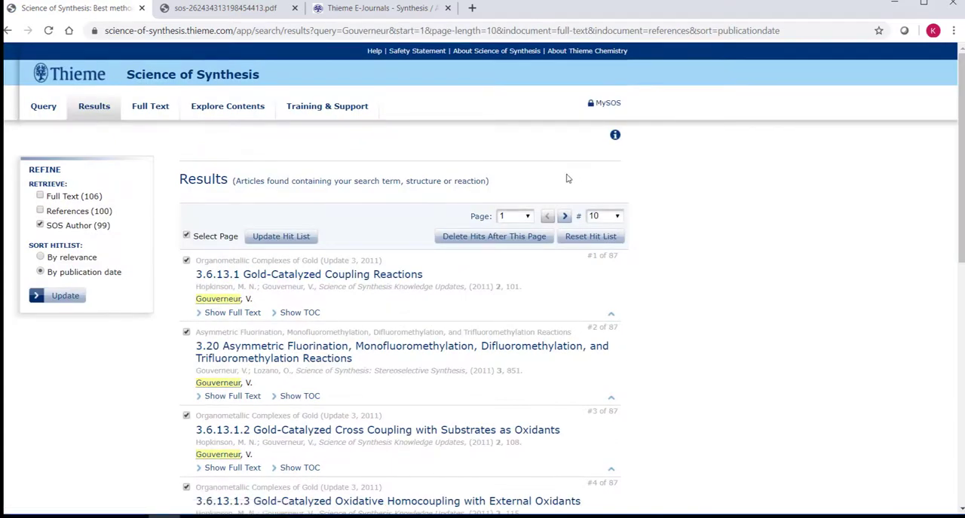
{"action": "left_click", "coordinate": [43, 105]}
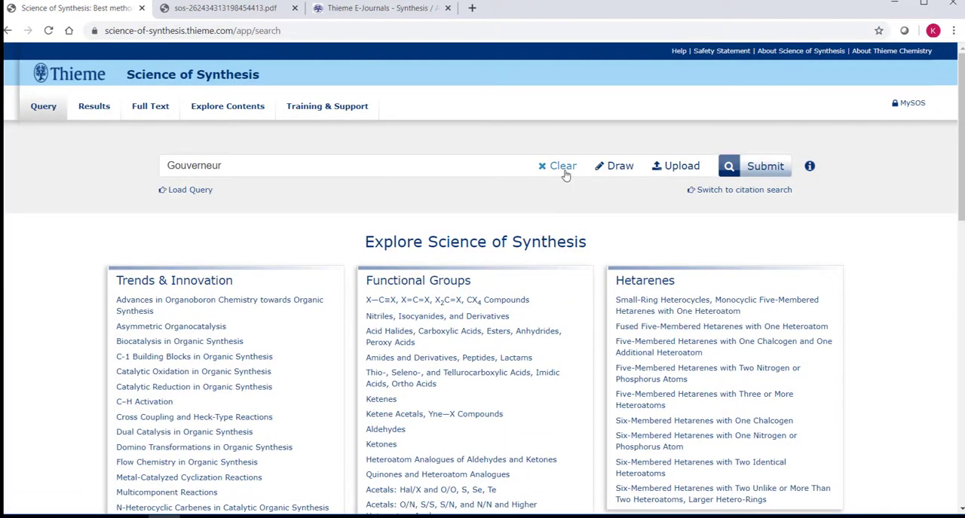
Step: Clear the query, draw 3-methylindole from benzene, fused five-ring and nitrogen, and submit
{"action": "left_click", "coordinate": [558, 165]}
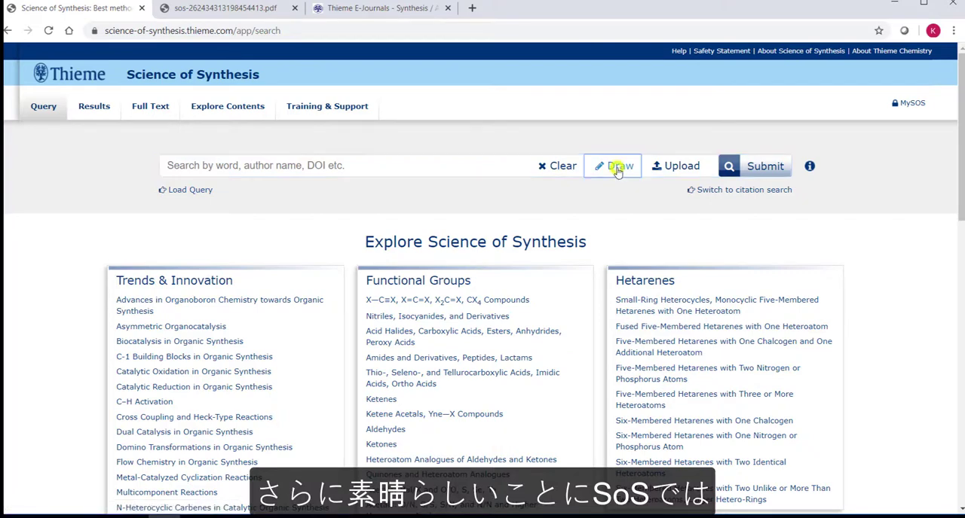
{"action": "left_click", "coordinate": [613, 166]}
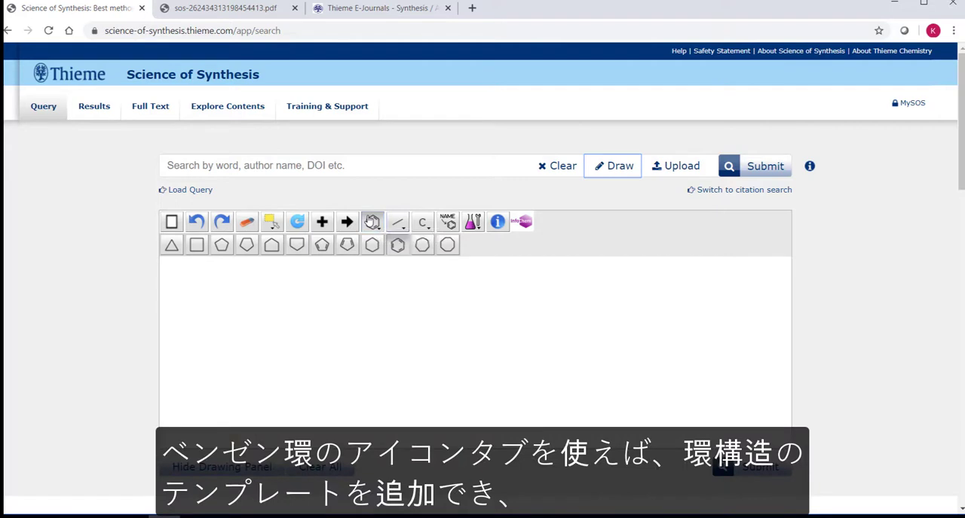
{"action": "mouse_move", "coordinate": [397, 222]}
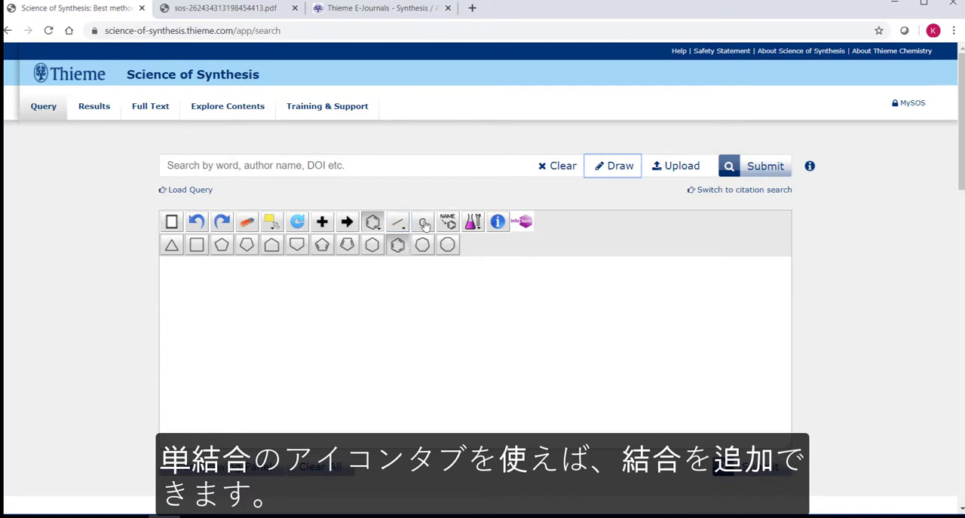
{"action": "mouse_move", "coordinate": [422, 221]}
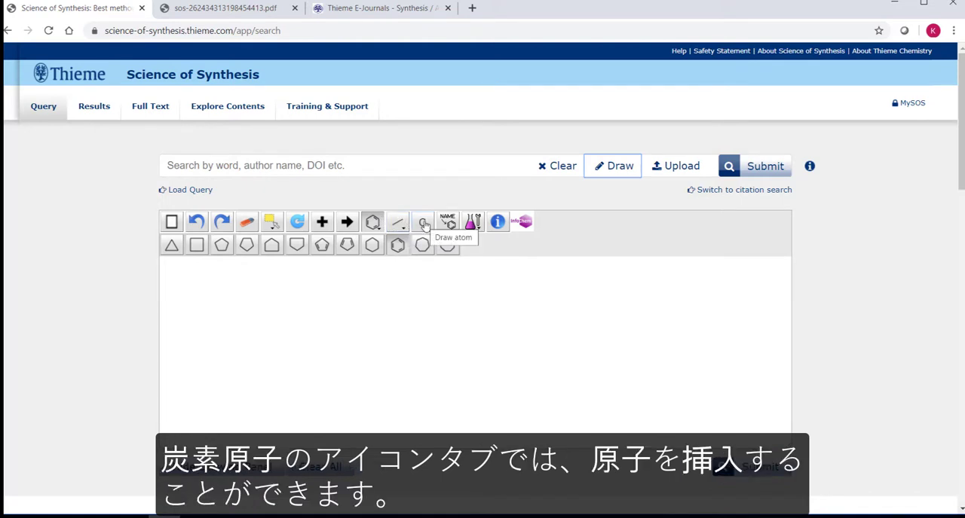
{"action": "left_click", "coordinate": [373, 221]}
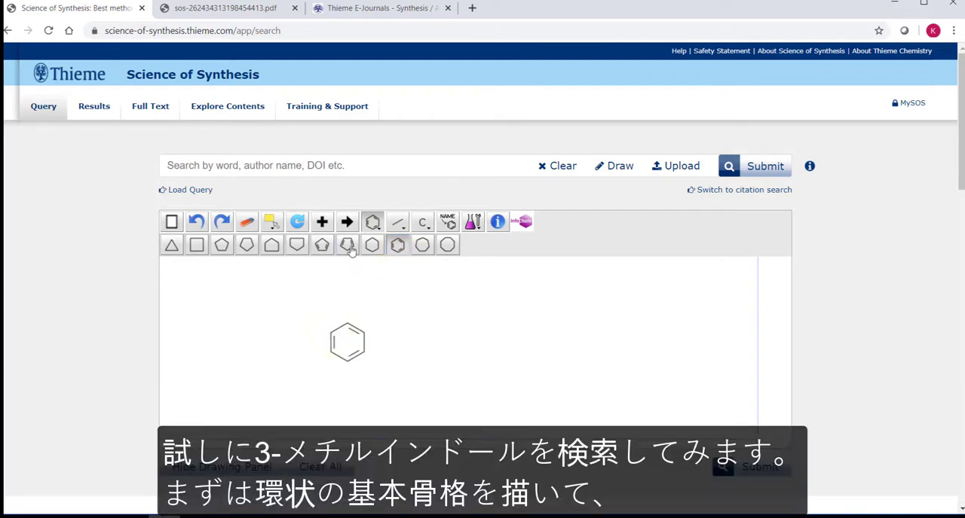
{"action": "left_click", "coordinate": [346, 245]}
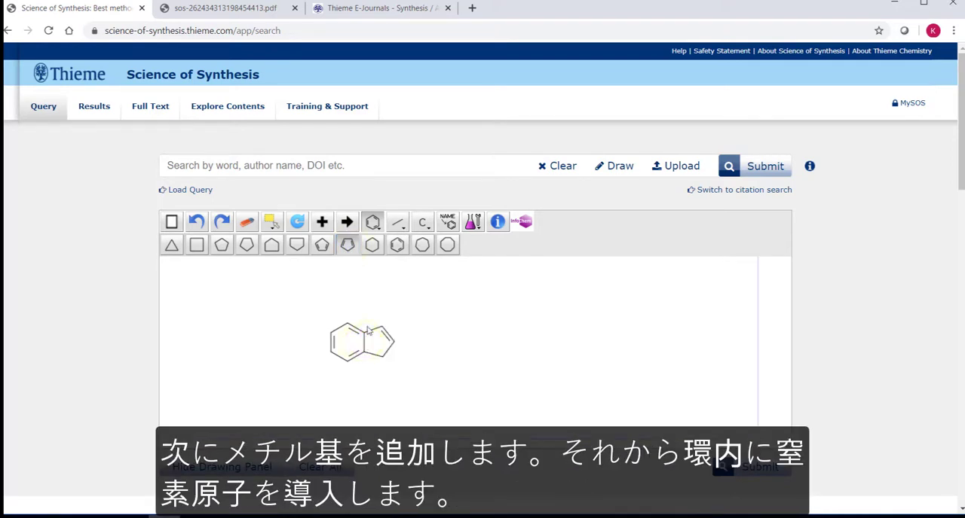
{"action": "left_click", "coordinate": [397, 221]}
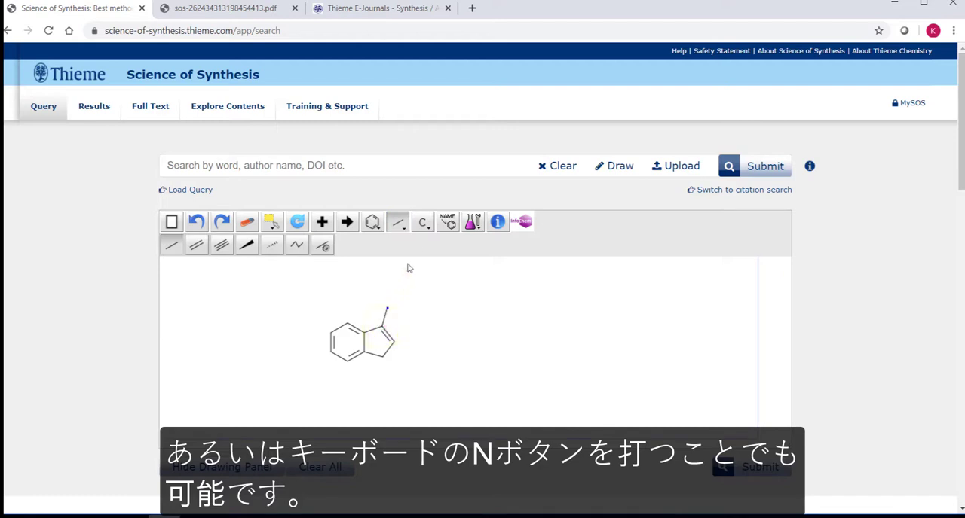
{"action": "left_click", "coordinate": [422, 222]}
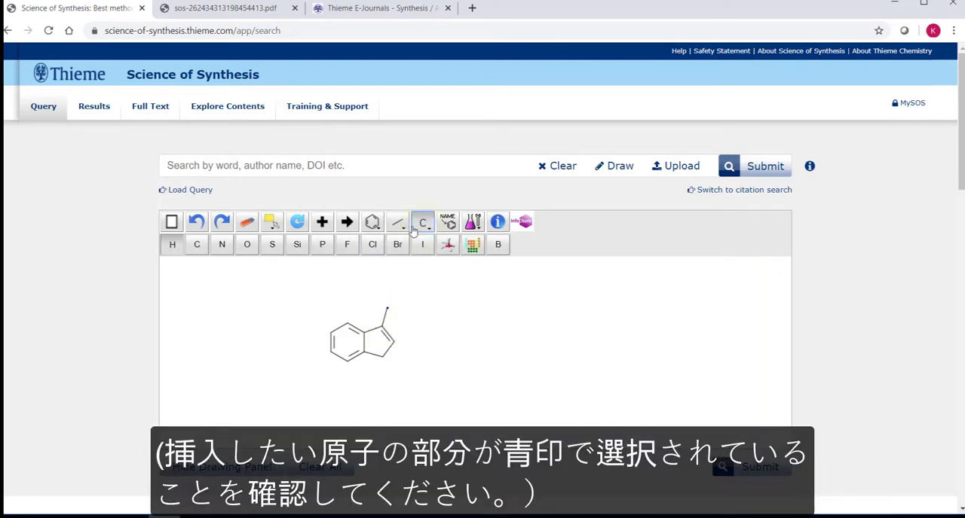
{"action": "left_click", "coordinate": [222, 244]}
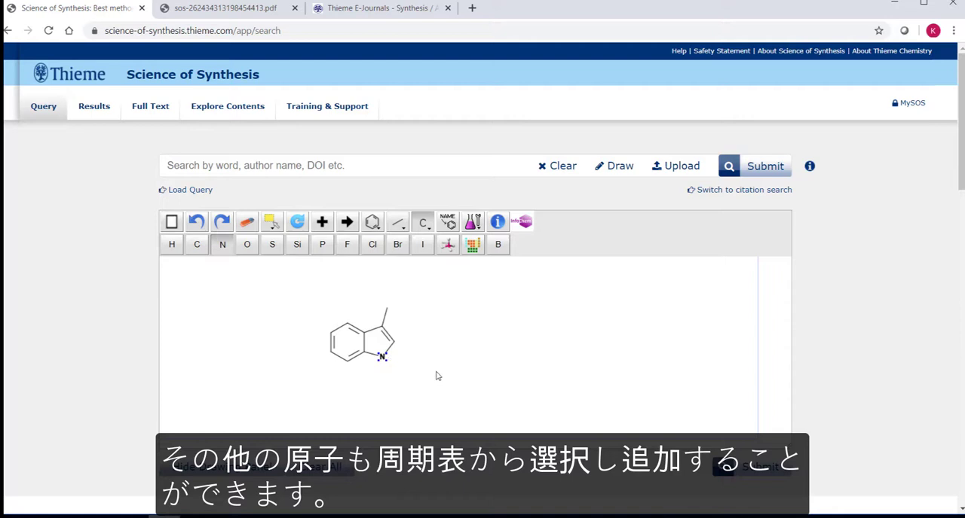
{"action": "left_click", "coordinate": [764, 166]}
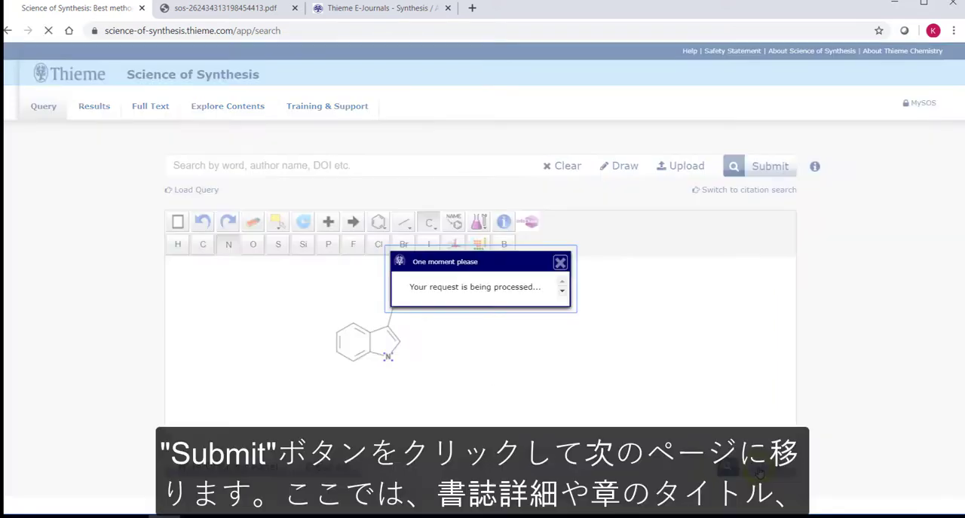
Step: Open Method 17: From o-Bromoiodoarenes among the 1192 hits, then return to Results
{"action": "left_click", "coordinate": [770, 165]}
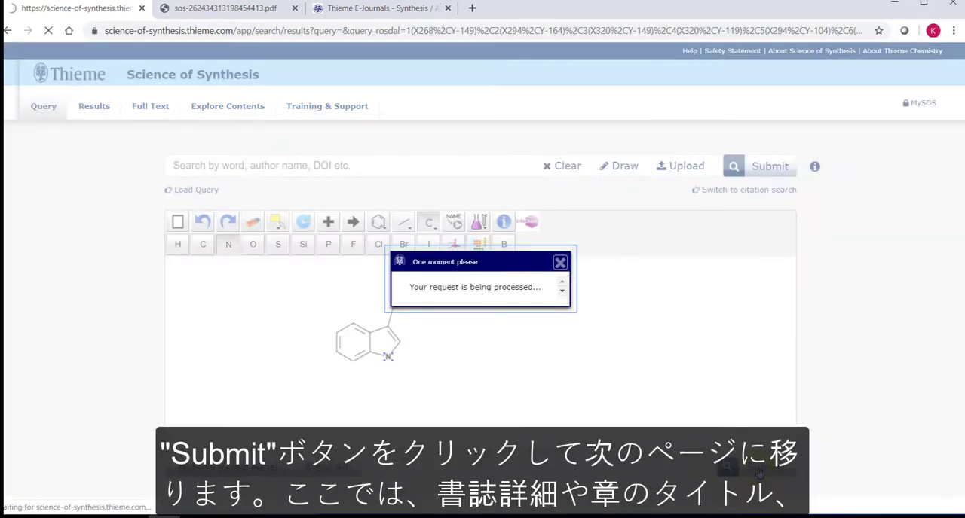
{"action": "left_click", "coordinate": [769, 166]}
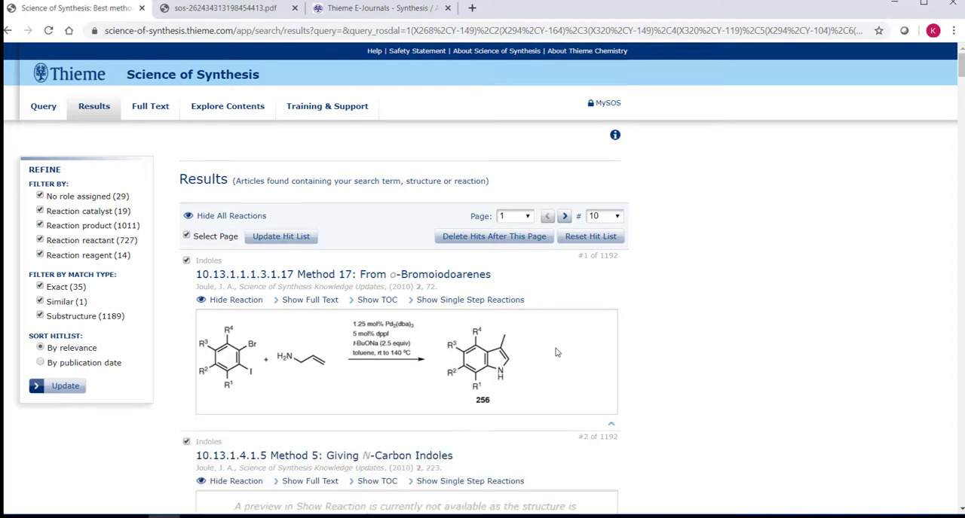
{"action": "mouse_move", "coordinate": [378, 277]}
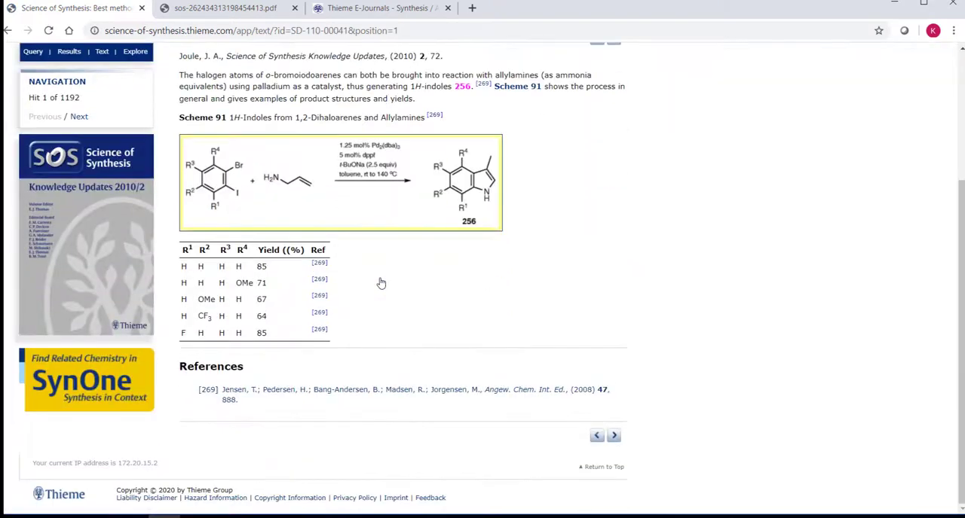
{"action": "mouse_move", "coordinate": [586, 128]}
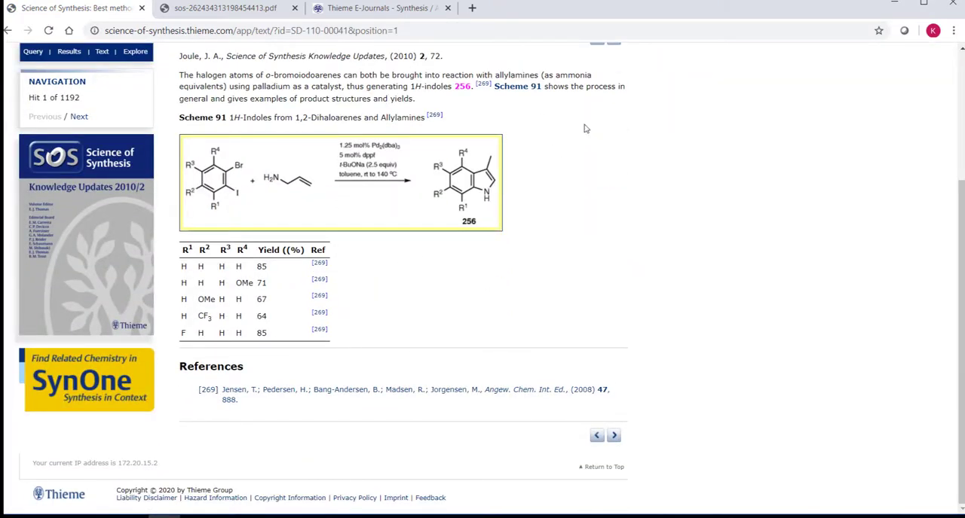
{"action": "mouse_move", "coordinate": [543, 122]}
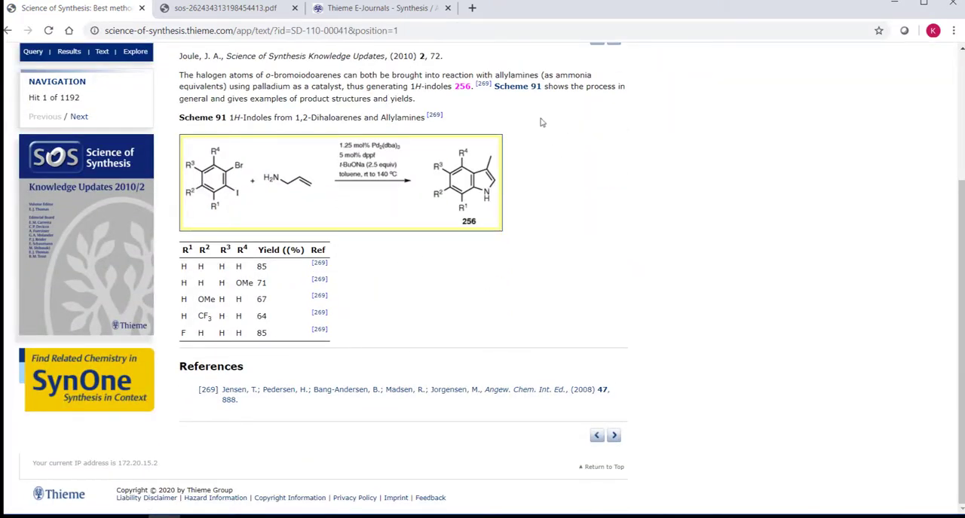
{"action": "left_click", "coordinate": [68, 55]}
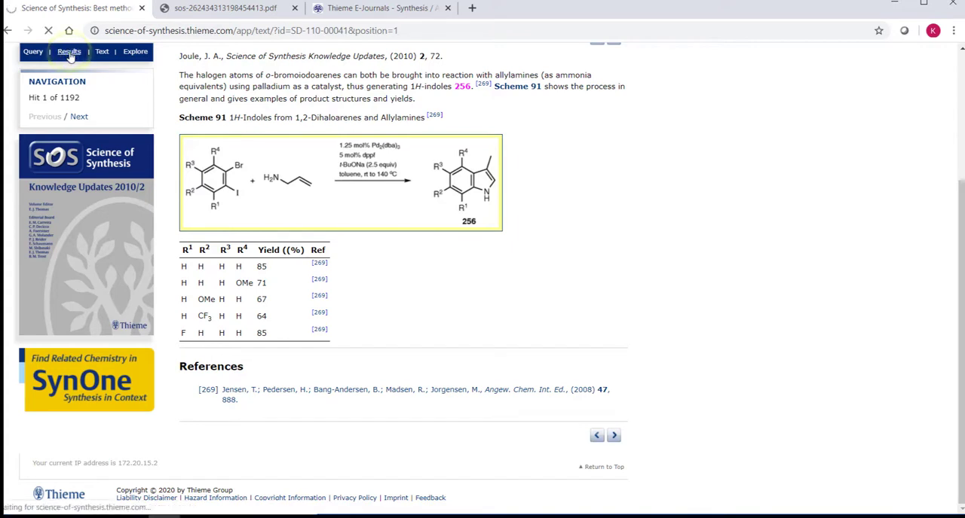
Step: Filter indole hits to exact reaction products sorted by date, then open 3.1.2.2.1.1.1 Formation of Indoles
{"action": "left_click", "coordinate": [67, 53]}
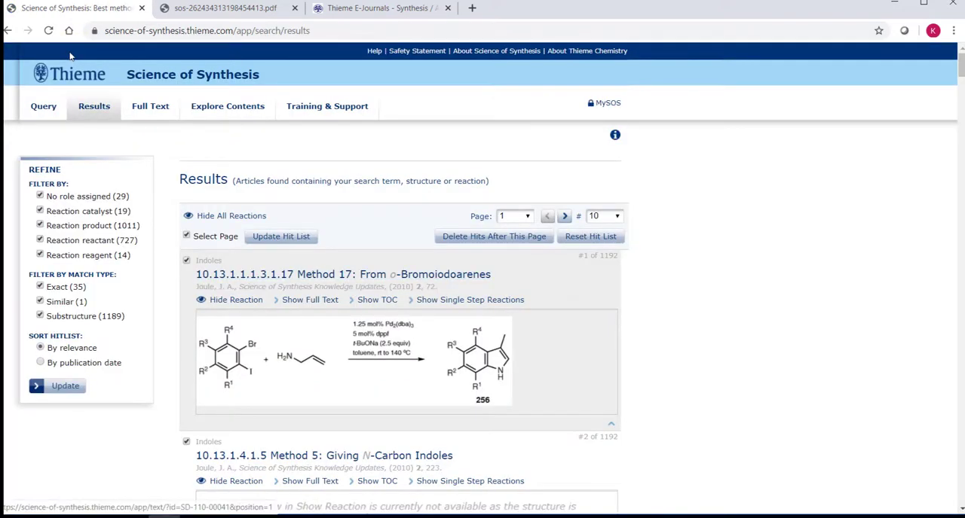
{"action": "left_click", "coordinate": [40, 196]}
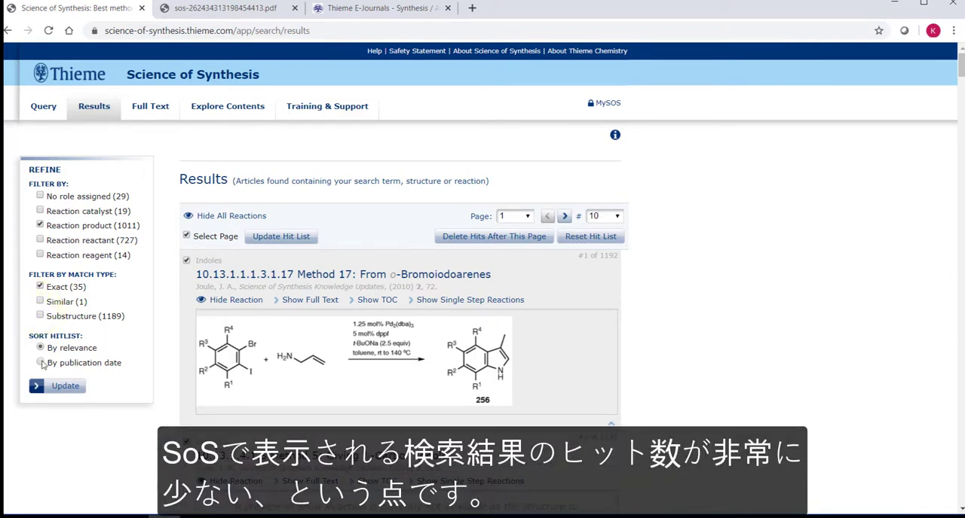
{"action": "left_click", "coordinate": [64, 386]}
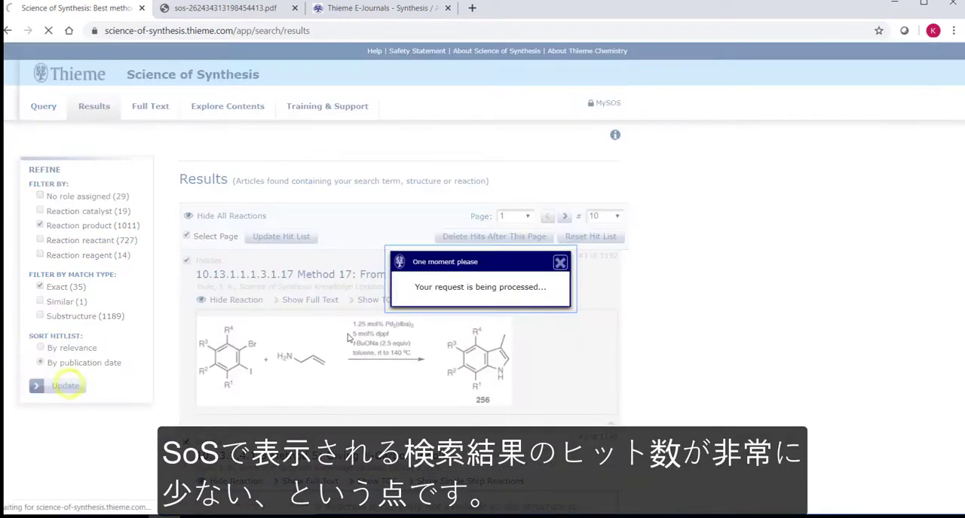
{"action": "left_click", "coordinate": [63, 386]}
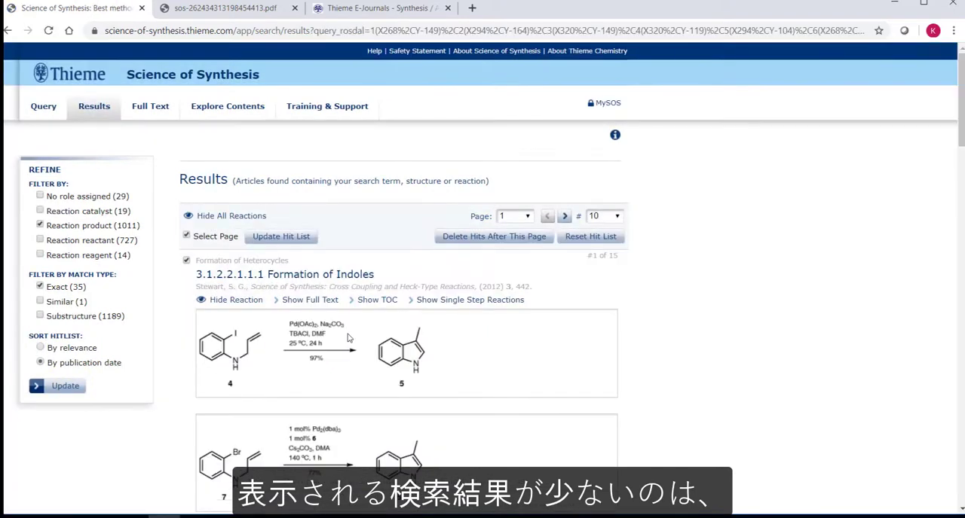
{"action": "mouse_move", "coordinate": [322, 278]}
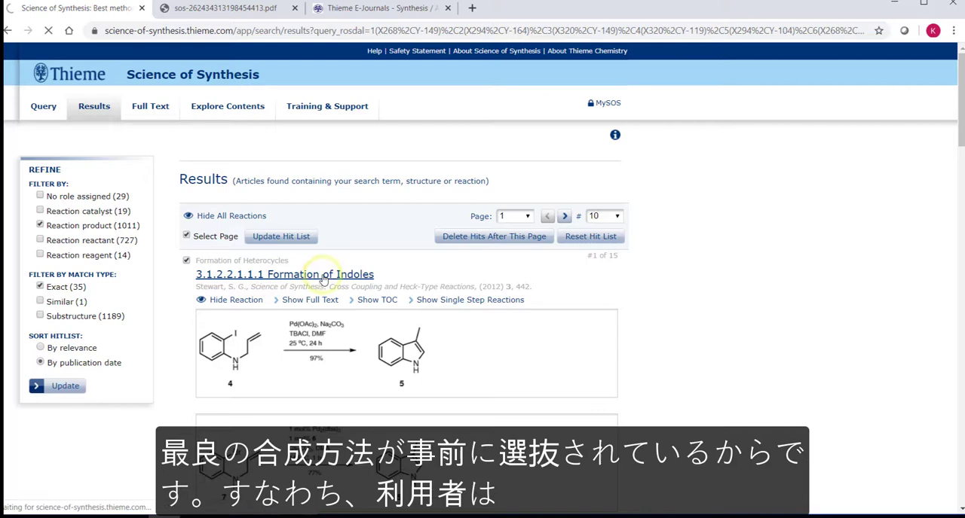
{"action": "left_click", "coordinate": [309, 274]}
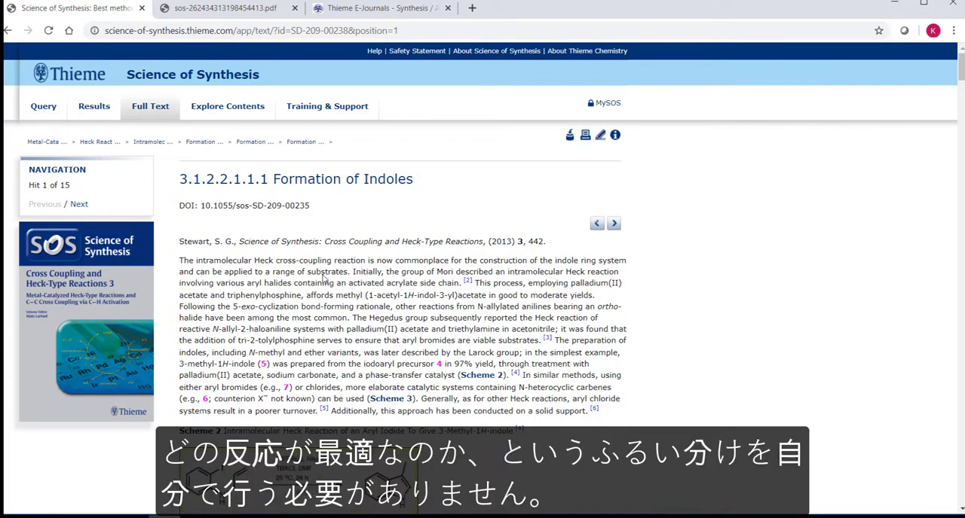
Step: Read through the Heck-type indole formation schemes, then return to the 3-methylindole query page
{"action": "scroll", "scroll_direction": "down", "scroll_amount": 3}
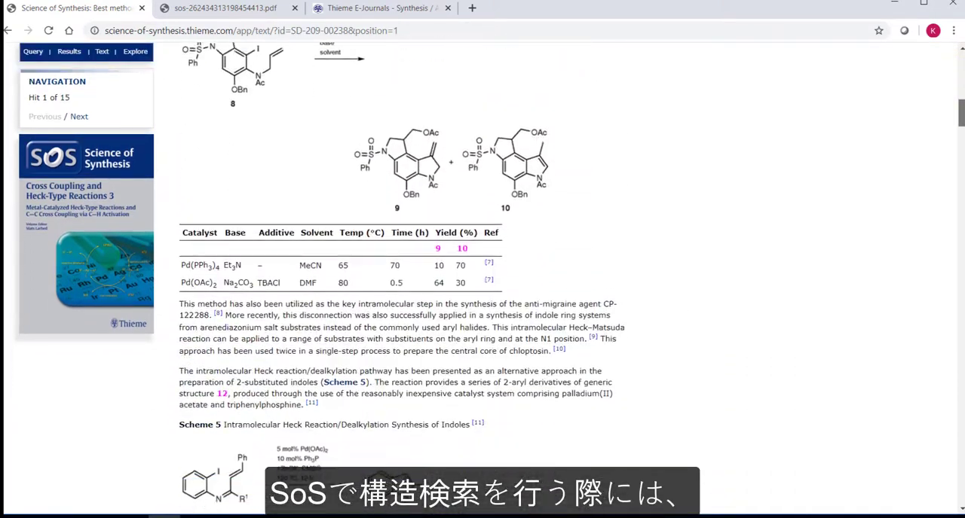
{"action": "scroll", "scroll_direction": "down", "scroll_amount": 3}
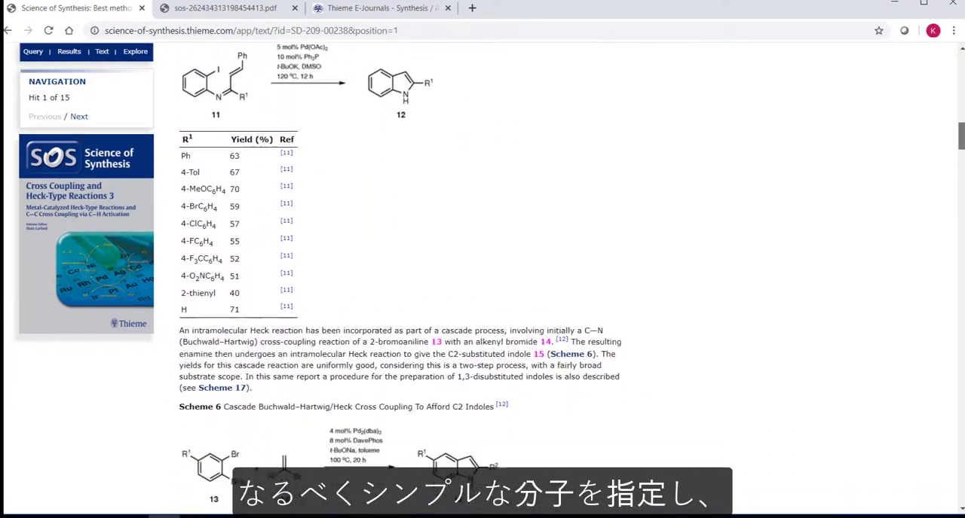
{"action": "scroll", "scroll_direction": "down", "scroll_amount": 3}
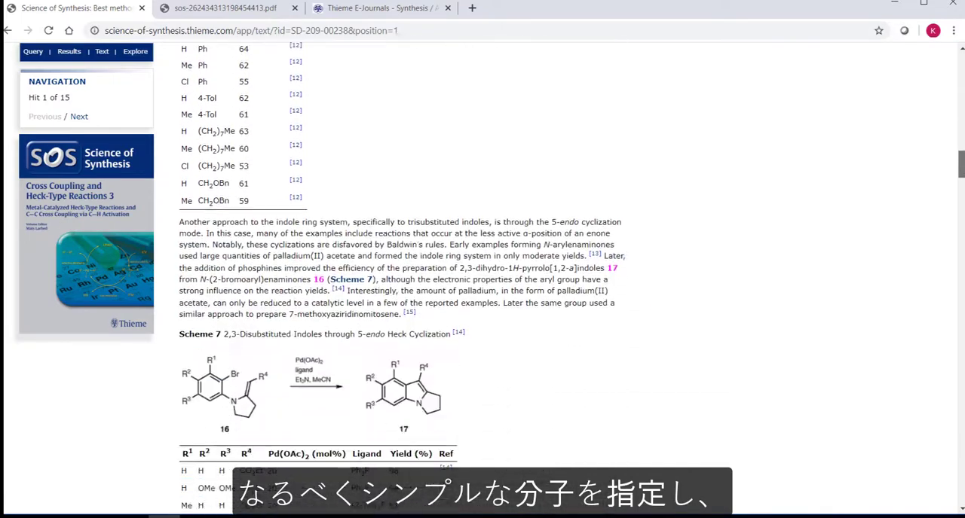
{"action": "scroll", "scroll_direction": "down", "scroll_amount": 3}
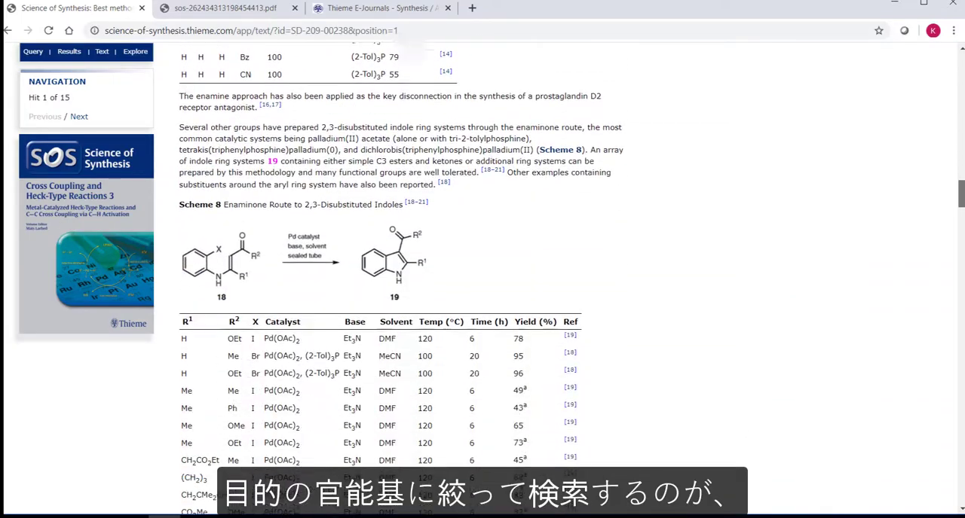
{"action": "scroll", "scroll_direction": "down", "scroll_amount": 3}
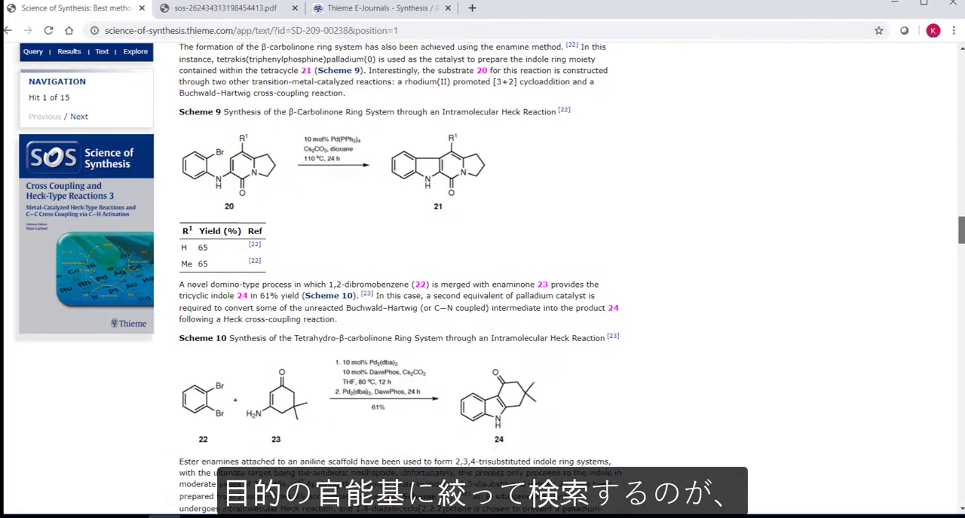
{"action": "scroll", "scroll_direction": "down", "scroll_amount": 3}
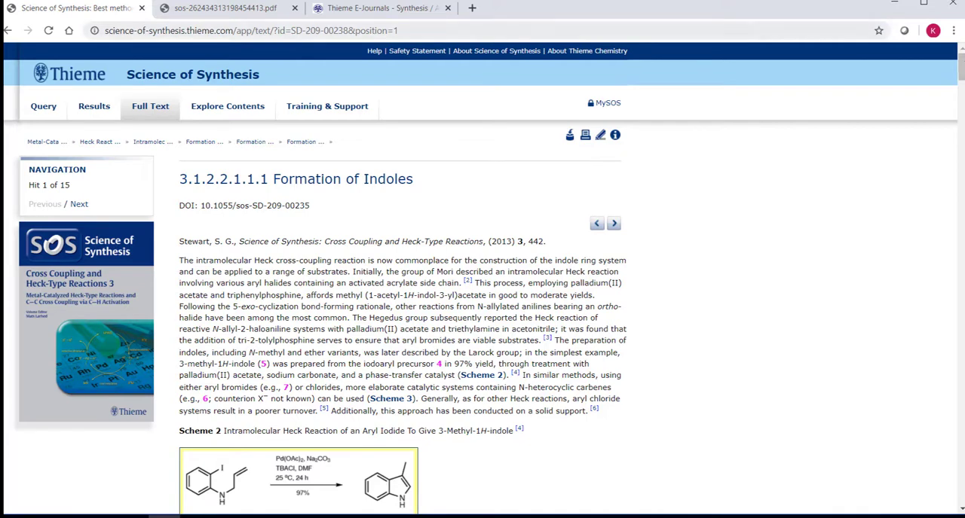
{"action": "left_click", "coordinate": [40, 107]}
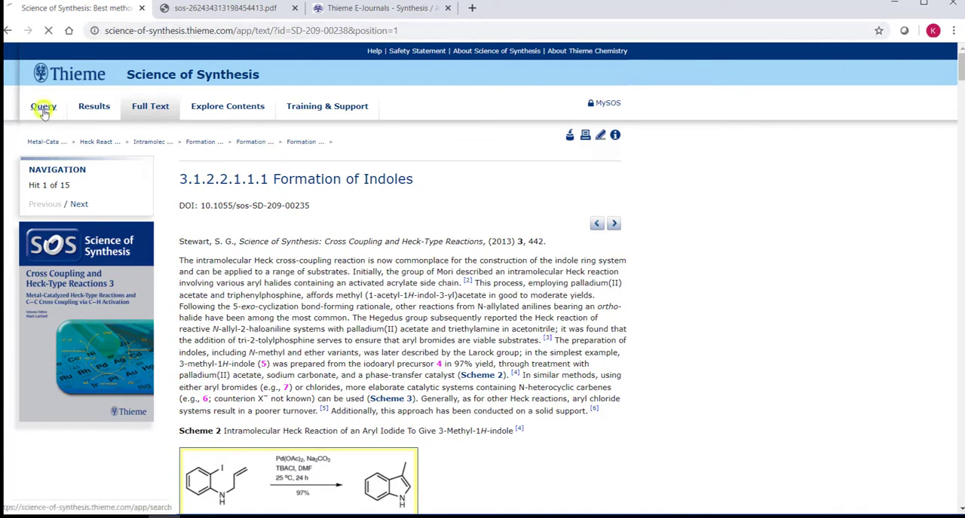
{"action": "left_click", "coordinate": [43, 105]}
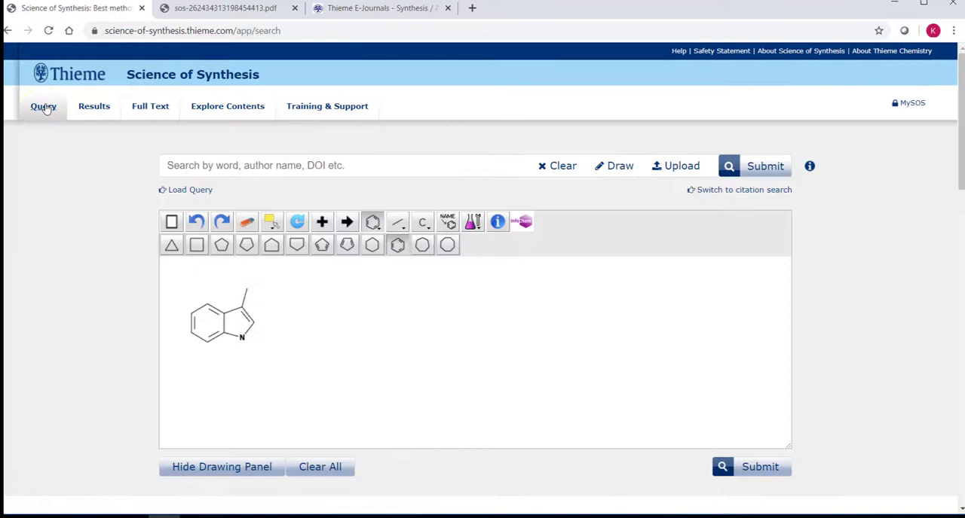
Step: Clear the indole drawing and generate the 4-azaindole structure from its name
{"action": "left_click", "coordinate": [320, 467]}
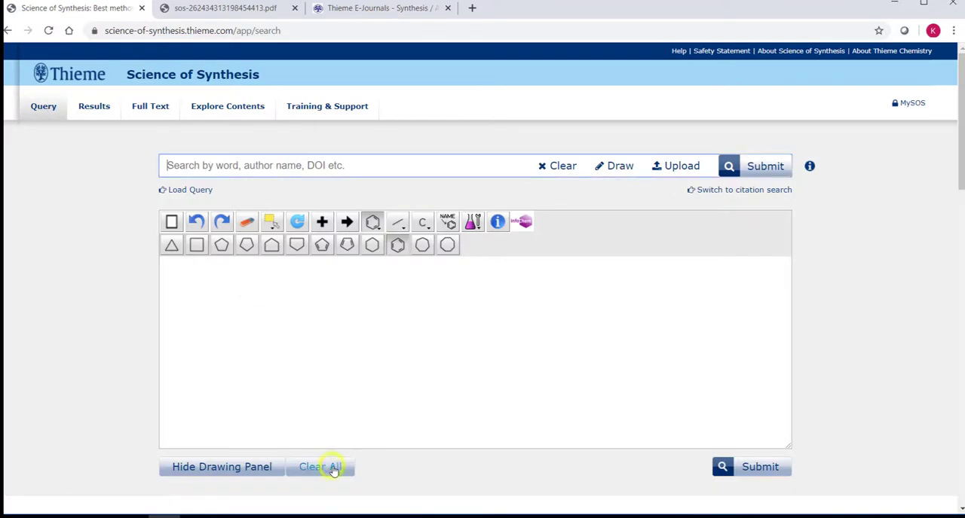
{"action": "left_click", "coordinate": [447, 221]}
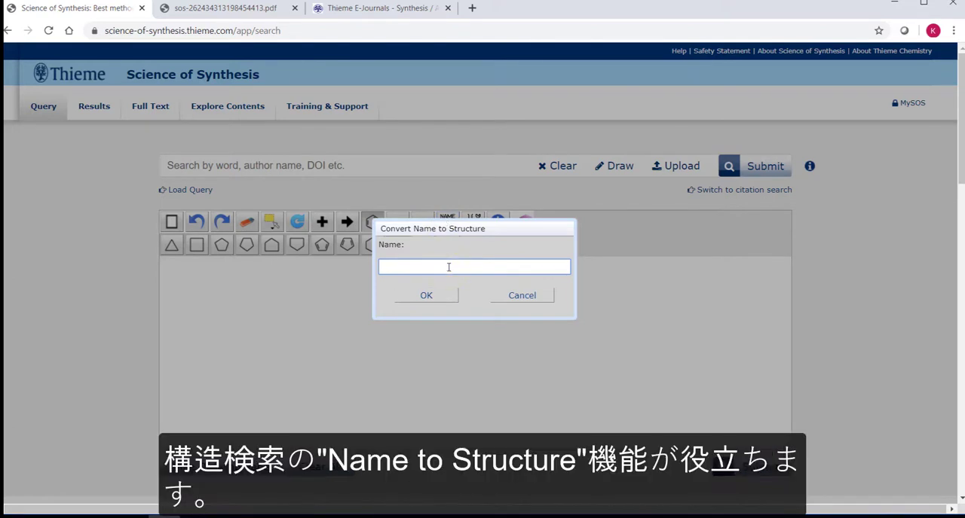
{"action": "type", "text": "4-aza"}
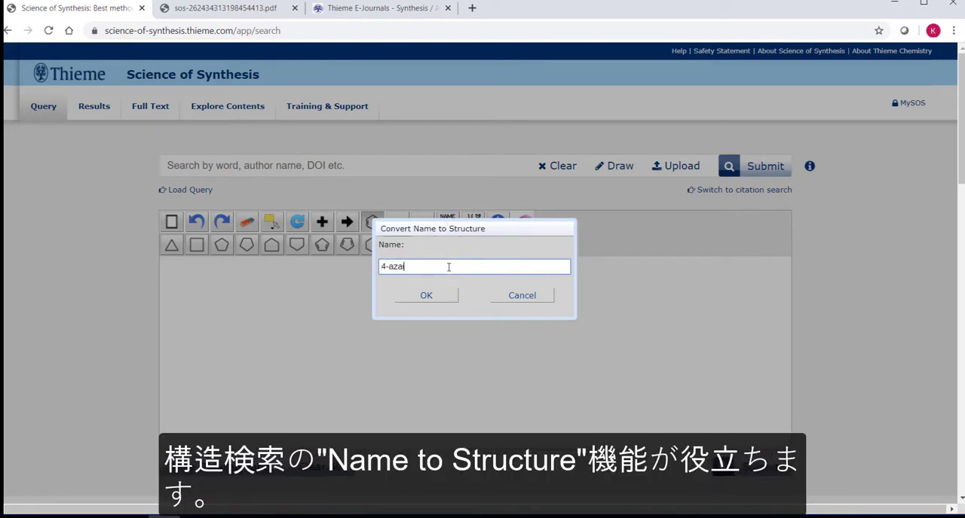
{"action": "type", "text": "indole"}
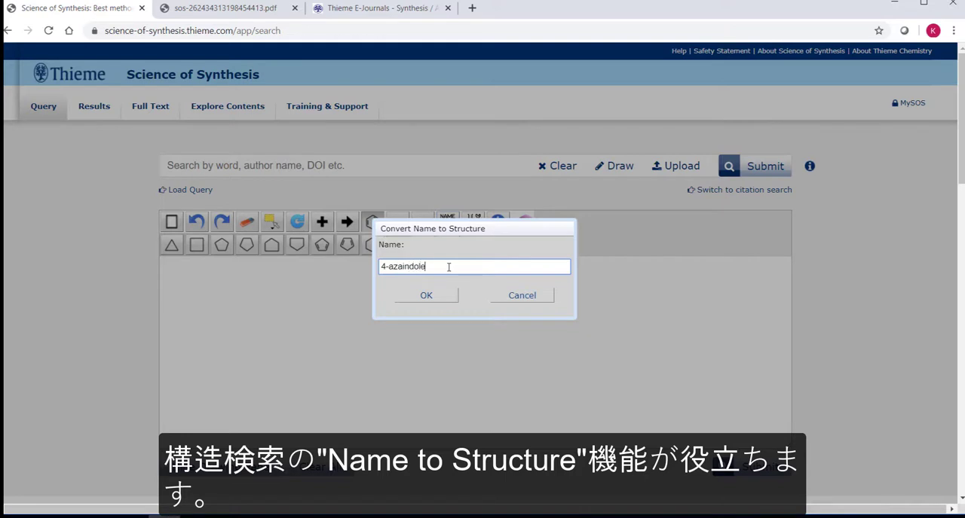
{"action": "left_click", "coordinate": [425, 296]}
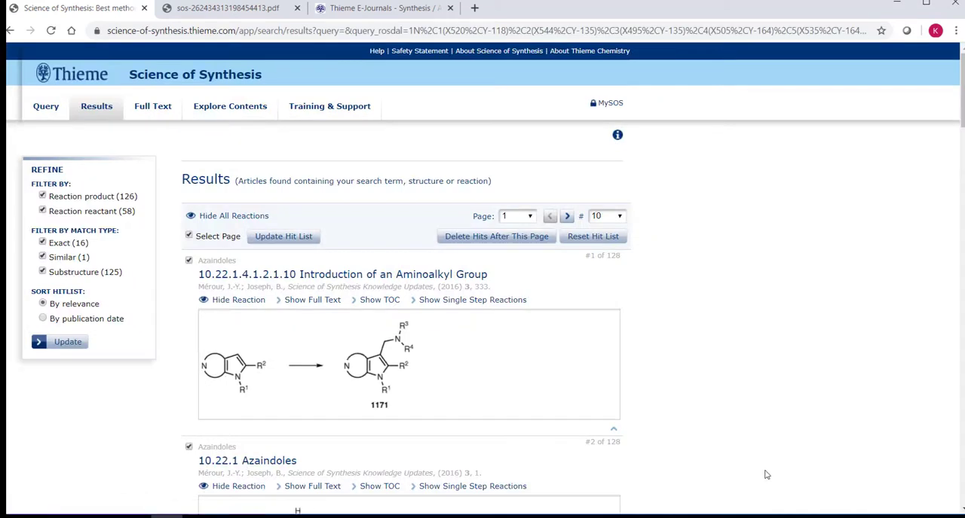
Step: Open hit 4, From 2-(2-Nitropyridyl)enol Ethers, read it, and view its place in Explore Contents
{"action": "scroll", "scroll_direction": "down", "scroll_amount": 3}
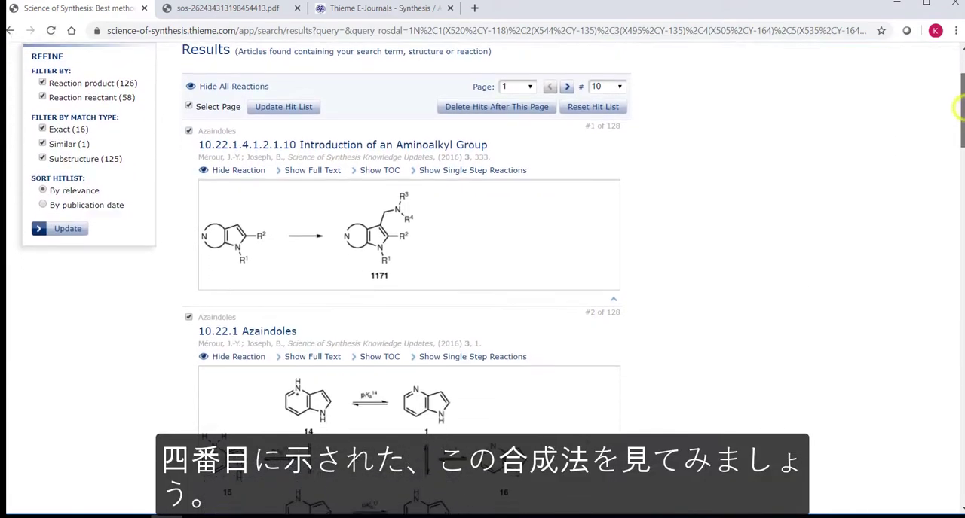
{"action": "scroll", "scroll_direction": "down", "scroll_amount": 3}
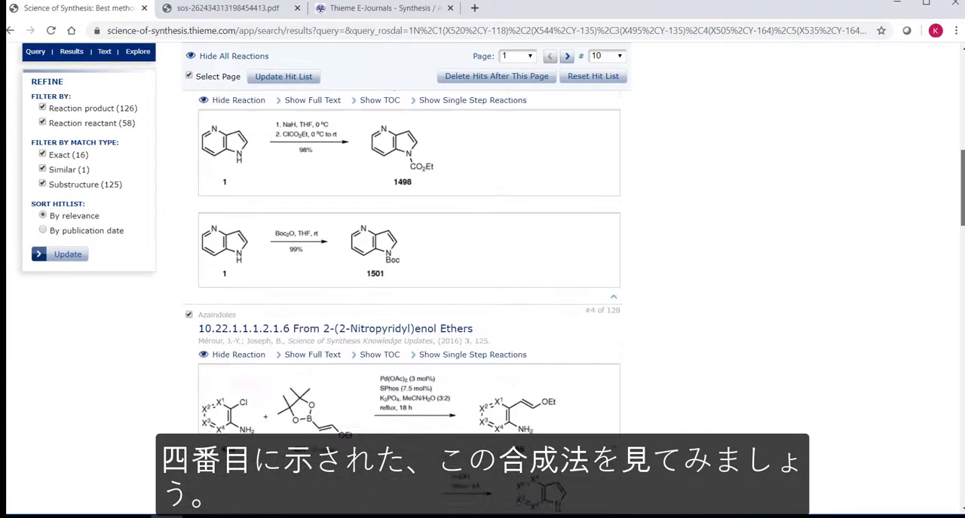
{"action": "scroll", "scroll_direction": "down", "scroll_amount": 3}
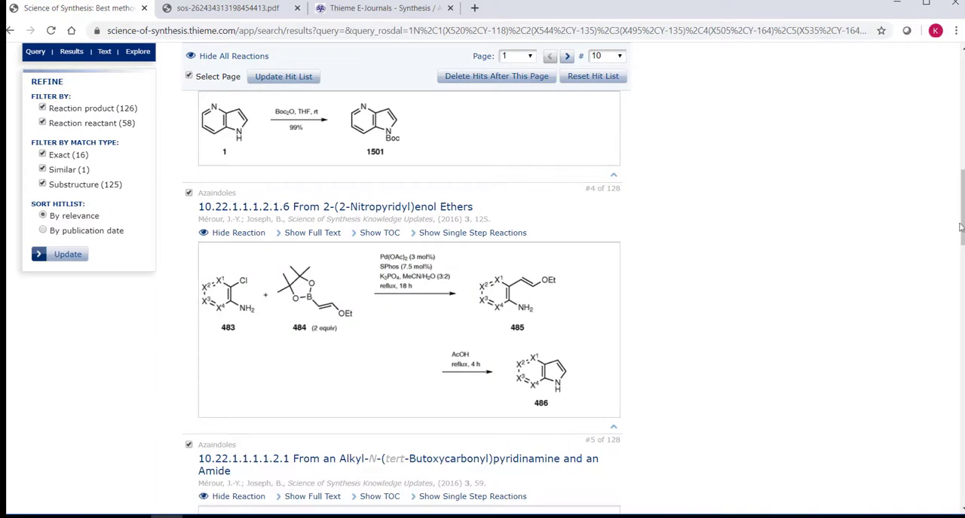
{"action": "left_click", "coordinate": [336, 206]}
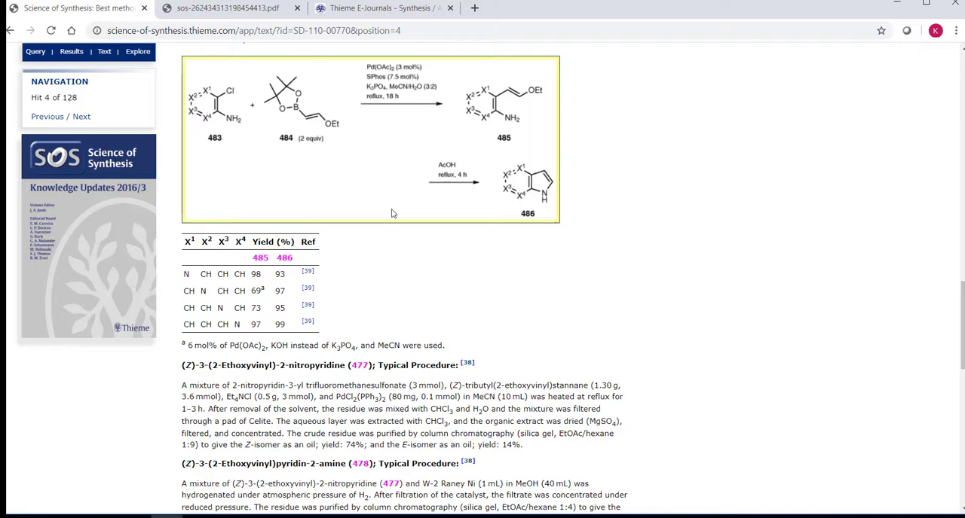
{"action": "mouse_move", "coordinate": [958, 313]}
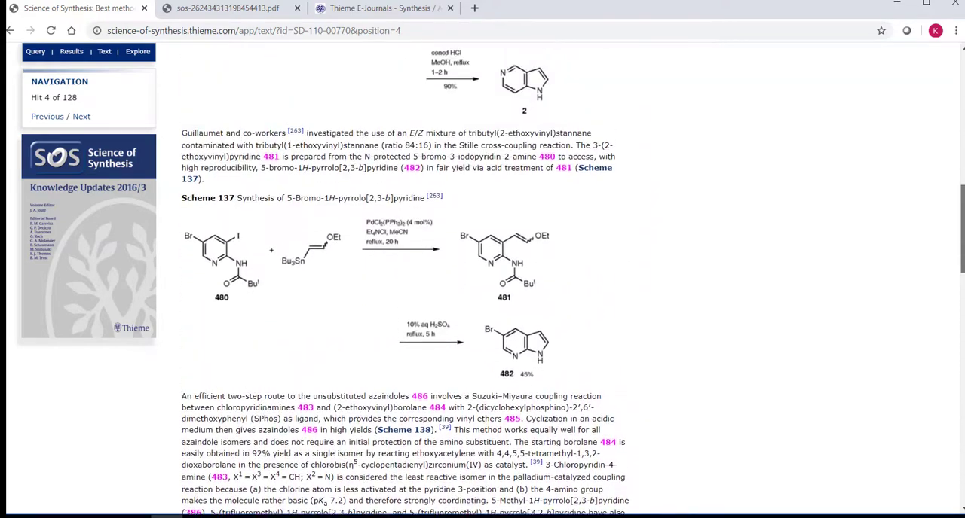
{"action": "scroll", "scroll_direction": "up", "scroll_amount": 3}
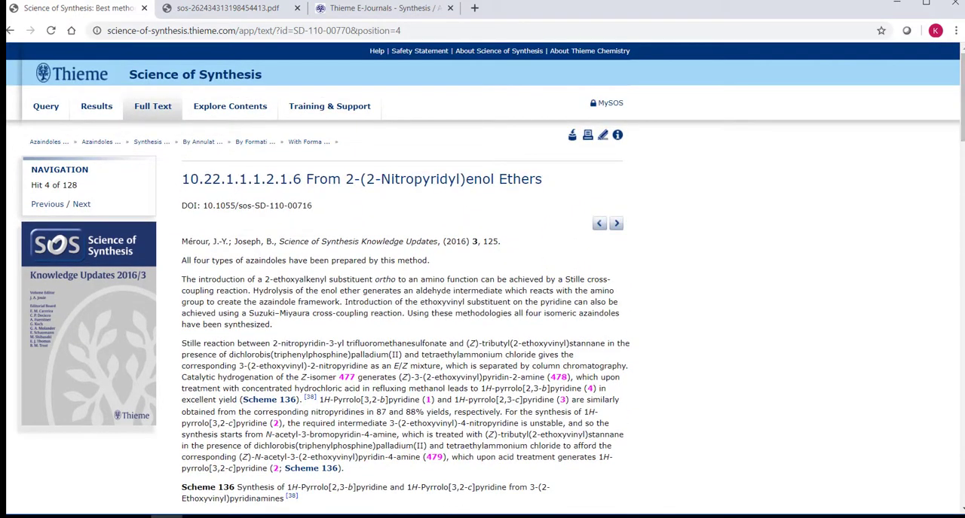
{"action": "left_click", "coordinate": [242, 105]}
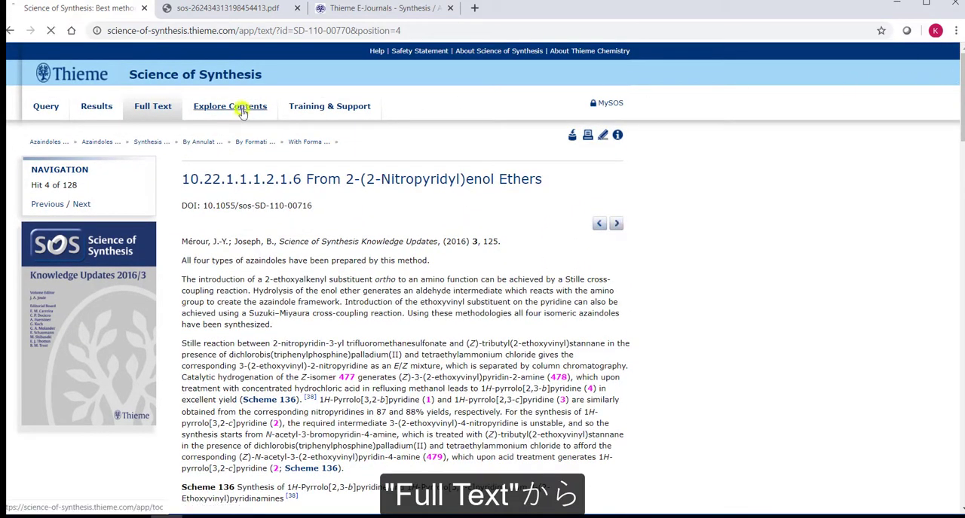
{"action": "left_click", "coordinate": [230, 106]}
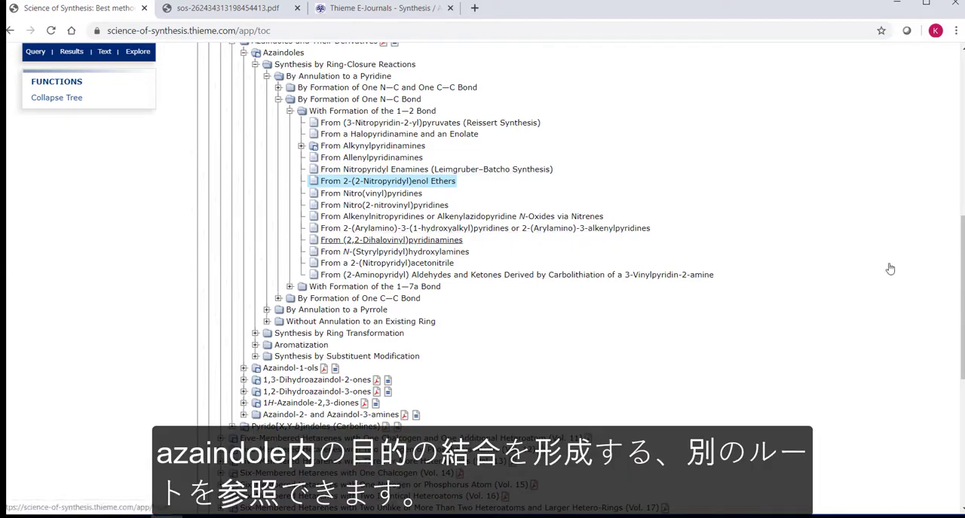
{"action": "left_click", "coordinate": [384, 181]}
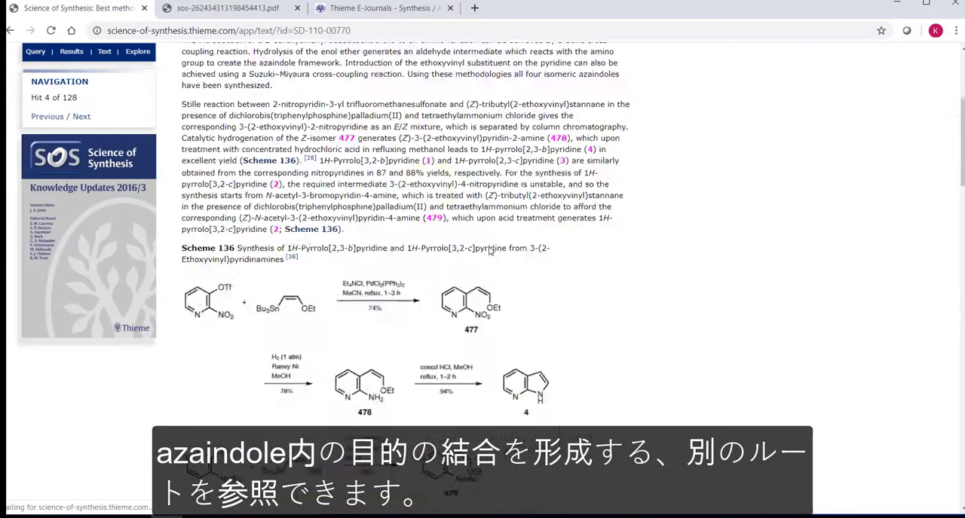
{"action": "scroll", "scroll_direction": "down", "scroll_amount": 3}
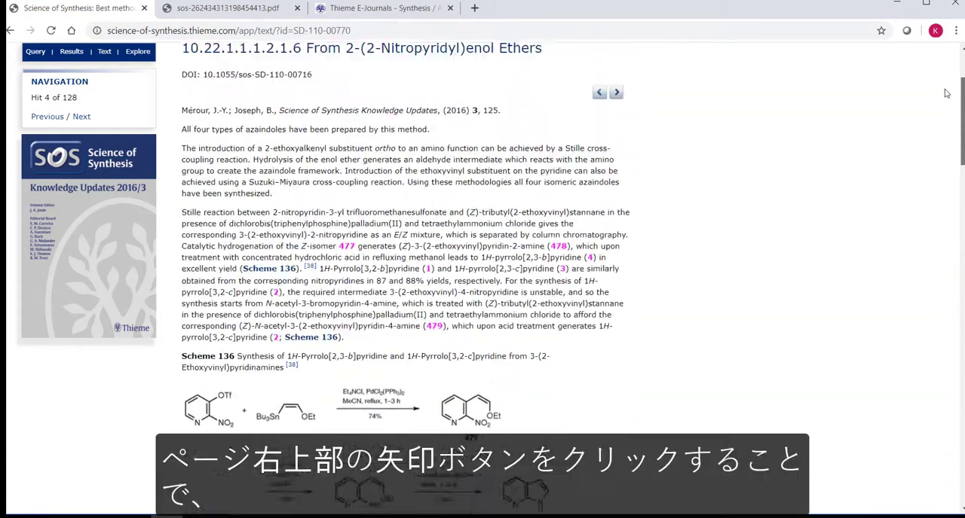
Step: Page forward to the next method section and back again
{"action": "left_click", "coordinate": [615, 92]}
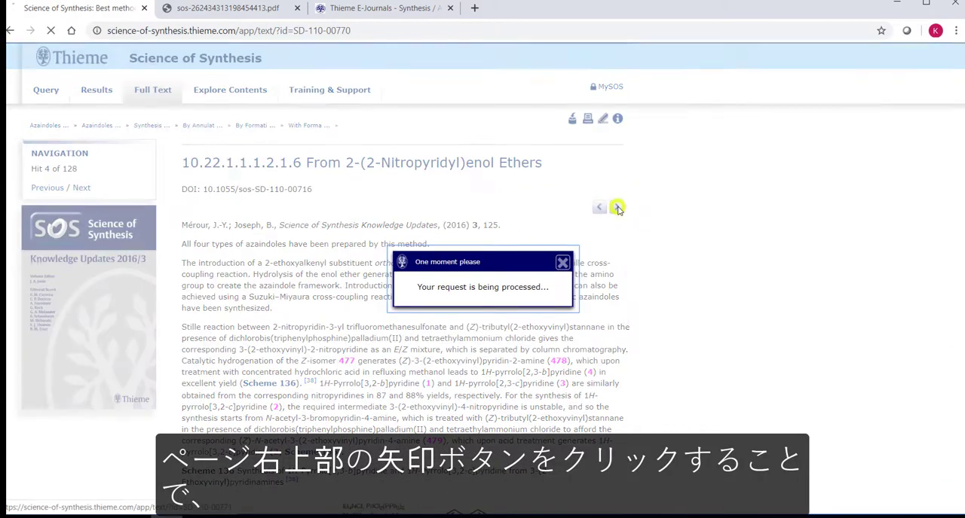
{"action": "left_click", "coordinate": [617, 208]}
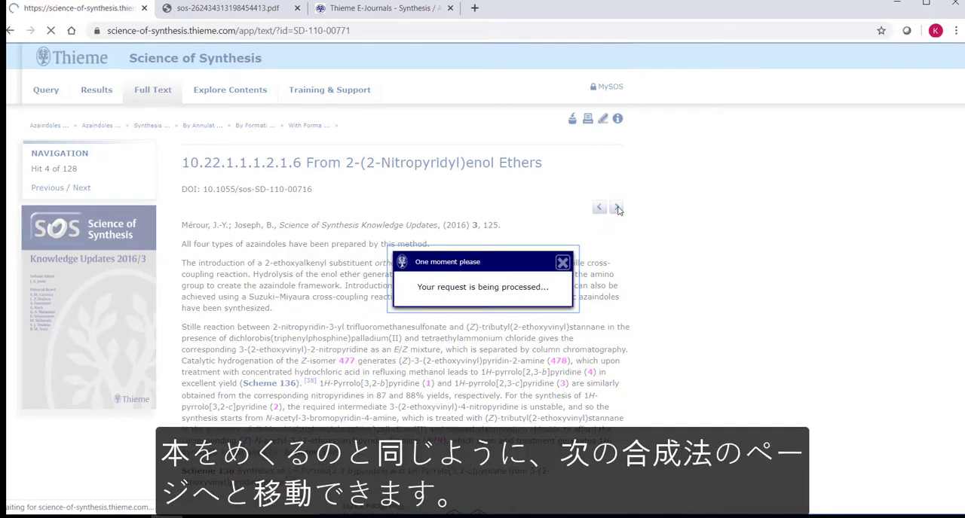
{"action": "left_click", "coordinate": [616, 208]}
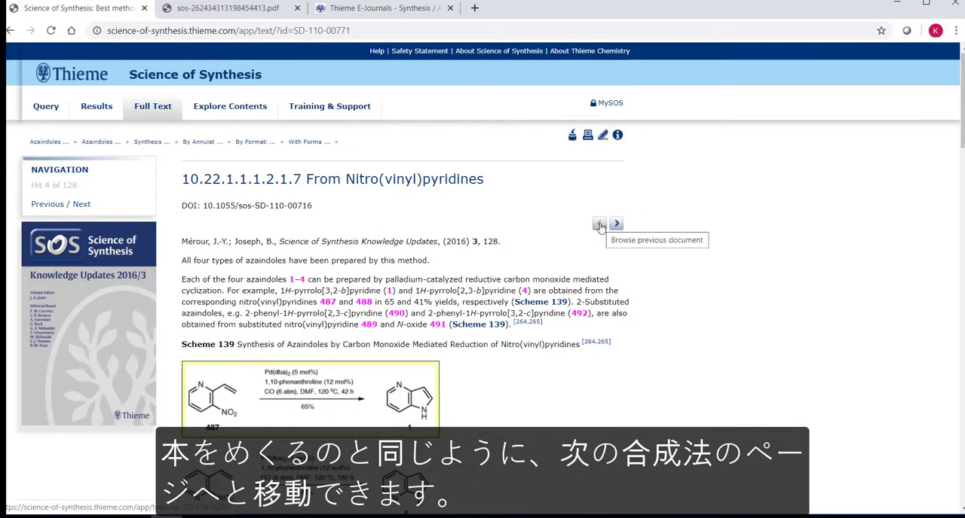
{"action": "left_click", "coordinate": [600, 224]}
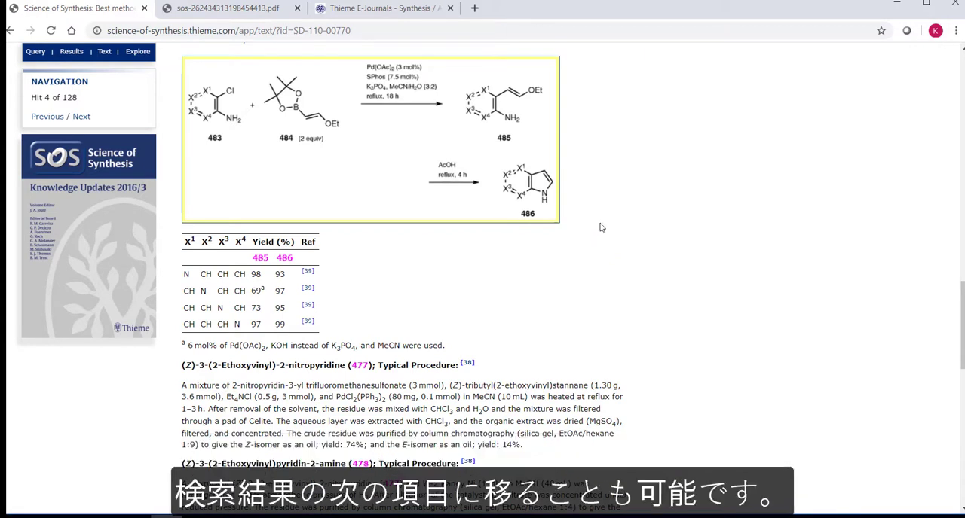
{"action": "mouse_move", "coordinate": [81, 117]}
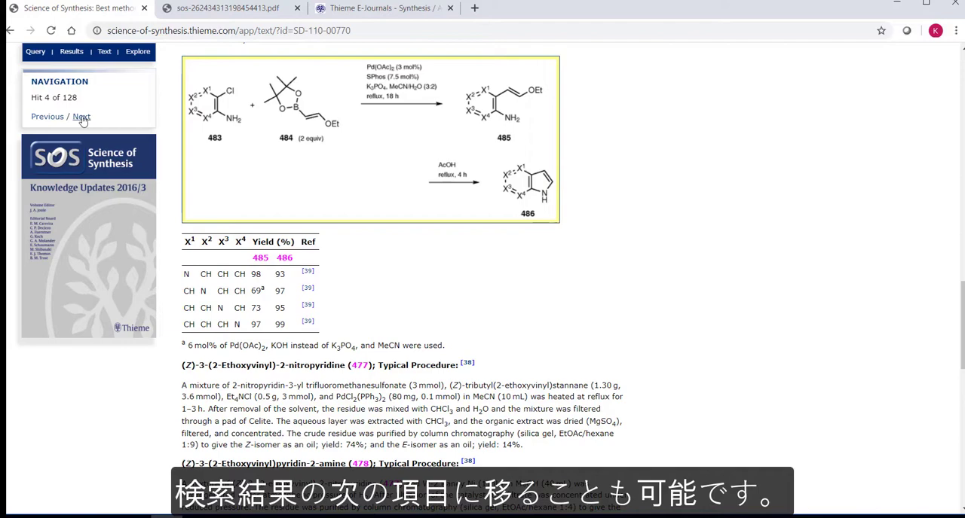
Step: Step from hit 5 back to Hit 4 of 128
{"action": "left_click", "coordinate": [79, 116]}
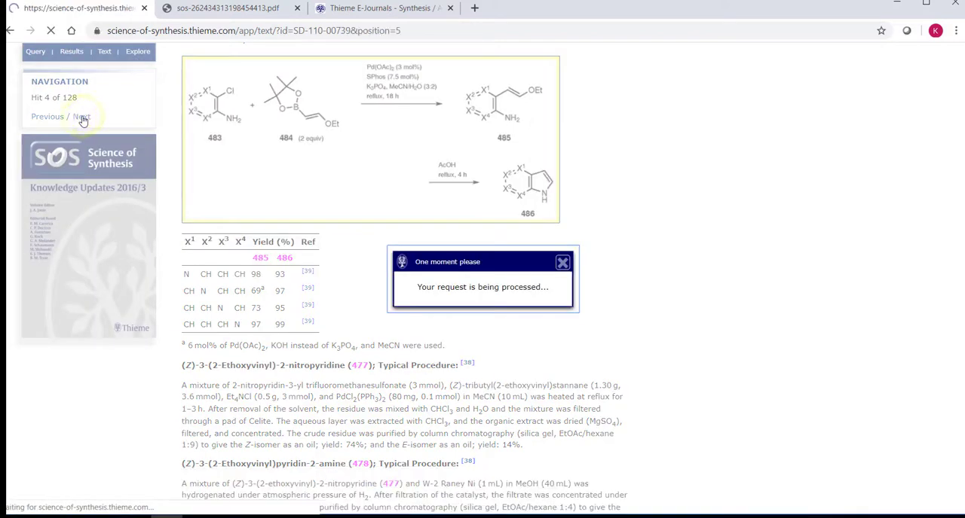
{"action": "left_click", "coordinate": [81, 117]}
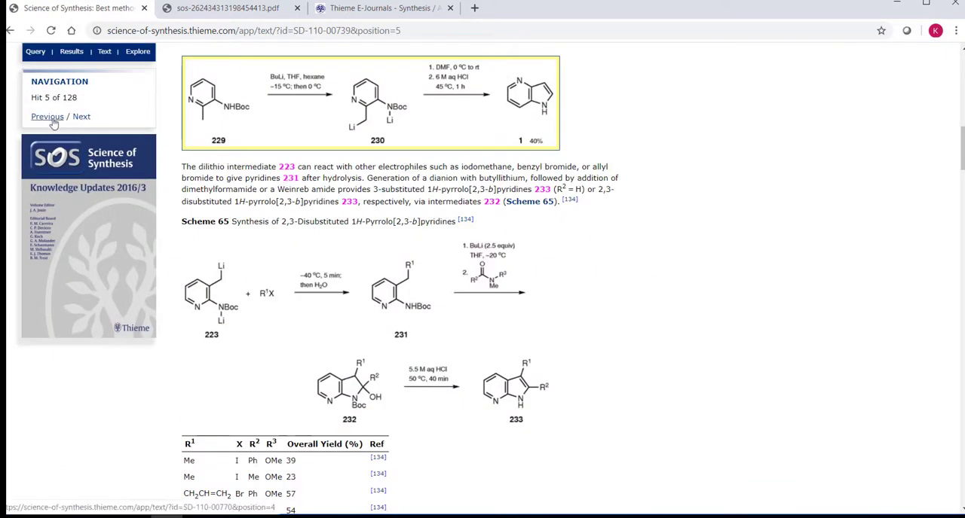
{"action": "left_click", "coordinate": [47, 117]}
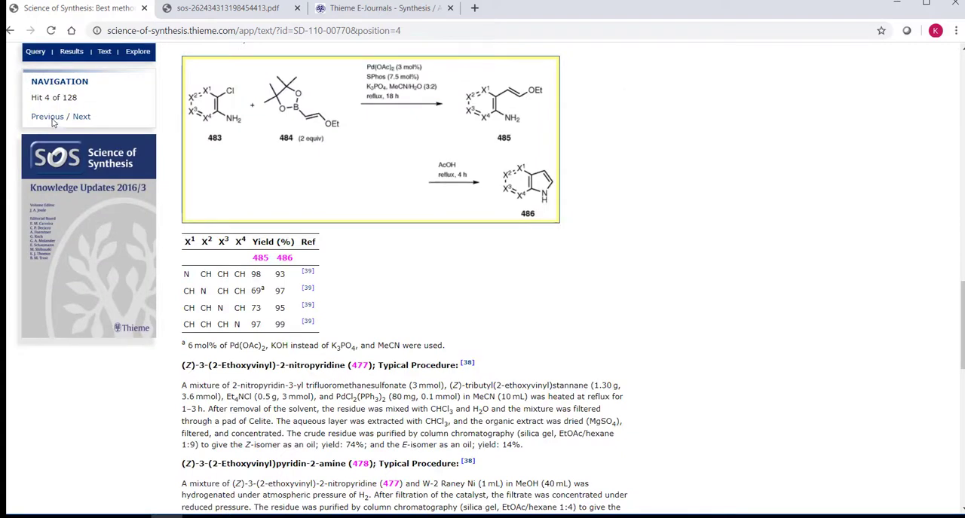
{"action": "mouse_move", "coordinate": [53, 122]}
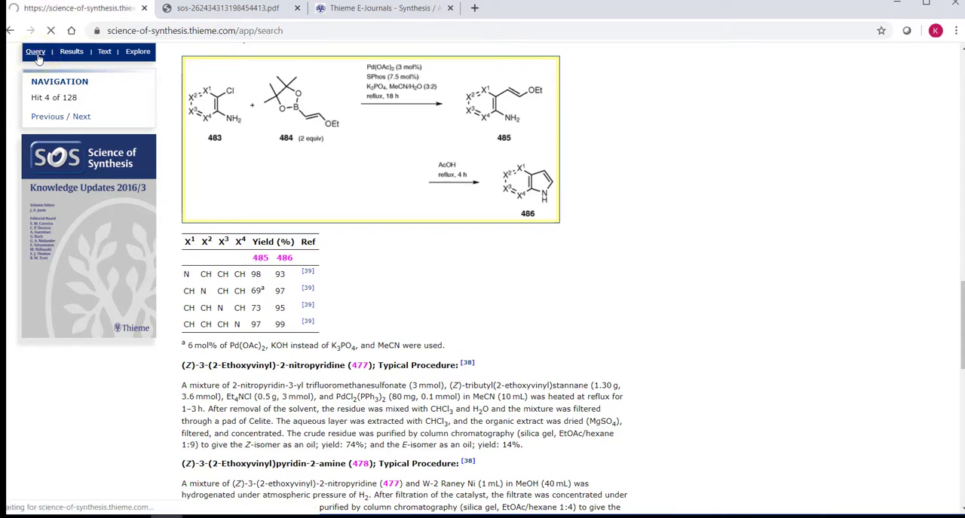
Step: Clear the canvas, draw a five-membered triazole ring, and submit, getting 168 hits
{"action": "left_click", "coordinate": [35, 52]}
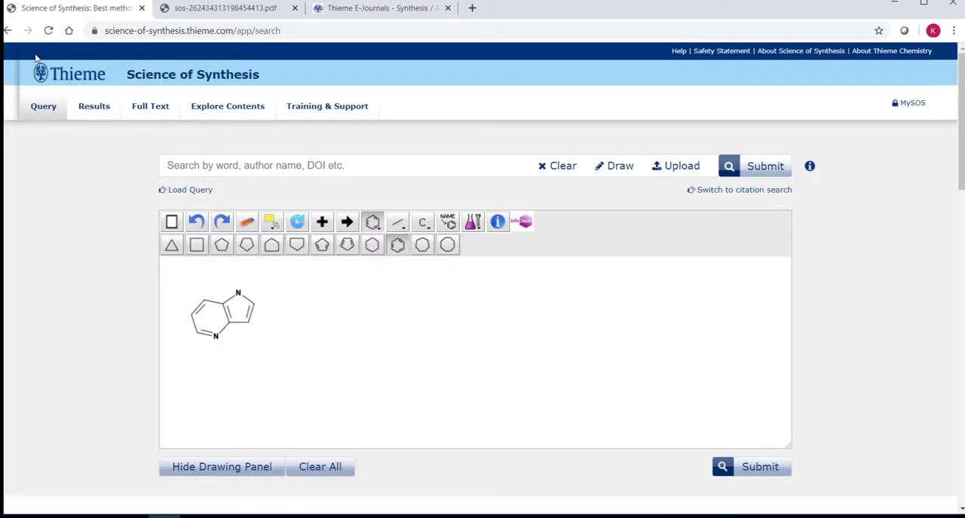
{"action": "left_click", "coordinate": [320, 468]}
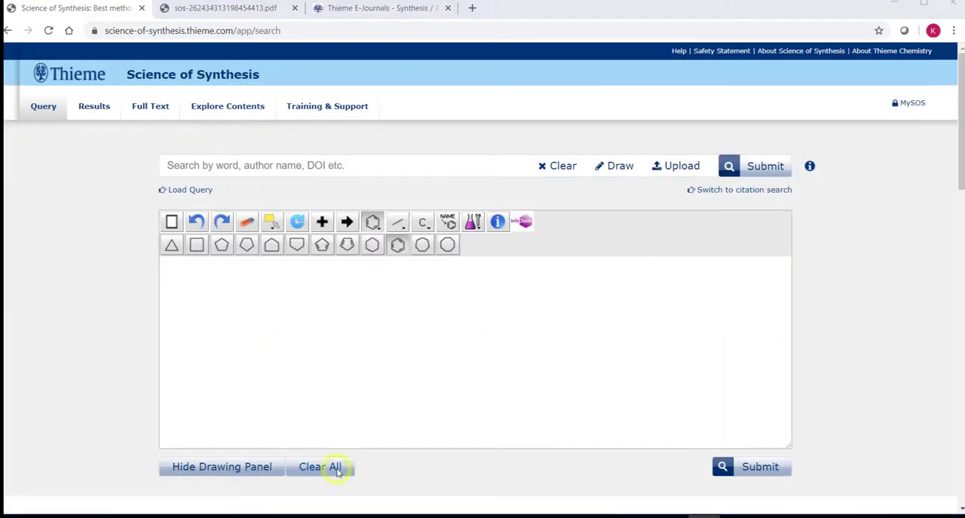
{"action": "mouse_move", "coordinate": [347, 245]}
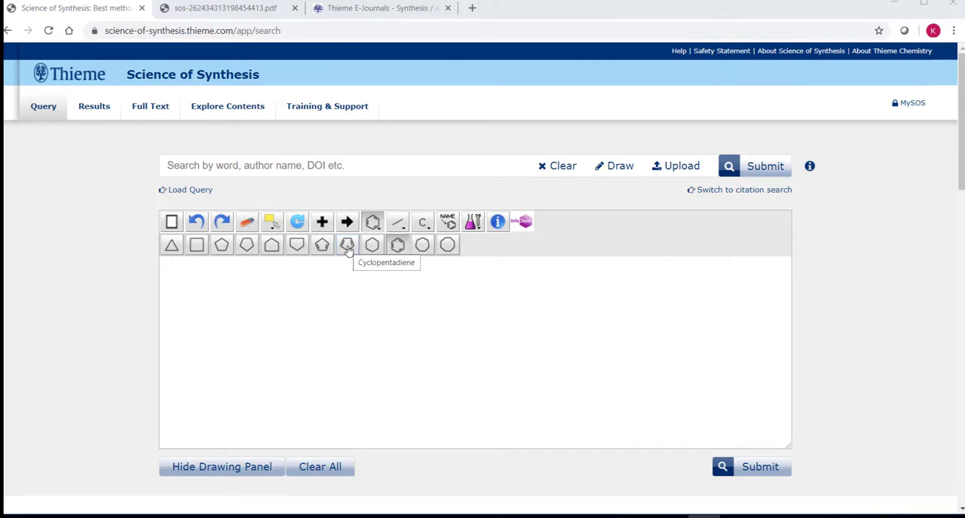
{"action": "left_click", "coordinate": [347, 245]}
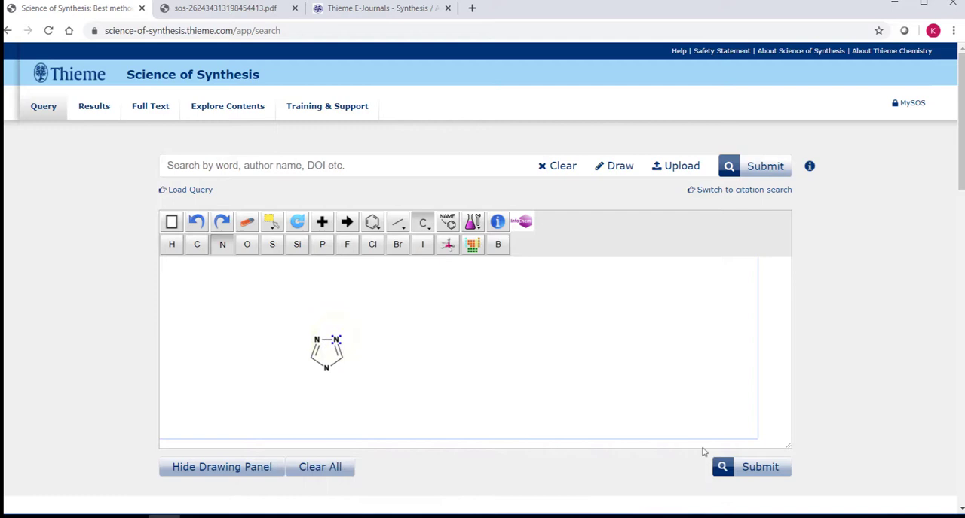
{"action": "left_click", "coordinate": [756, 467]}
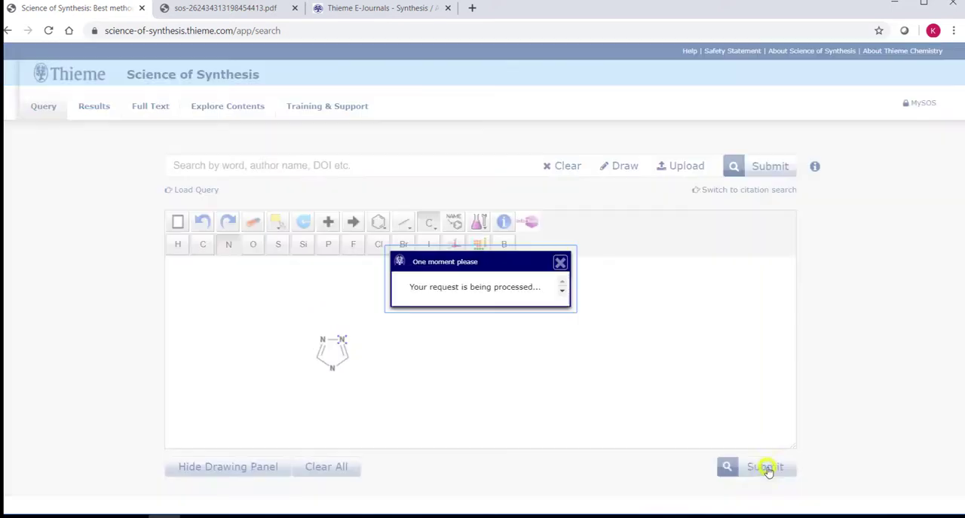
{"action": "left_click", "coordinate": [764, 469]}
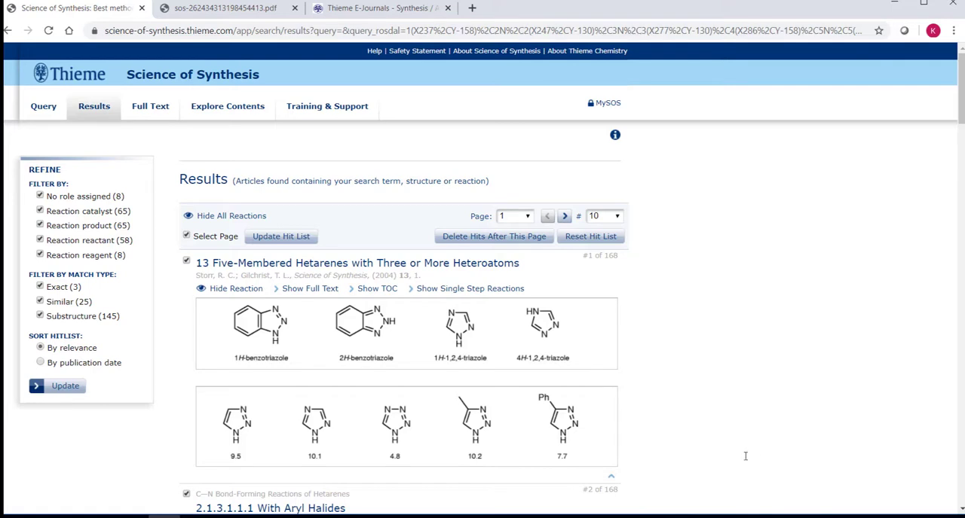
{"action": "left_click", "coordinate": [43, 105]}
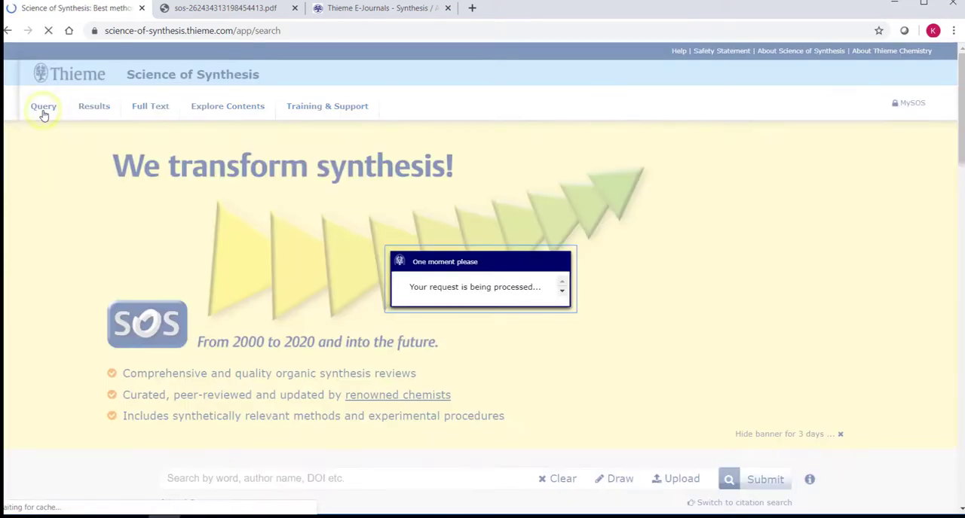
Step: Add the keyword 'Stetter' to the triazole query and open 2.8.1.2 Stetter Reaction
{"action": "left_click", "coordinate": [43, 105]}
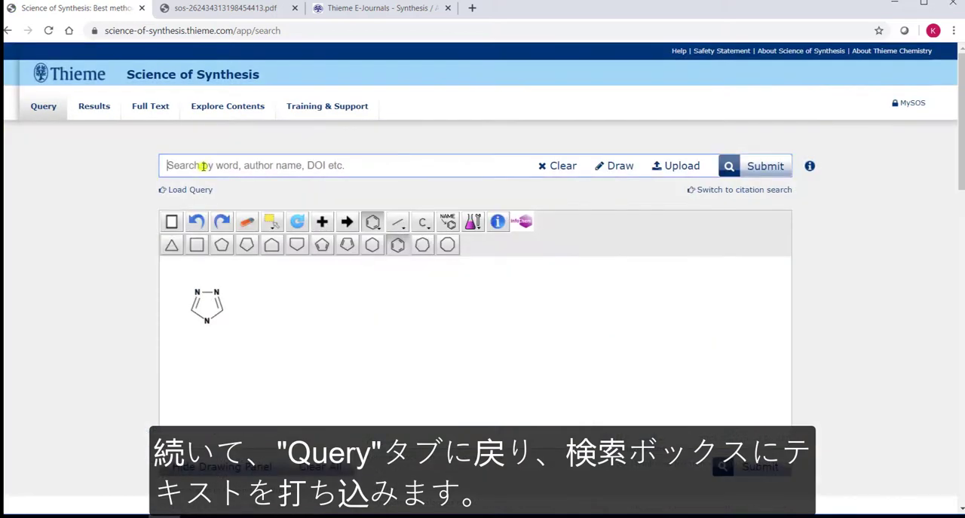
{"action": "type", "text": "s"}
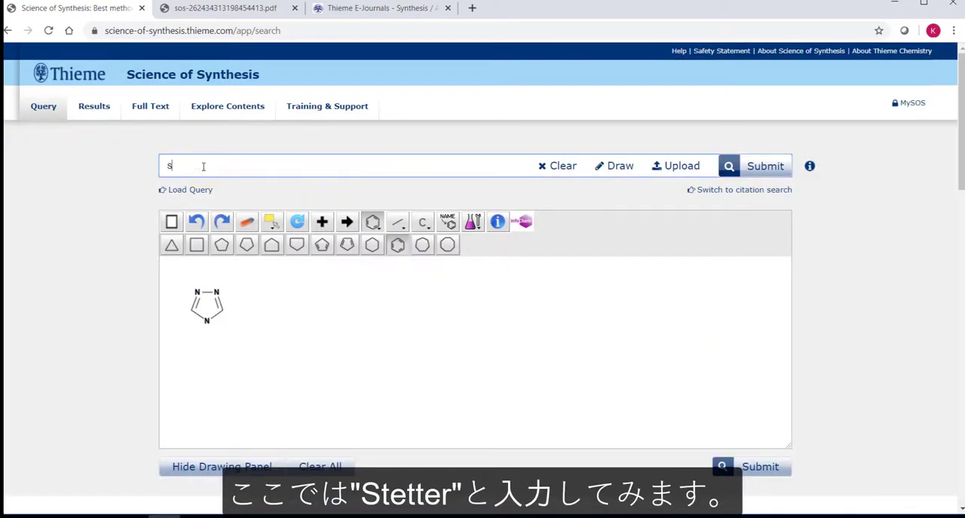
{"action": "type", "text": "tetter"}
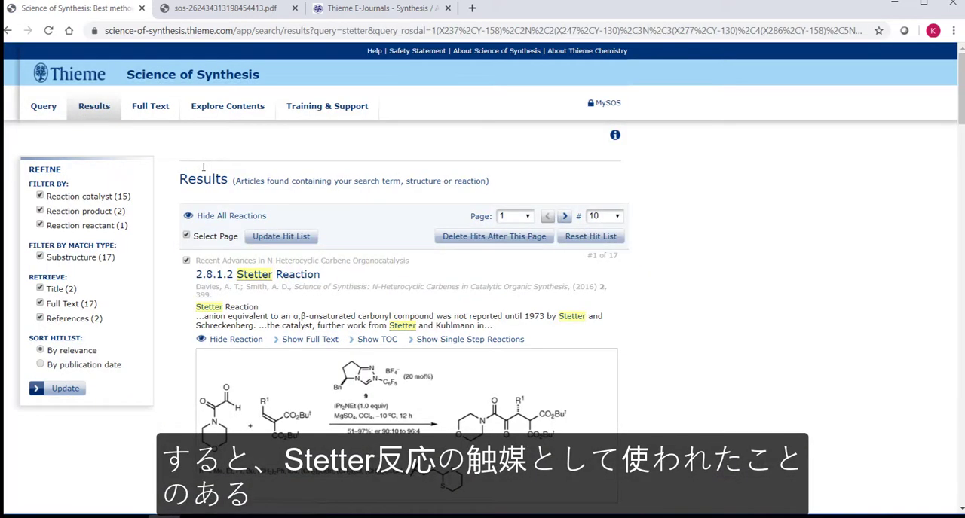
{"action": "mouse_move", "coordinate": [403, 344]}
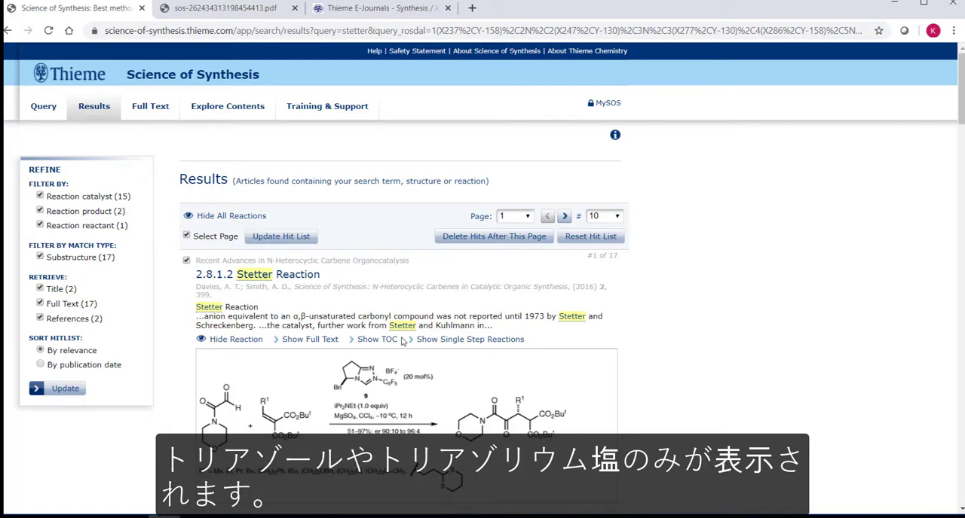
{"action": "left_click", "coordinate": [264, 274]}
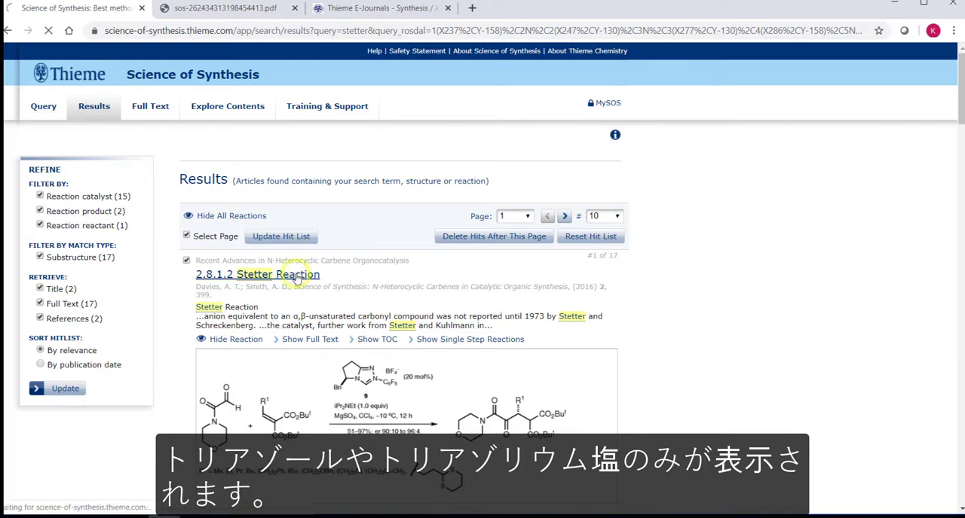
{"action": "left_click", "coordinate": [256, 274]}
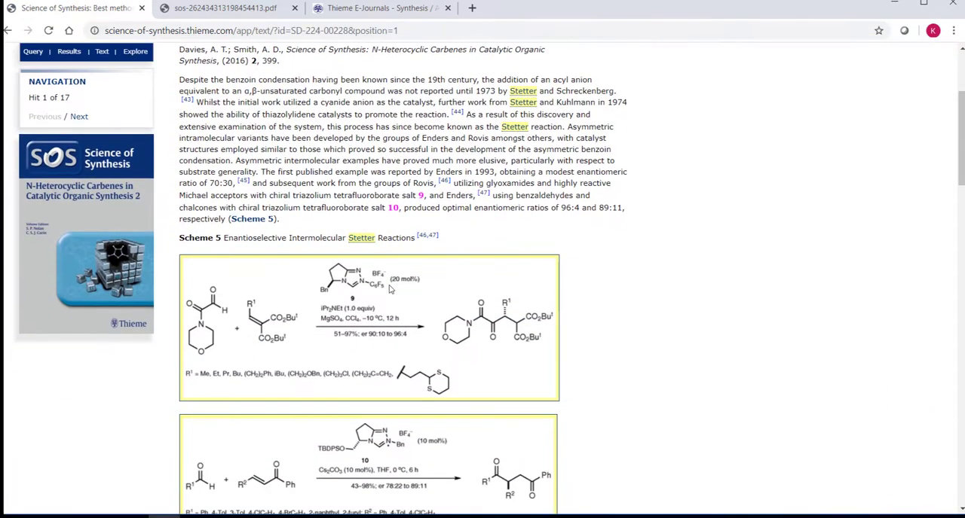
Step: Scroll the Stetter Reaction article to References, return to Query, and remove the triazole
{"action": "scroll", "scroll_direction": "down", "scroll_amount": 3}
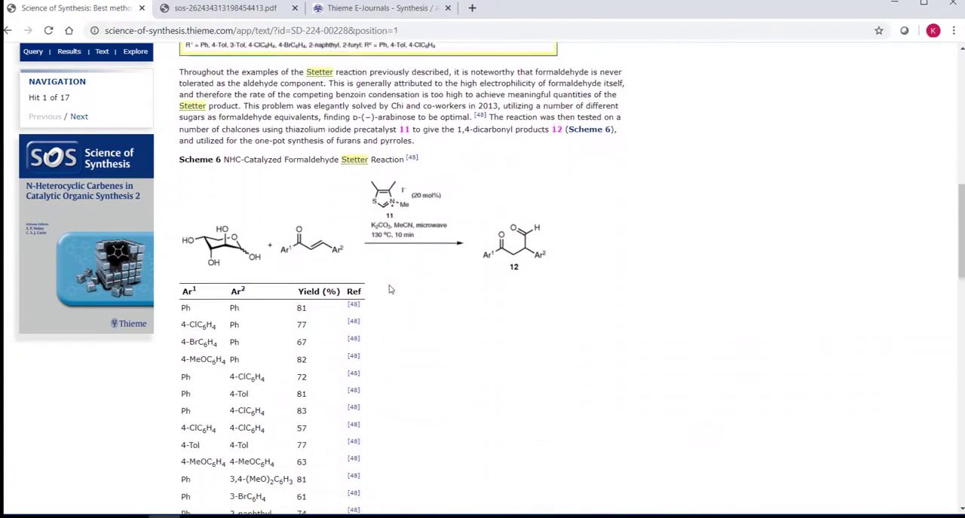
{"action": "scroll", "scroll_direction": "down", "scroll_amount": 3}
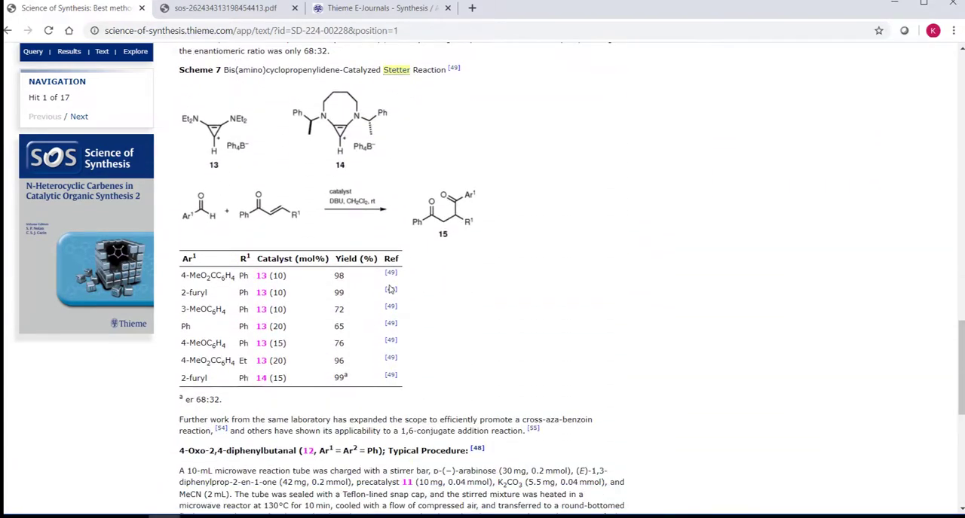
{"action": "scroll", "scroll_direction": "down", "scroll_amount": 3}
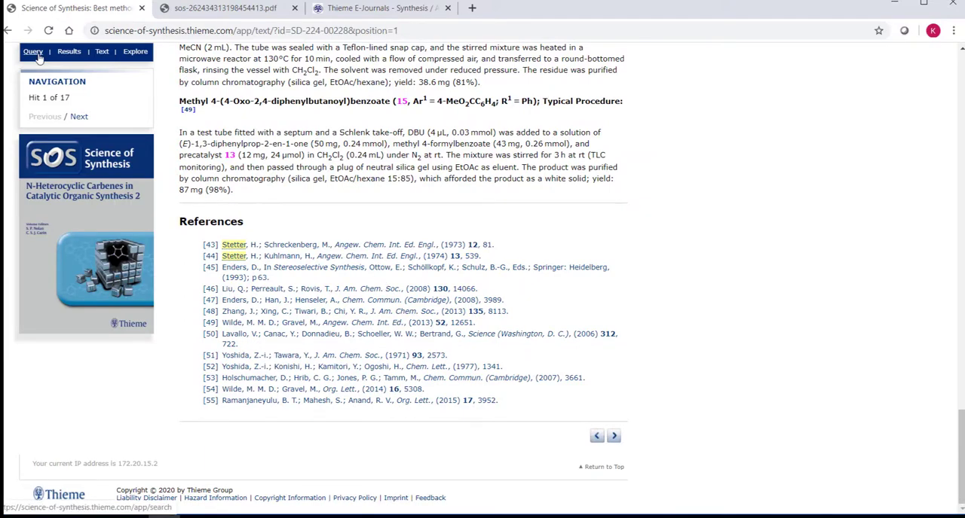
{"action": "left_click", "coordinate": [33, 53]}
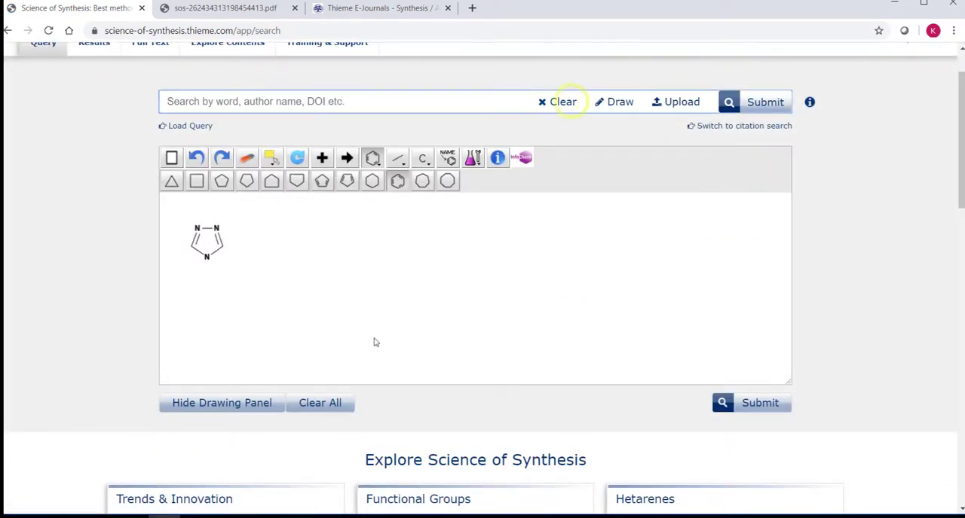
{"action": "left_click", "coordinate": [319, 403]}
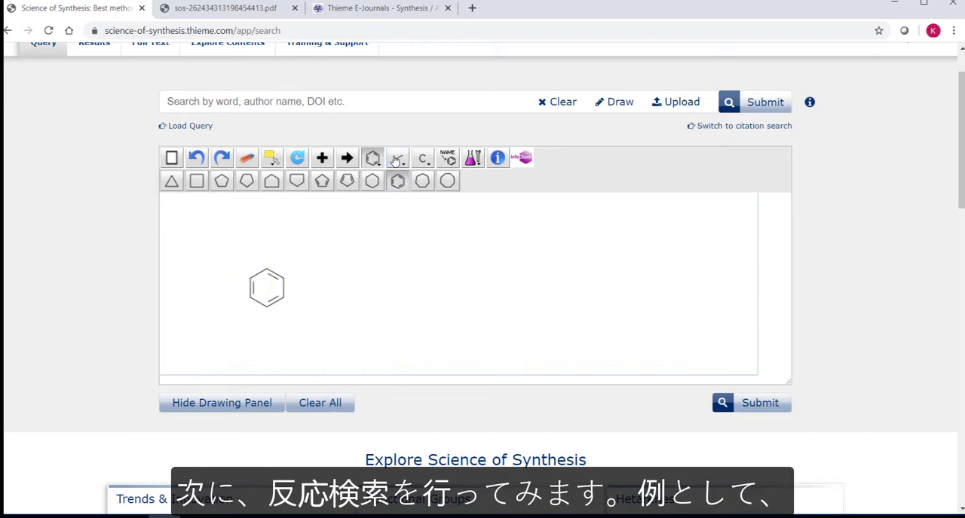
Step: Add the benzylic side chain, change oxygen to fluorine in the product, and submit the reaction
{"action": "left_click", "coordinate": [397, 157]}
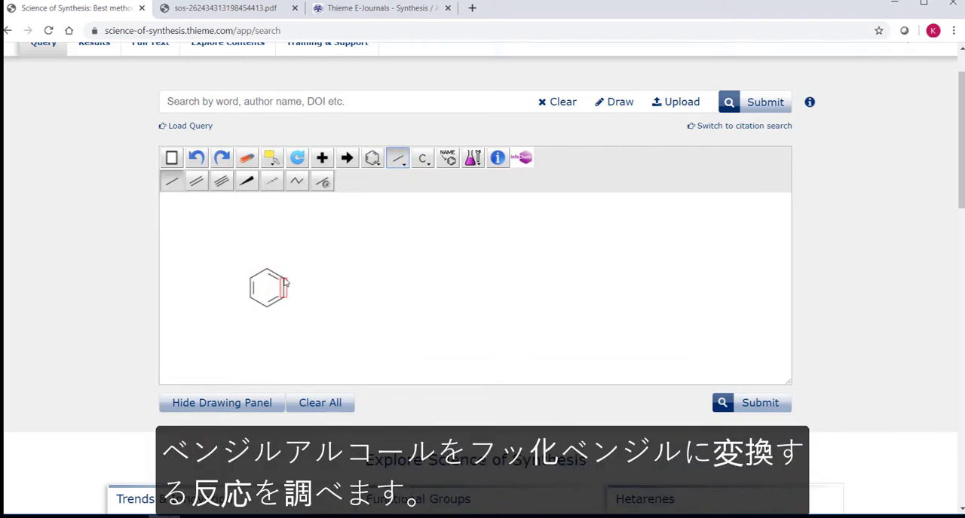
{"action": "left_click_drag", "start_coordinate": [285, 280], "coordinate": [300, 270]}
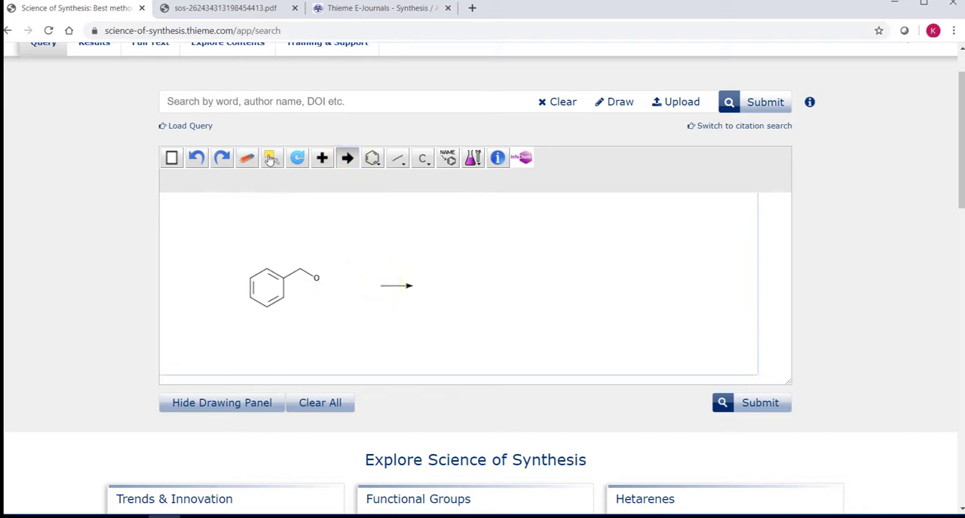
{"action": "left_click", "coordinate": [271, 158]}
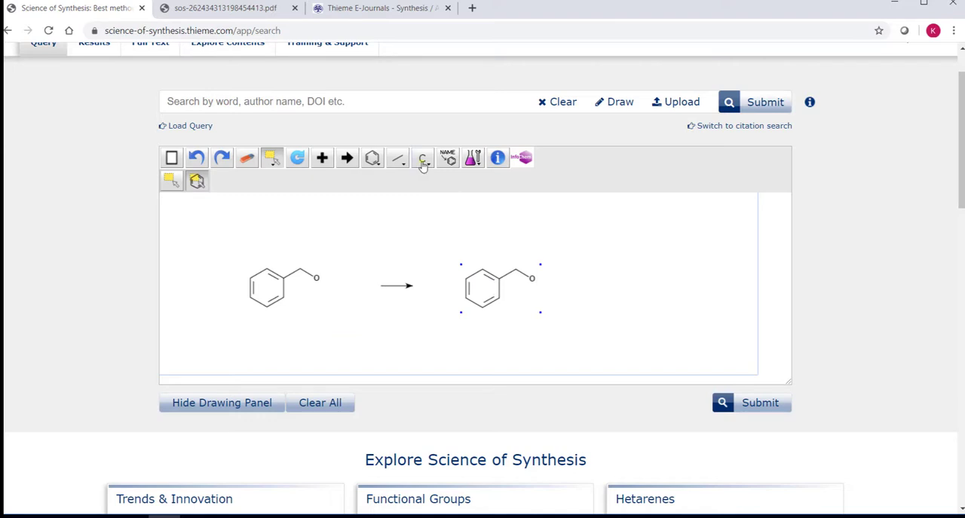
{"action": "left_click", "coordinate": [422, 158]}
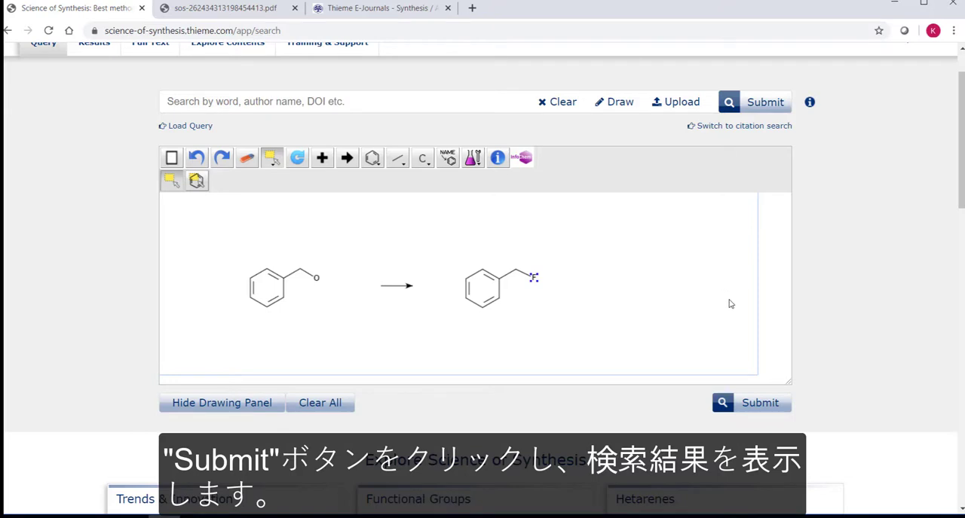
{"action": "left_click", "coordinate": [760, 404]}
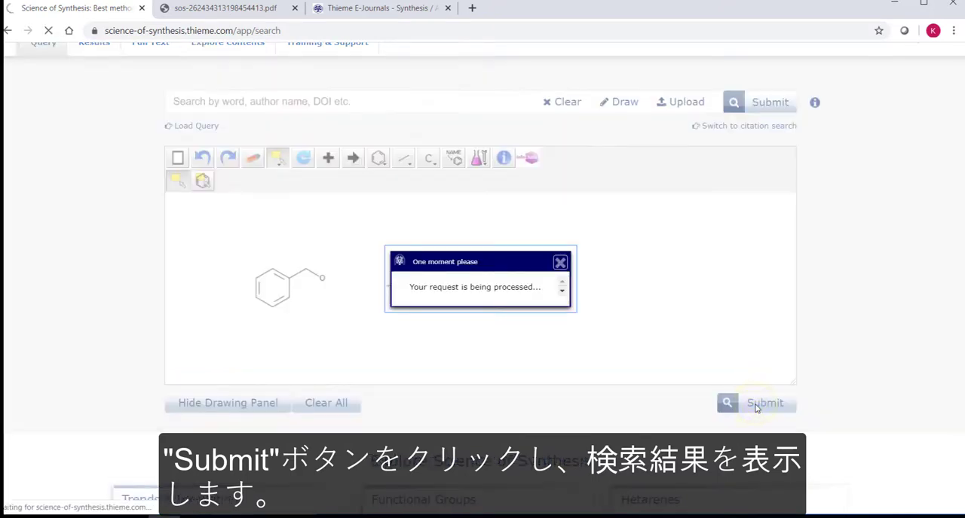
Step: Browse the 152 reaction hits showing DAST-mediated benzylic fluorination schemes
{"action": "left_click", "coordinate": [765, 403]}
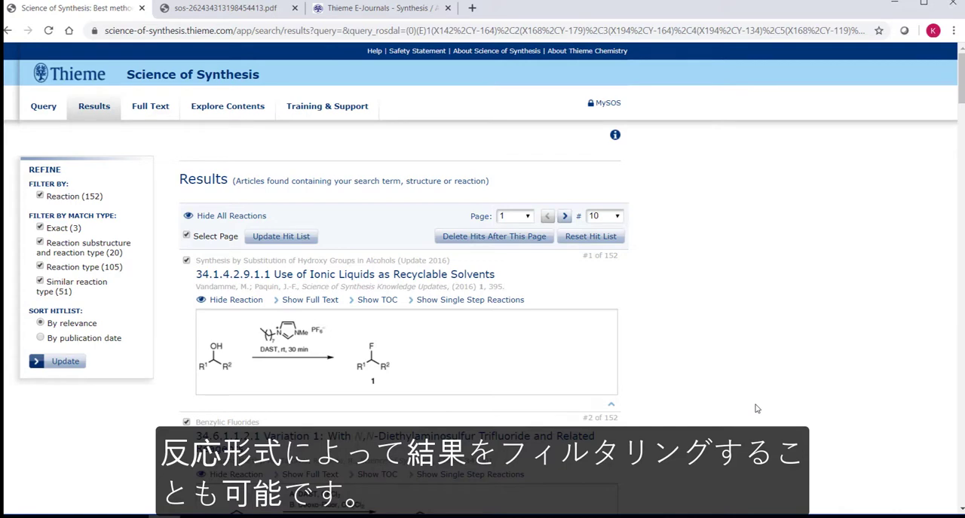
{"action": "scroll", "scroll_direction": "down", "scroll_amount": 3}
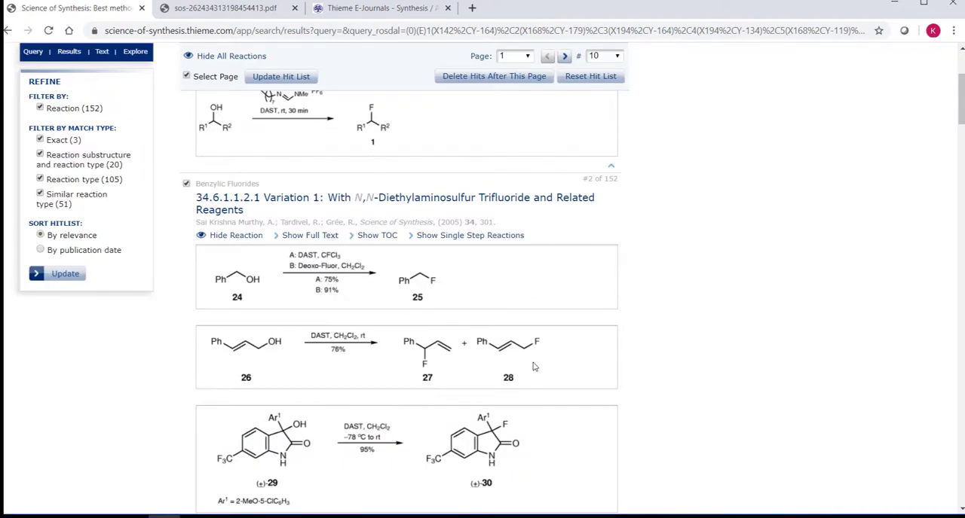
{"action": "mouse_move", "coordinate": [47, 169]}
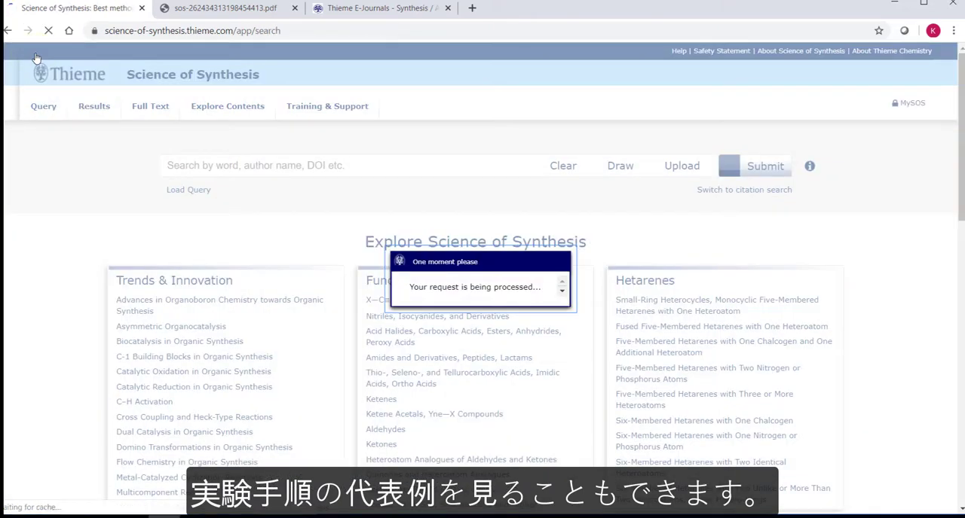
Step: Return to the query page and submit the product-only benzyl fluoride reaction search
{"action": "left_click", "coordinate": [619, 166]}
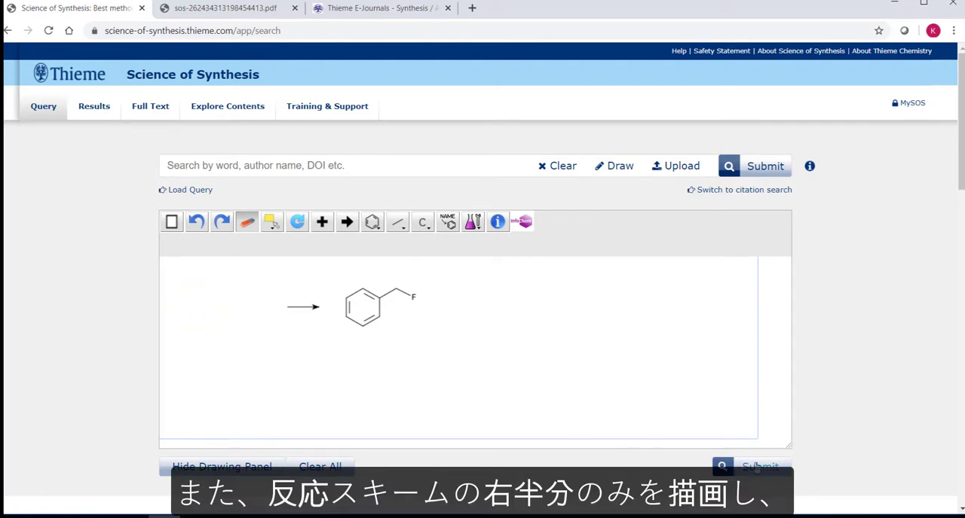
{"action": "left_click", "coordinate": [765, 166]}
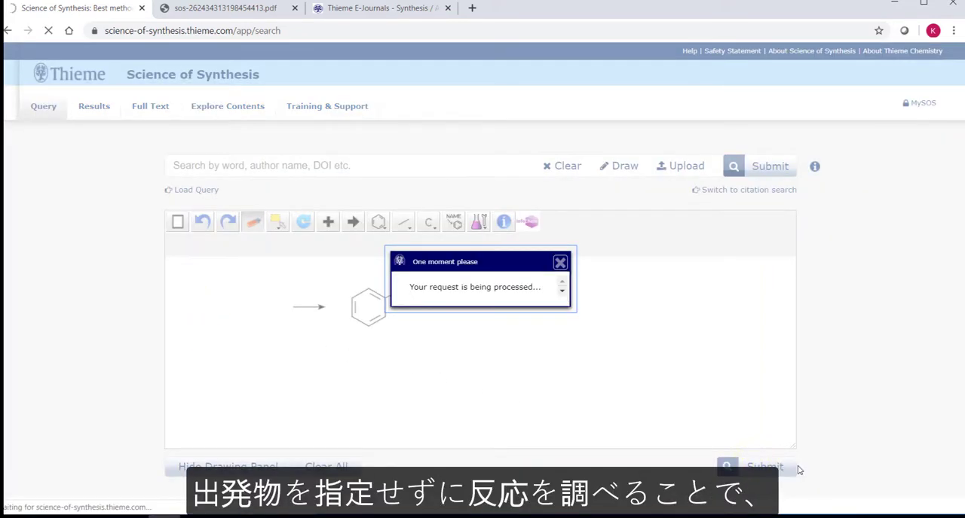
{"action": "left_click", "coordinate": [769, 165]}
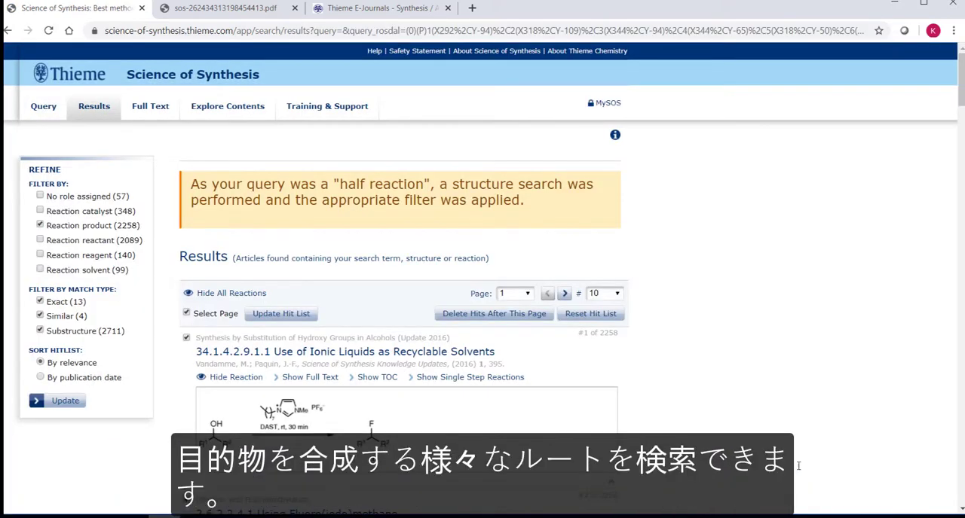
{"action": "mouse_move", "coordinate": [823, 418]}
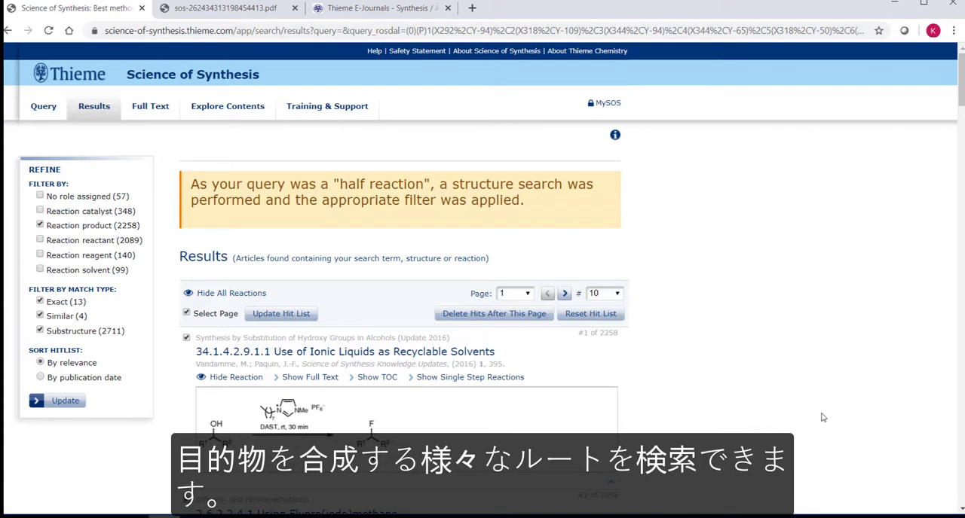
{"action": "scroll", "scroll_direction": "down", "scroll_amount": 3}
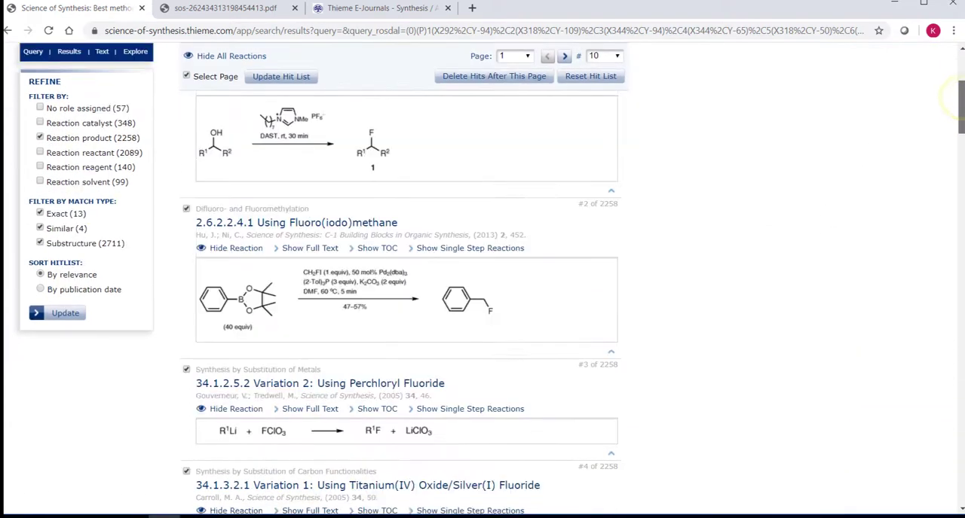
{"action": "scroll", "scroll_direction": "down", "scroll_amount": 3}
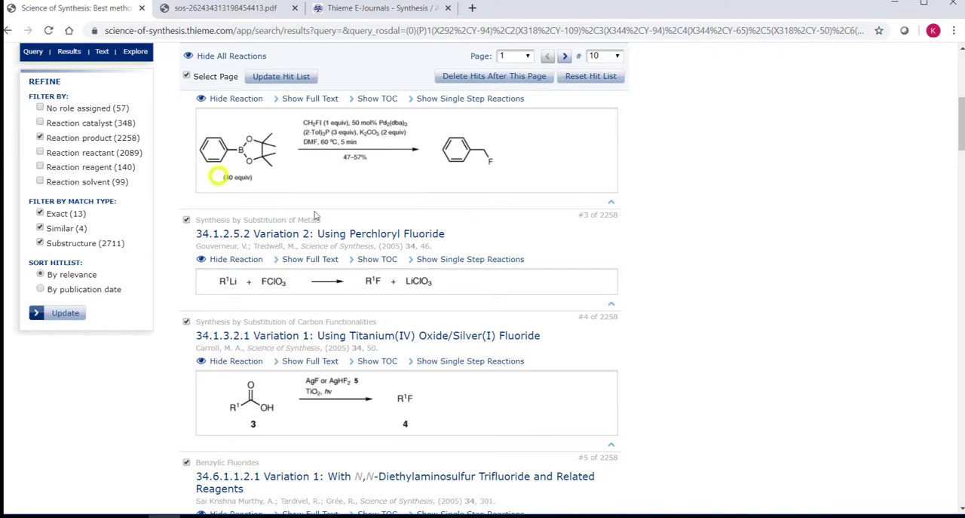
{"action": "scroll", "scroll_direction": "up", "scroll_amount": 3}
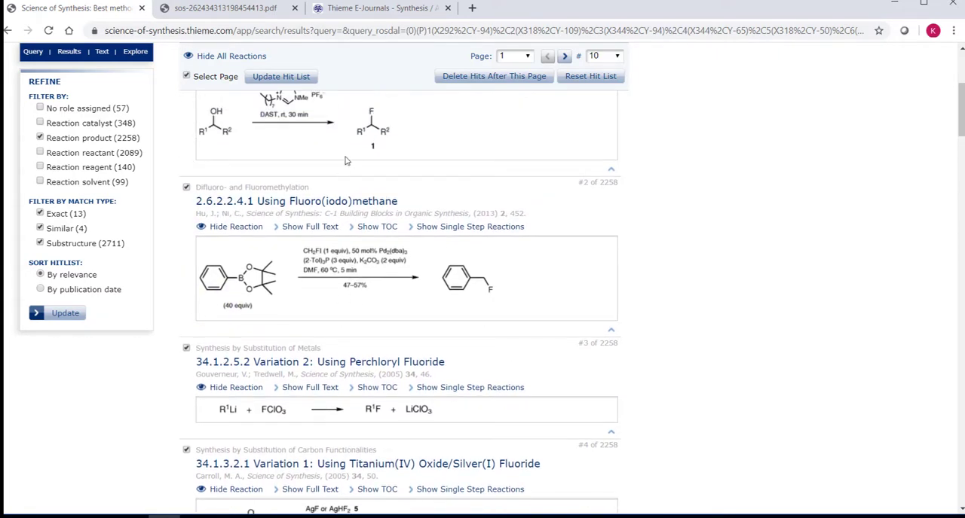
Step: Read hit 2.6.2.2.4.1 Using Fluoro(iodo)methane in full text, then return to the query page
{"action": "left_click", "coordinate": [303, 201]}
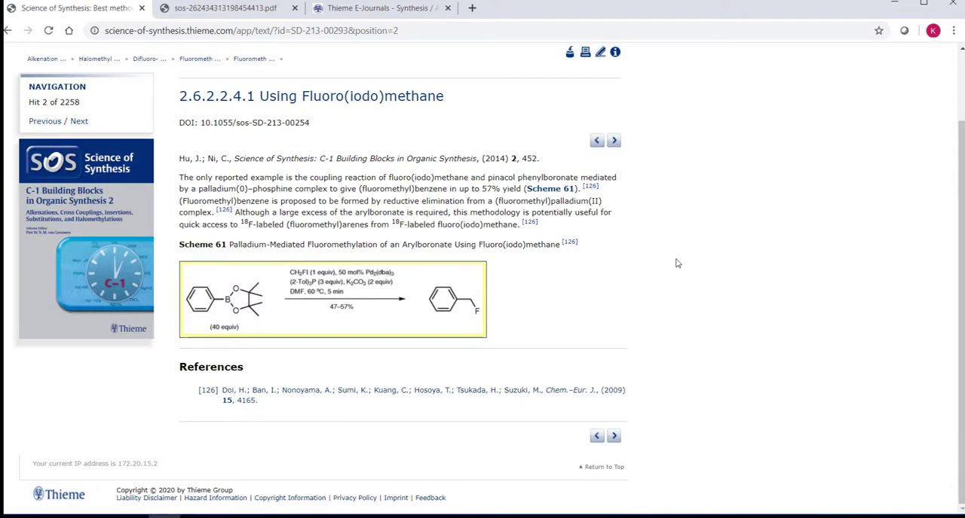
{"action": "mouse_move", "coordinate": [98, 89]}
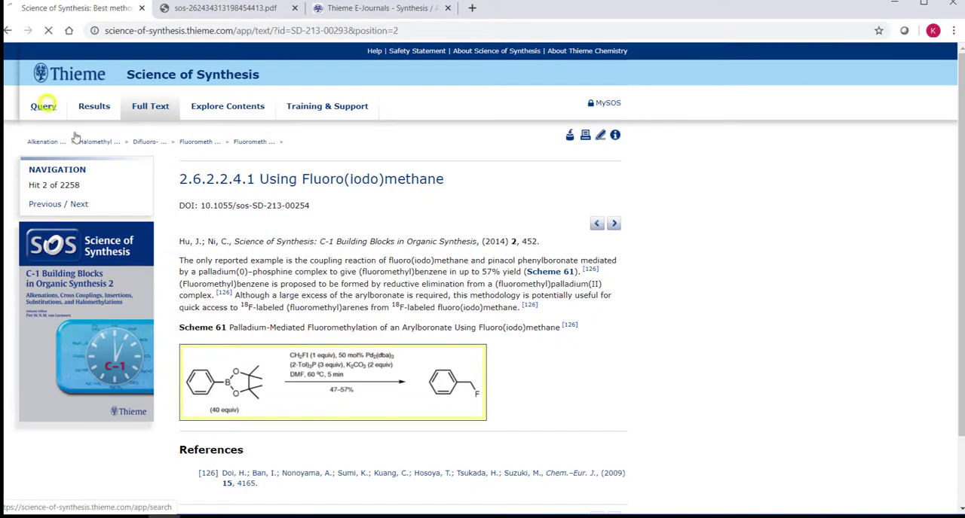
{"action": "left_click", "coordinate": [43, 106]}
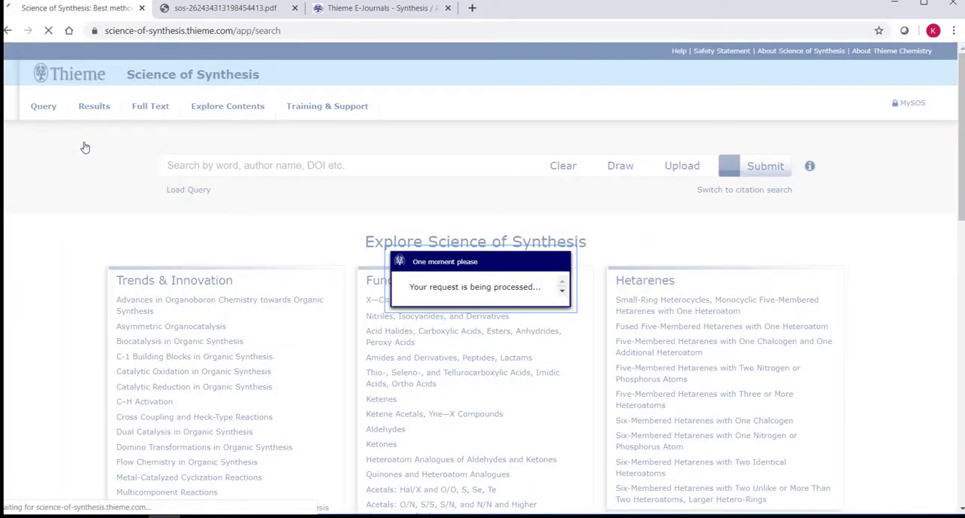
Step: Draw ketone and ester reactants, alcohol and ester products, and the reaction arrow between them
{"action": "left_click", "coordinate": [621, 165]}
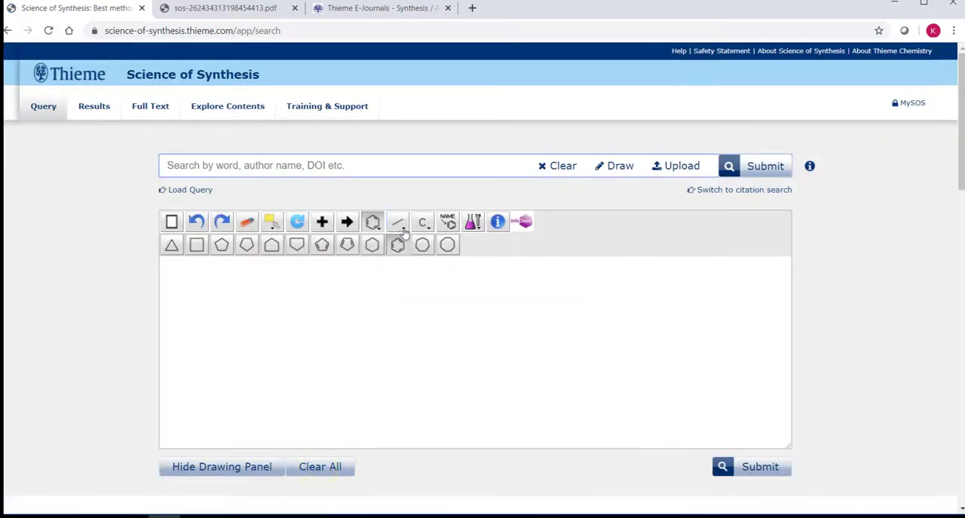
{"action": "left_click", "coordinate": [397, 221]}
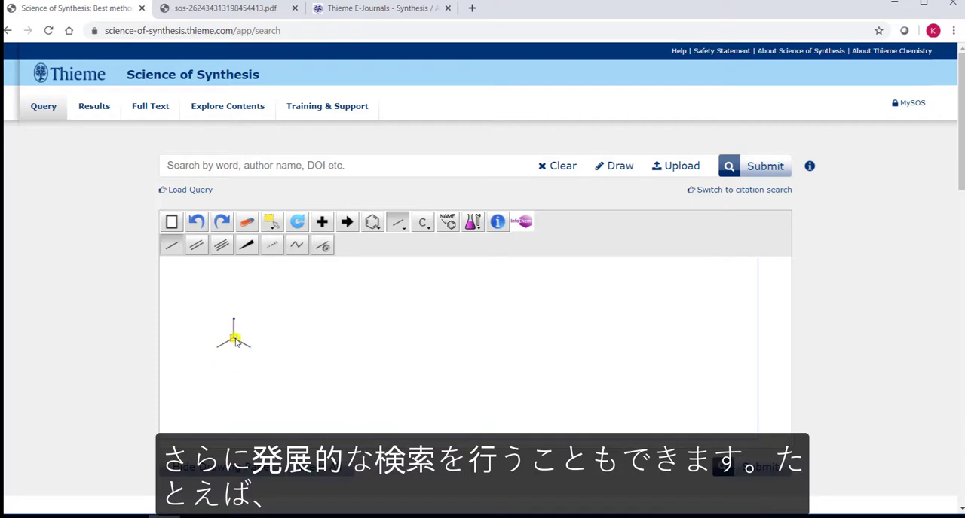
{"action": "left_click", "coordinate": [232, 335]}
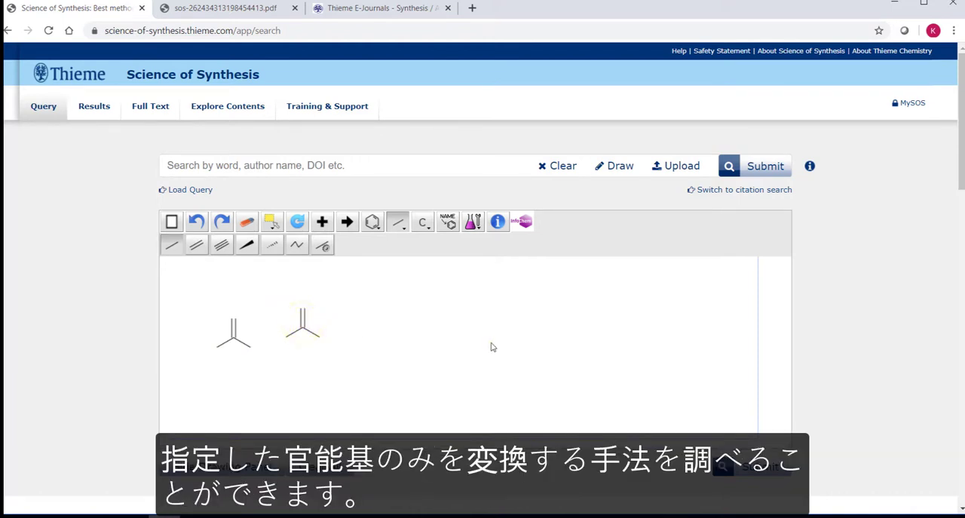
{"action": "left_click", "coordinate": [507, 331]}
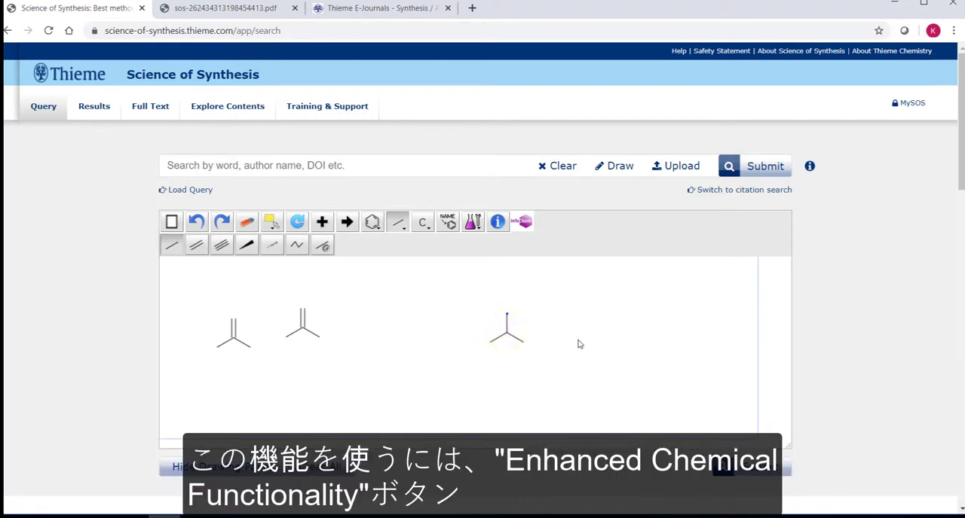
{"action": "left_click", "coordinate": [594, 333]}
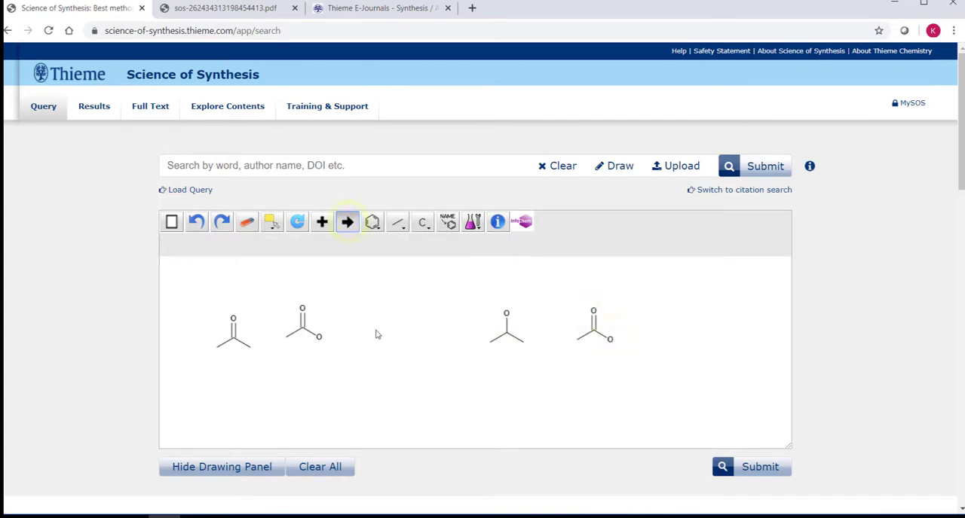
{"action": "left_click", "coordinate": [348, 221]}
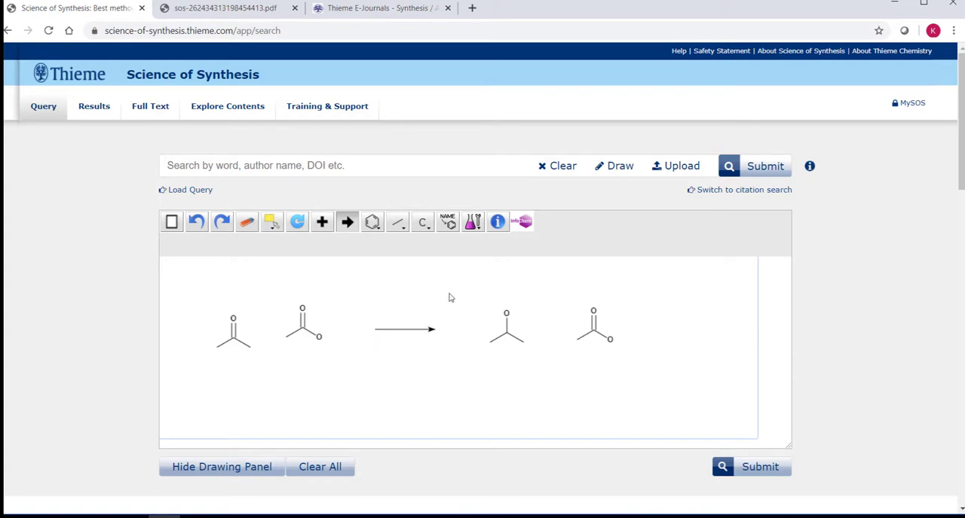
{"action": "mouse_move", "coordinate": [473, 221]}
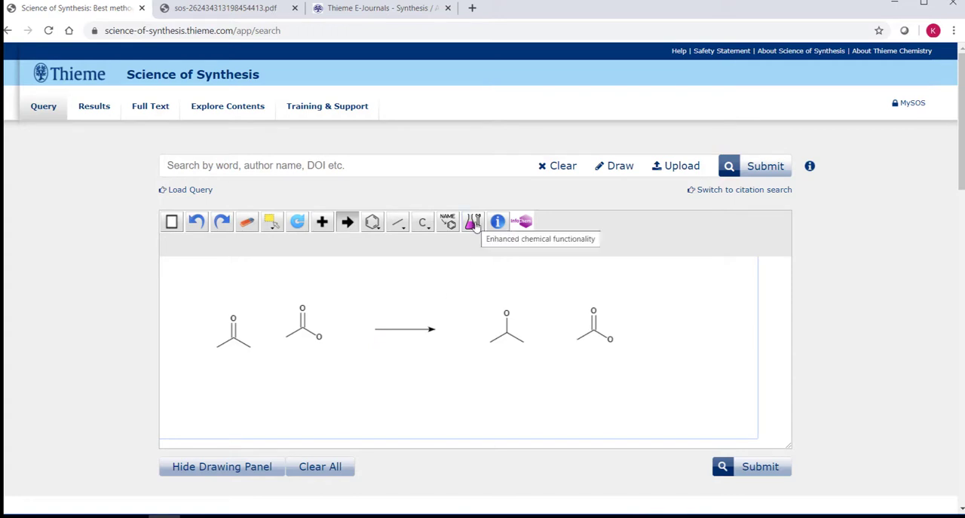
Step: Atom-map the ketone carbon to the alcohol carbon in the product
{"action": "left_click", "coordinate": [473, 222]}
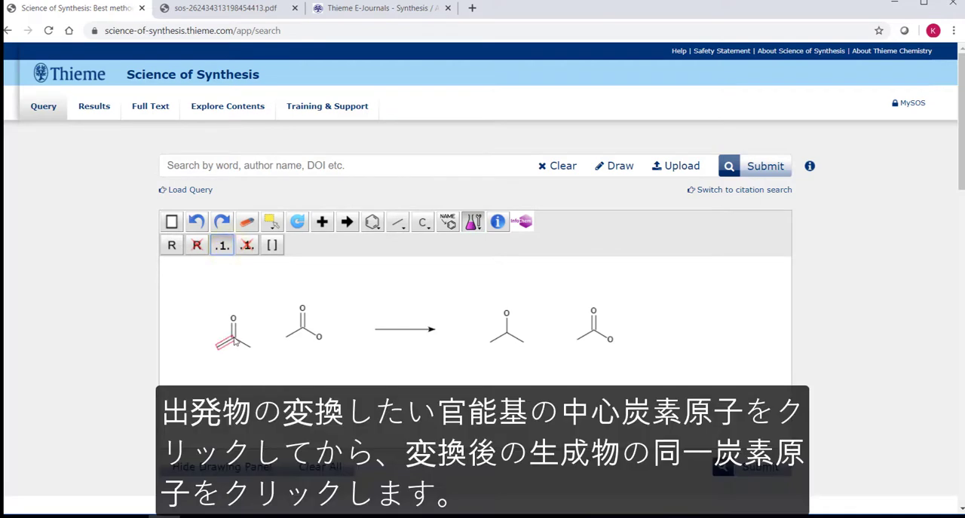
{"action": "left_click", "coordinate": [233, 340]}
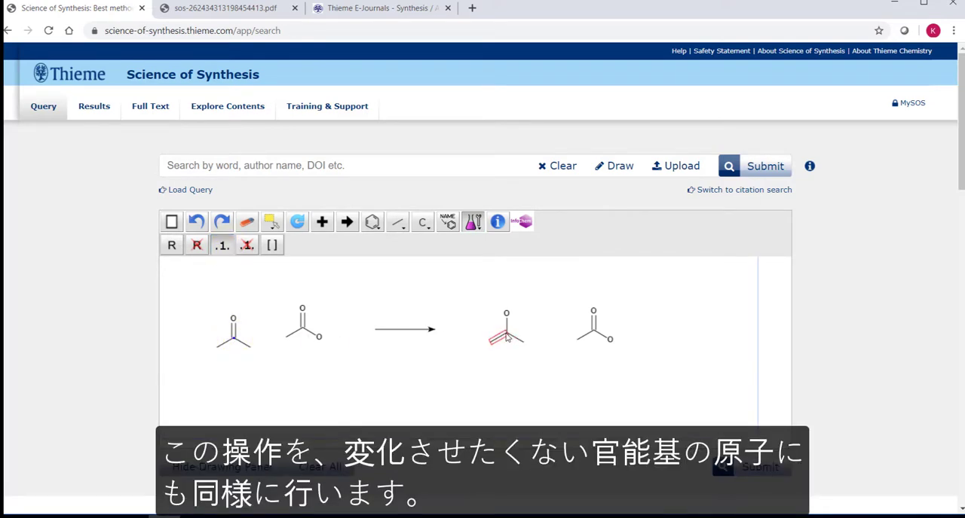
{"action": "left_click", "coordinate": [500, 331]}
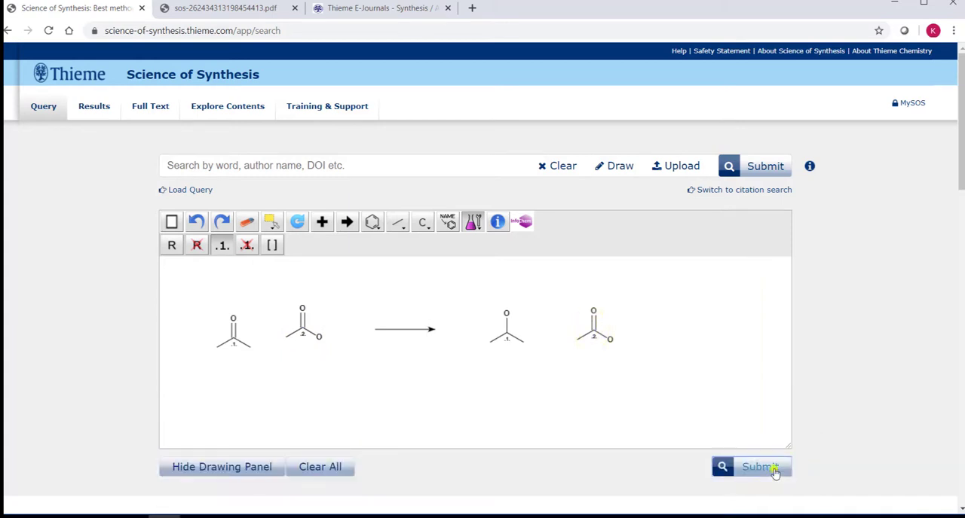
Step: Submit the mapped reaction search, returning 258 hits led by LiAlH4 oxo ester reductions
{"action": "left_click", "coordinate": [755, 467]}
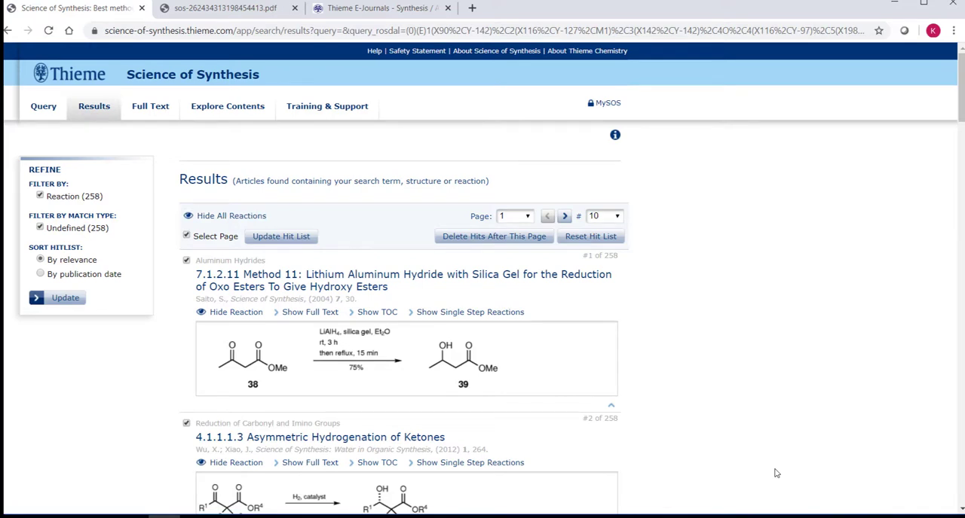
{"action": "mouse_move", "coordinate": [455, 377]}
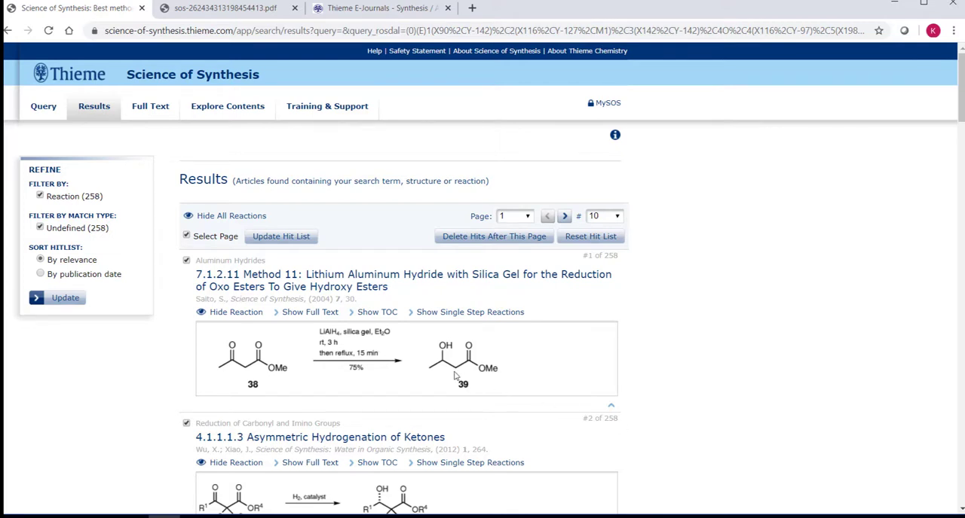
{"action": "mouse_move", "coordinate": [442, 373]}
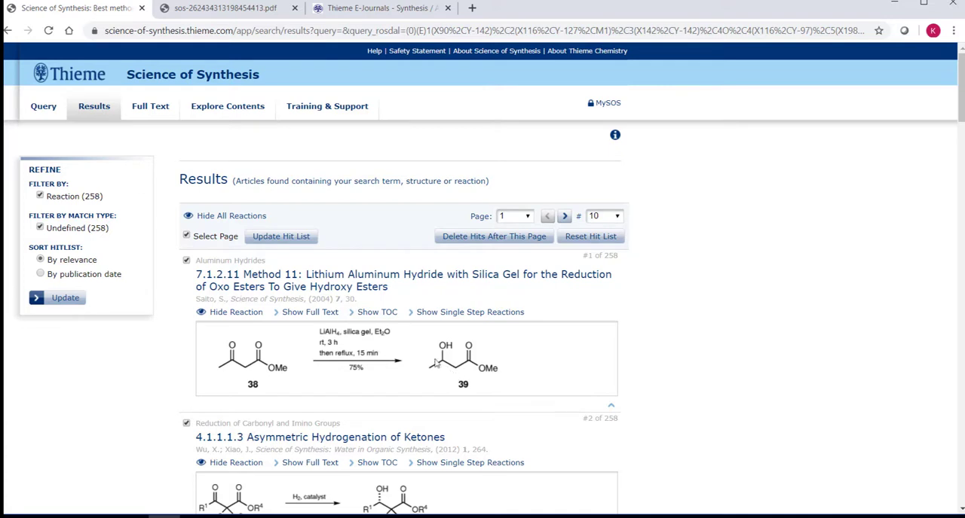
Step: On a fresh query page, draw a benzene ring with one single side-chain bond
{"action": "left_click", "coordinate": [43, 105]}
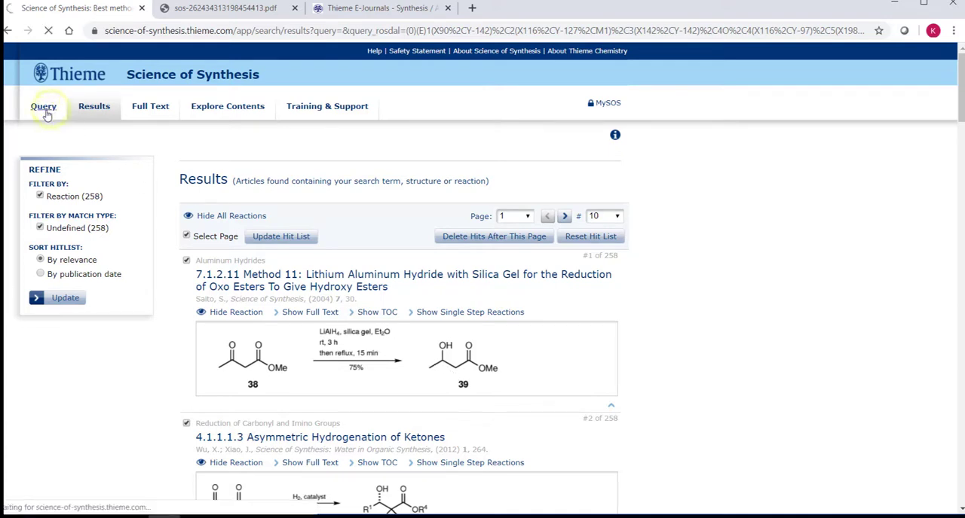
{"action": "left_click", "coordinate": [43, 105]}
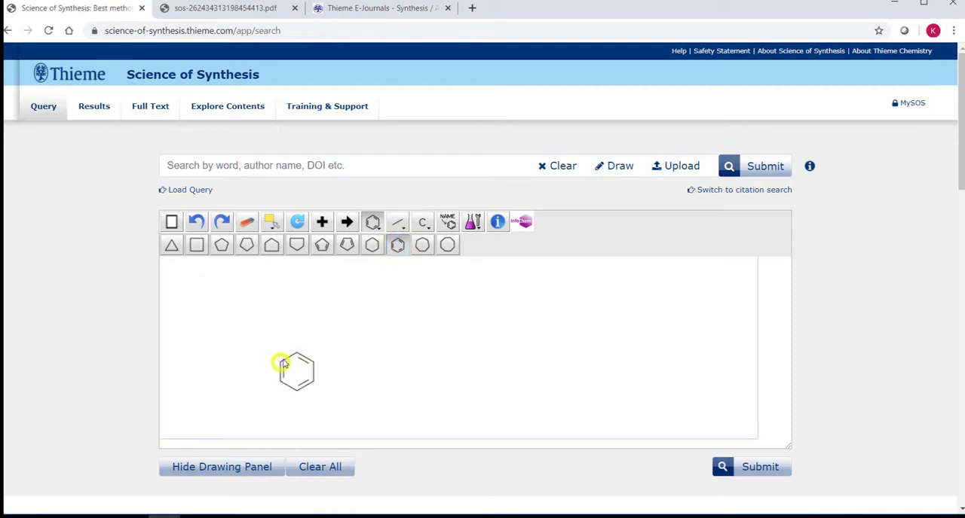
{"action": "left_click", "coordinate": [397, 221]}
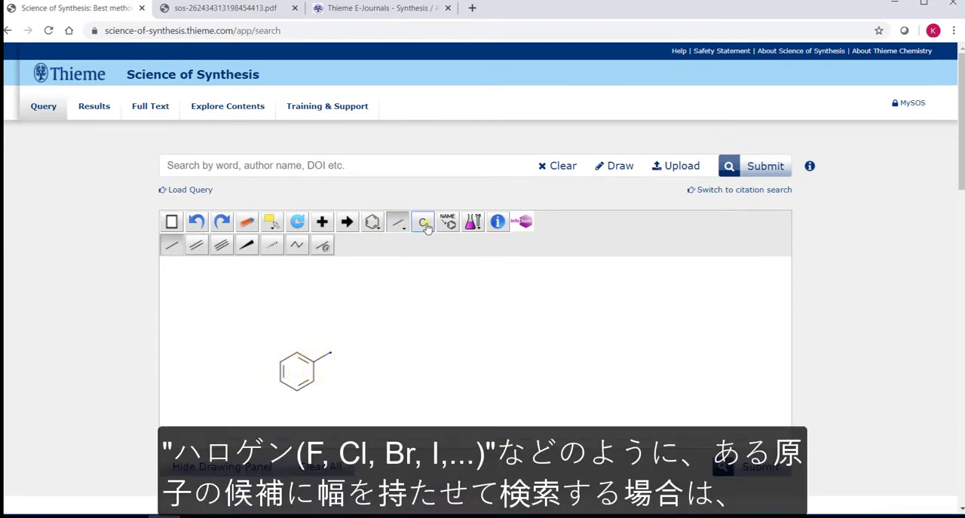
{"action": "left_click", "coordinate": [423, 222]}
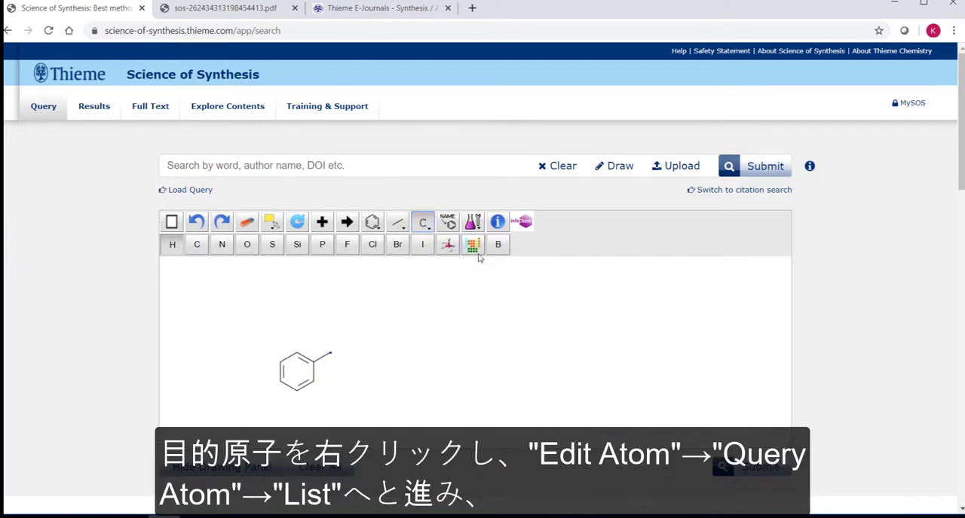
Step: Set the side-chain atom's Edit Atom query to a list of F, Cl, Br and I
{"action": "right_click", "coordinate": [328, 353]}
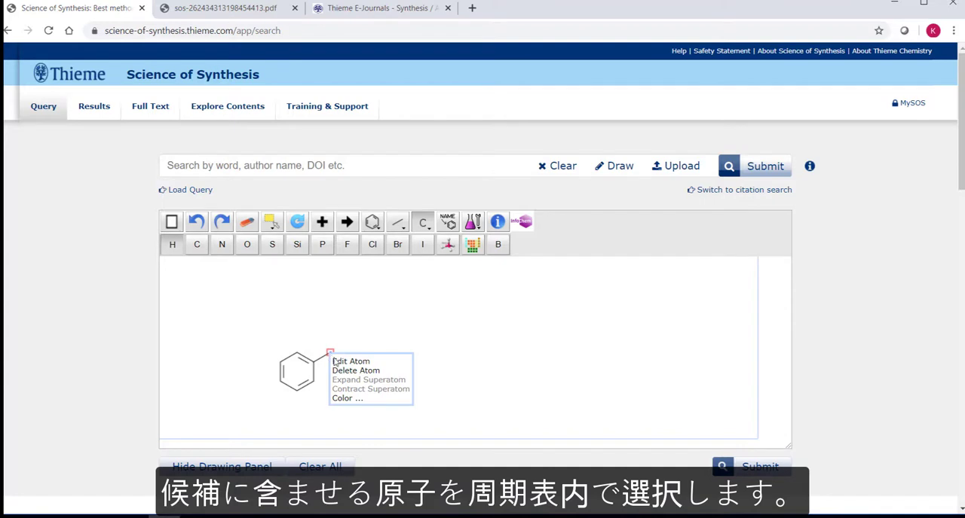
{"action": "left_click", "coordinate": [351, 361]}
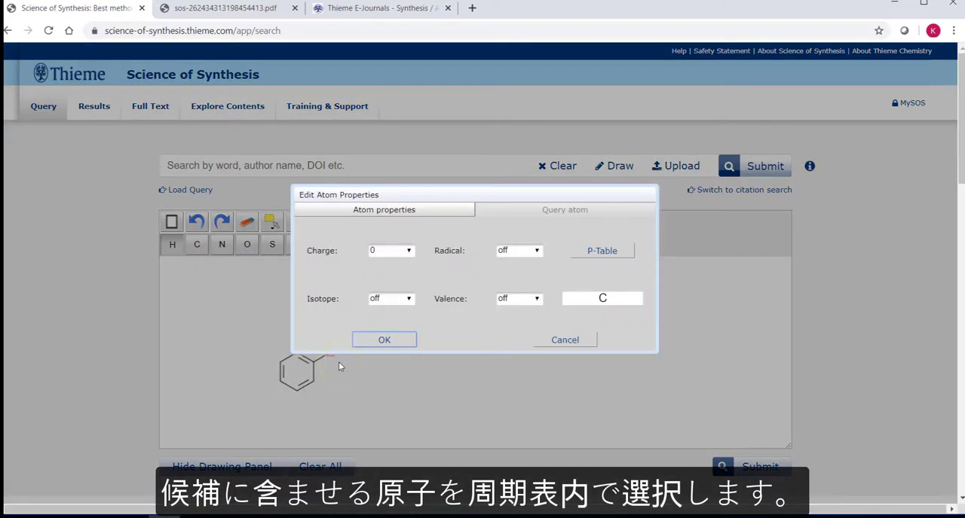
{"action": "left_click", "coordinate": [565, 209]}
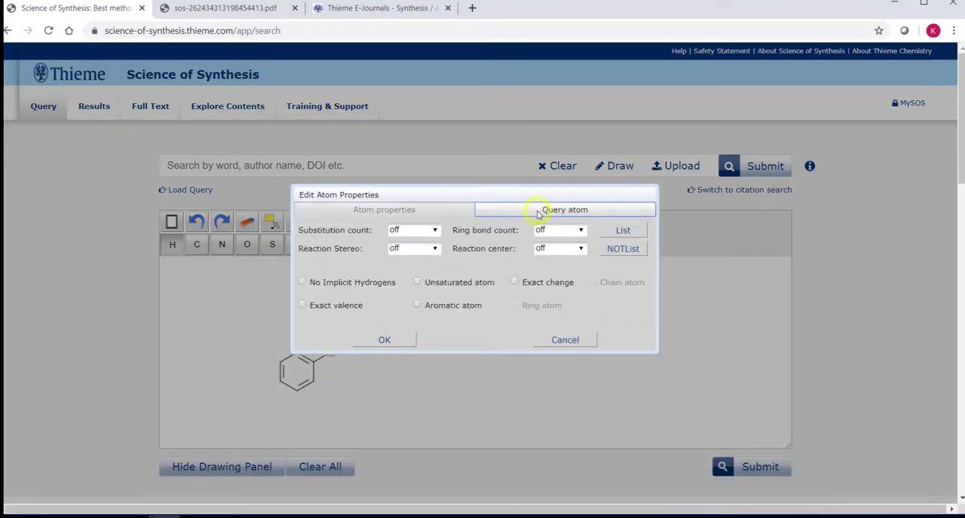
{"action": "left_click", "coordinate": [622, 230]}
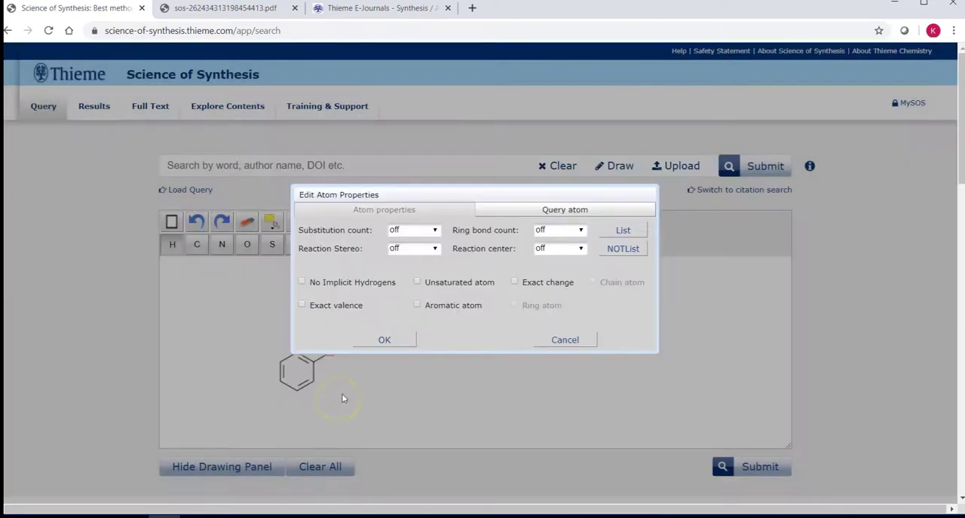
{"action": "left_click", "coordinate": [385, 340]}
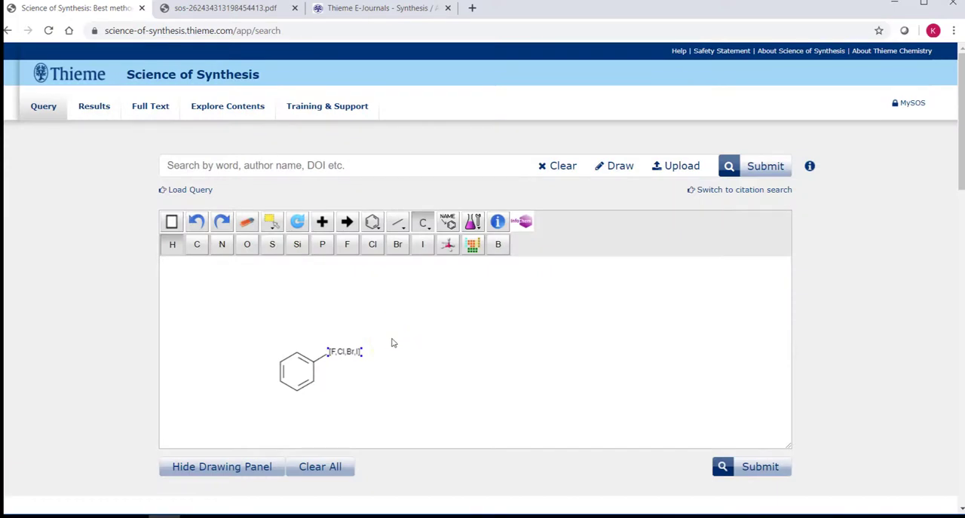
{"action": "mouse_move", "coordinate": [686, 432]}
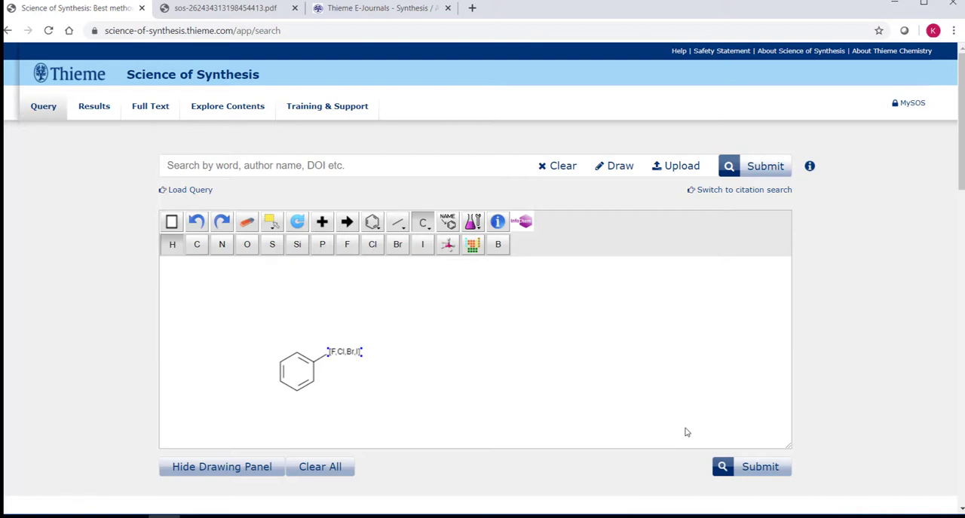
Step: Add two adjacent CO2Et substituents to the benzene ring, then Clear All
{"action": "left_click", "coordinate": [372, 222]}
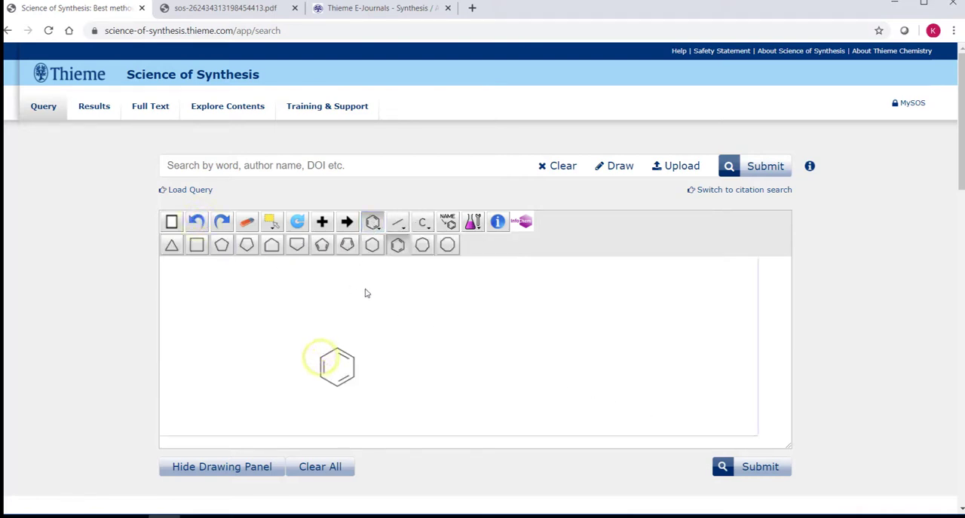
{"action": "left_click", "coordinate": [397, 222]}
{"action": "type", "text": "NO2"}
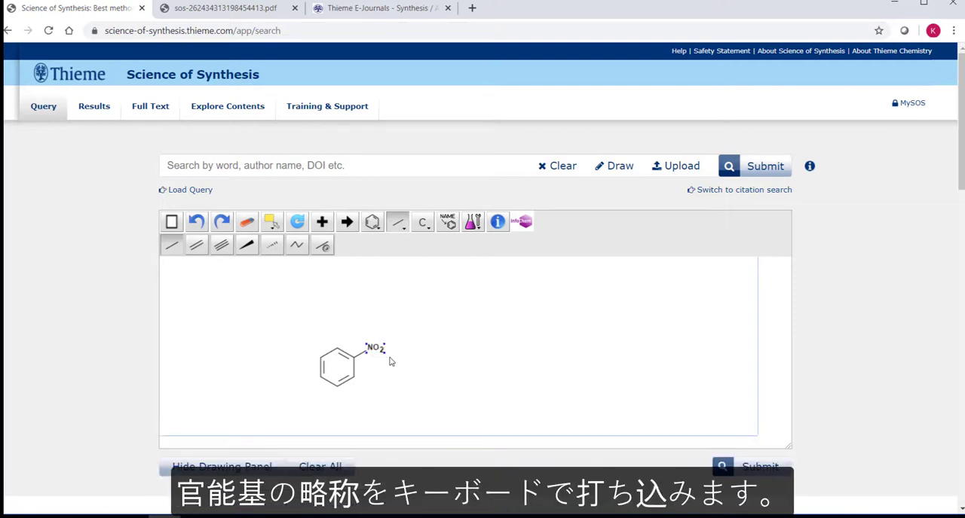
{"action": "mouse_move", "coordinate": [395, 305]}
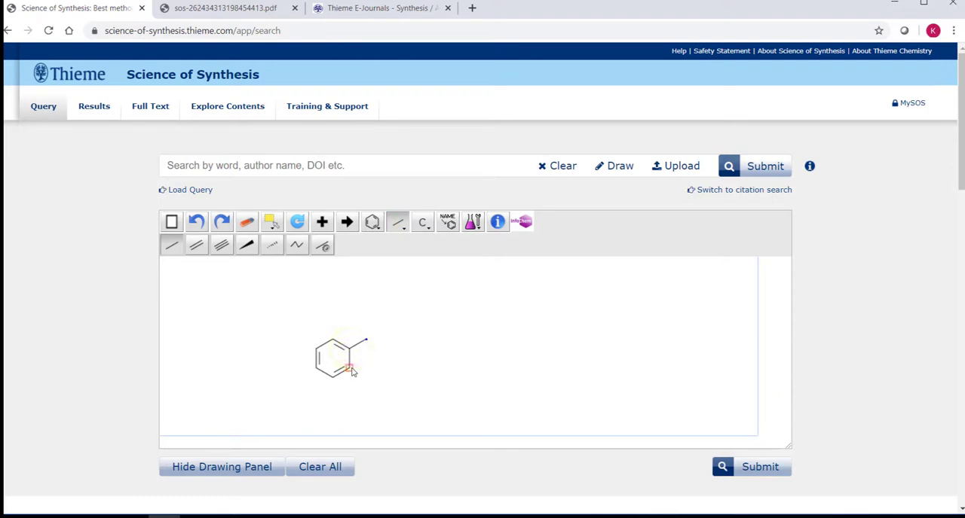
{"action": "left_click", "coordinate": [272, 222]}
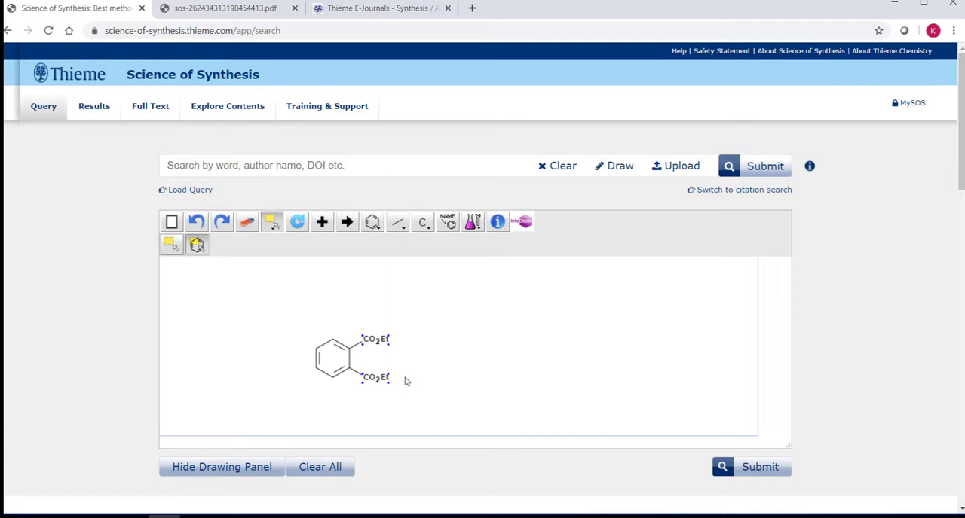
{"action": "mouse_move", "coordinate": [358, 441]}
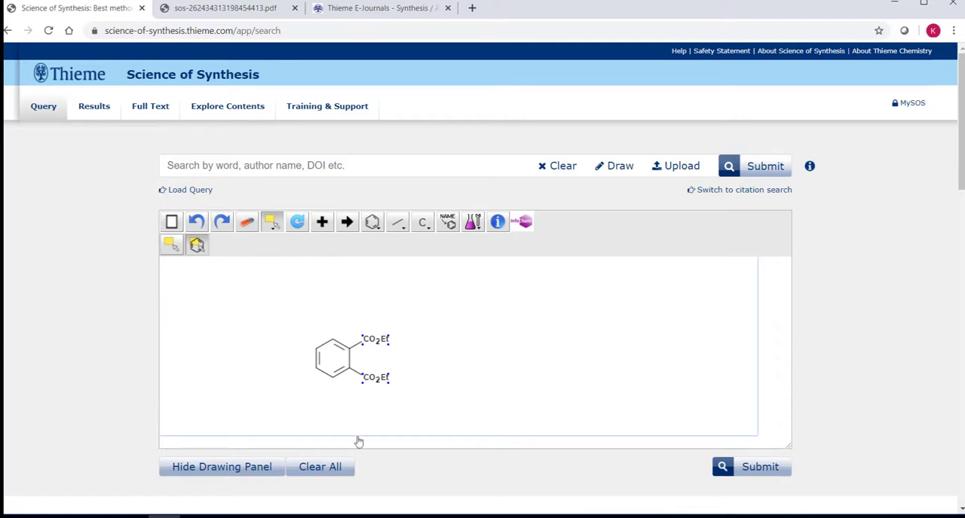
{"action": "left_click", "coordinate": [319, 468]}
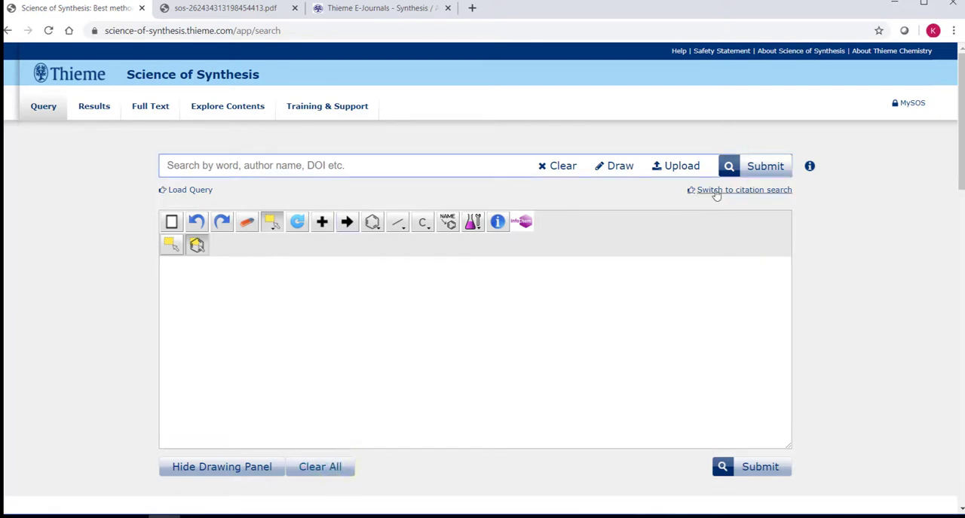
Step: Citation-search Advances in Organoboron Chemistry section 3.1.1 and open the Tetraalkoxydiboron Compounds full text
{"action": "left_click", "coordinate": [746, 189]}
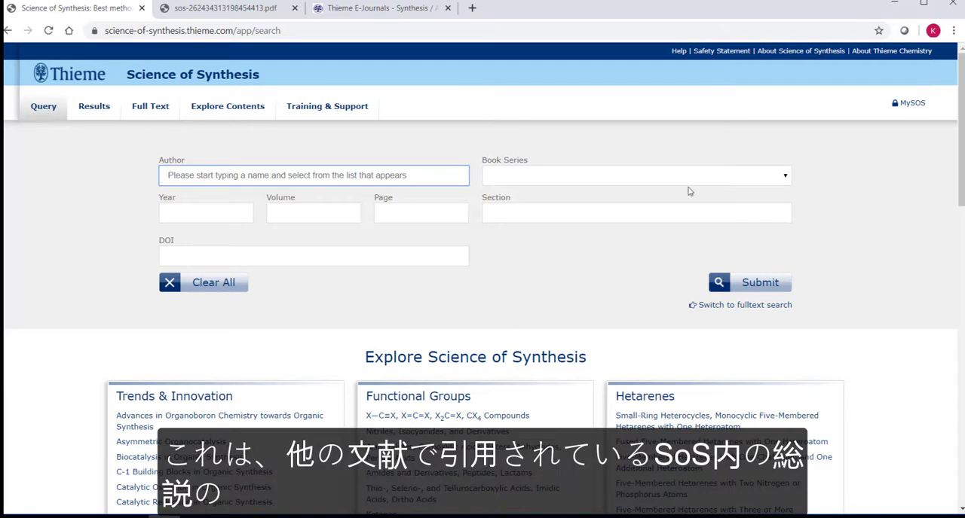
{"action": "left_click", "coordinate": [635, 175]}
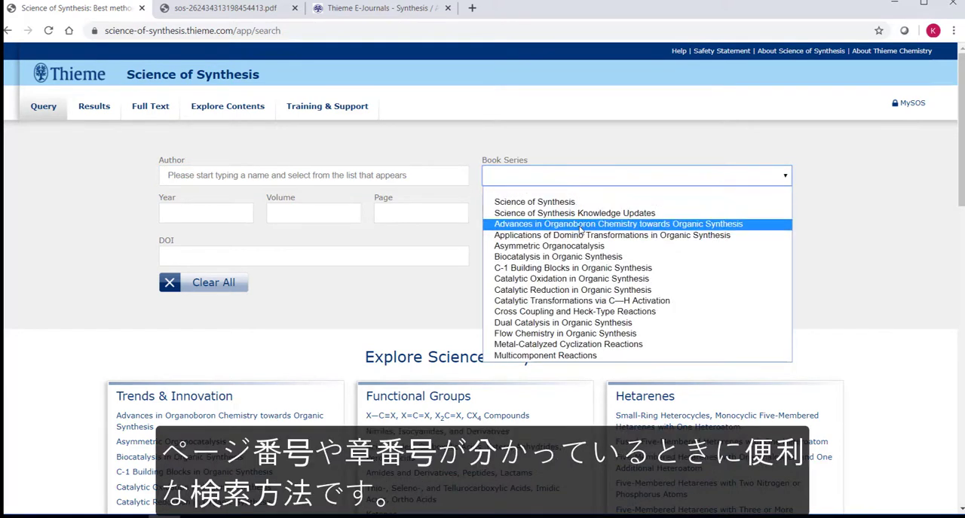
{"action": "left_click", "coordinate": [618, 224]}
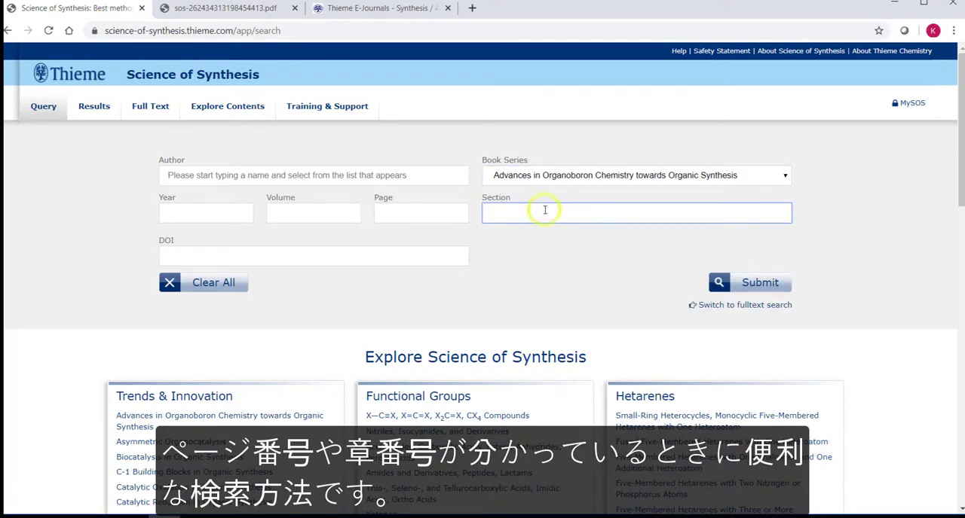
{"action": "type", "text": "3"}
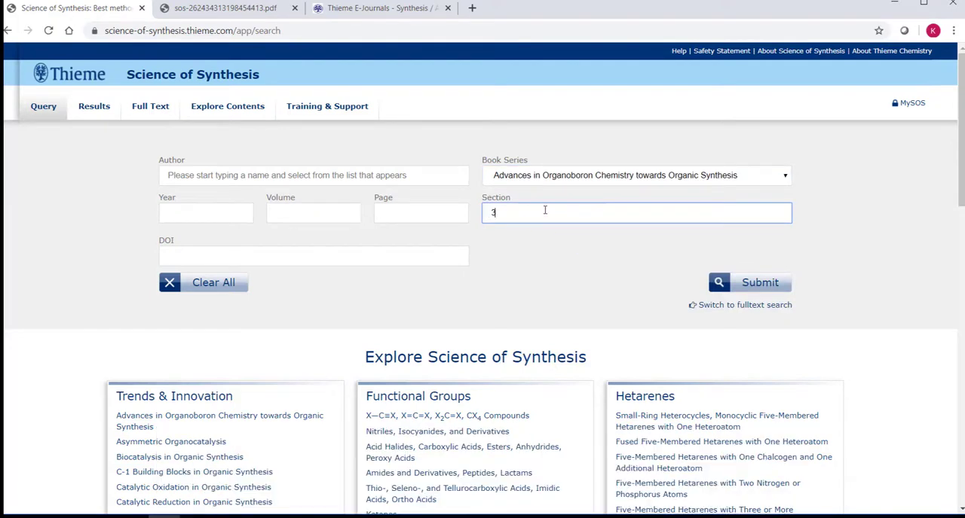
{"action": "type", "text": ".1.1"}
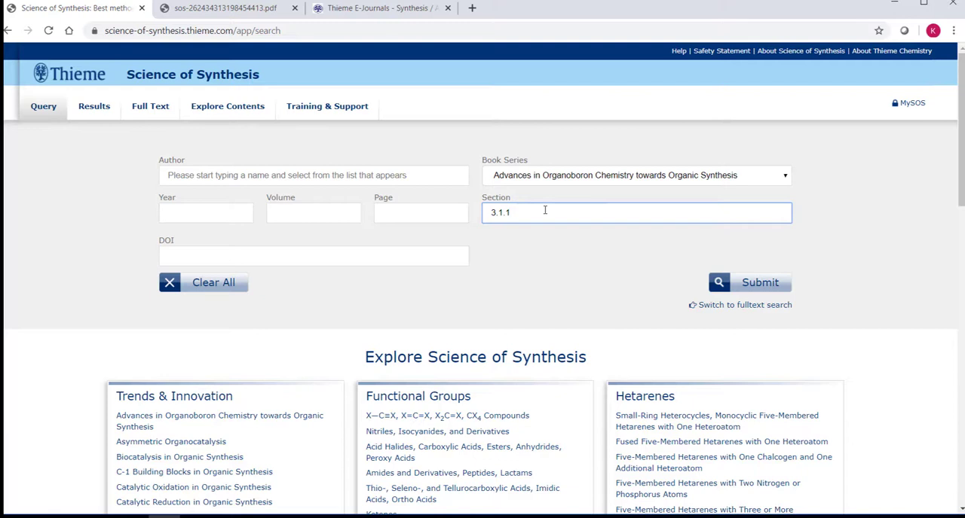
{"action": "left_click", "coordinate": [760, 283]}
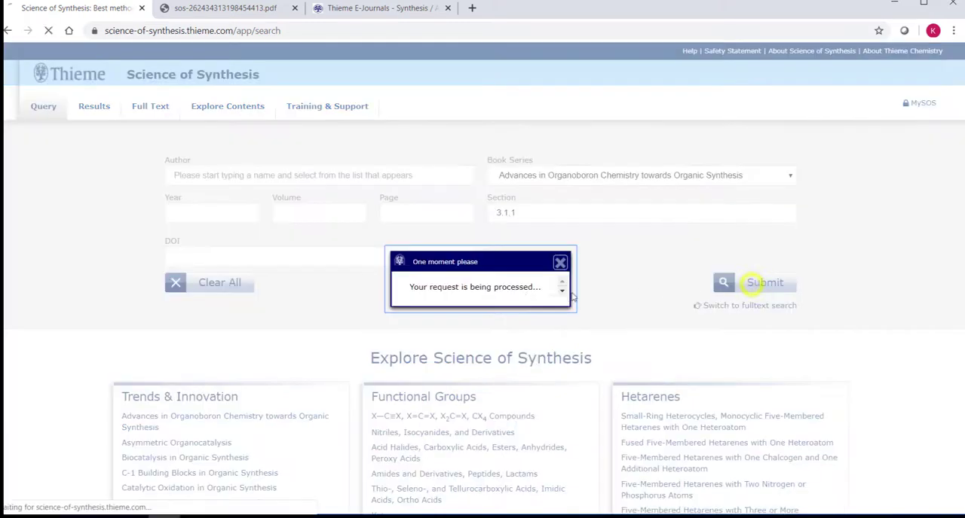
{"action": "left_click", "coordinate": [765, 282]}
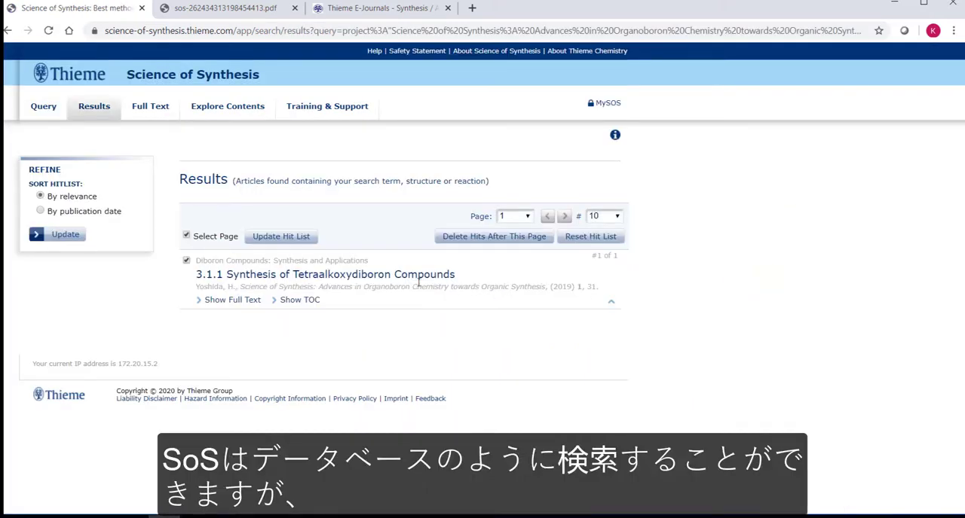
{"action": "left_click", "coordinate": [322, 274]}
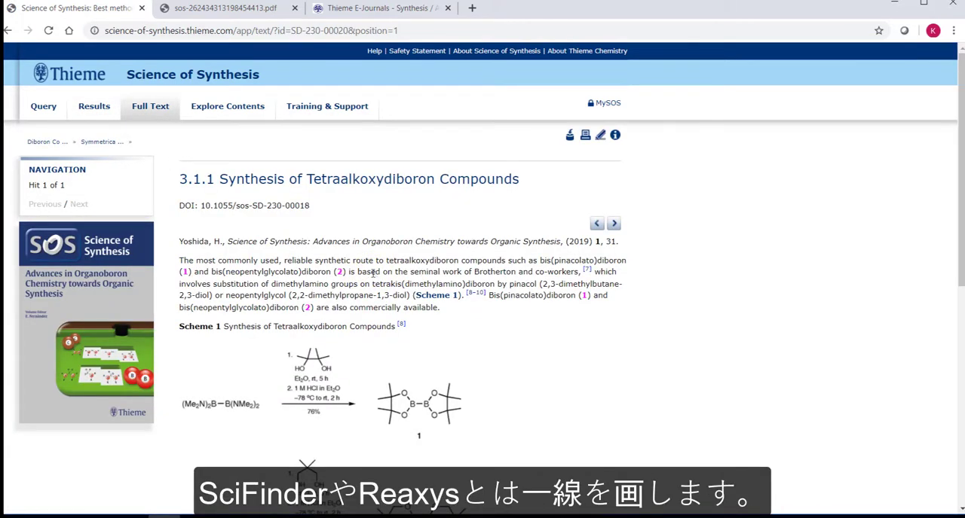
Step: Return to the main query page with the keyword box and Explore categories
{"action": "left_click", "coordinate": [43, 105]}
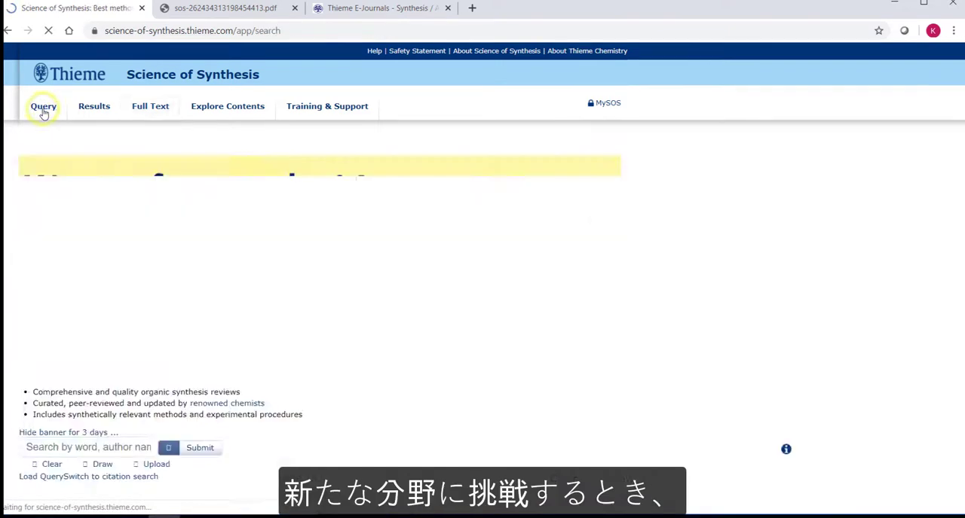
{"action": "left_click", "coordinate": [43, 106]}
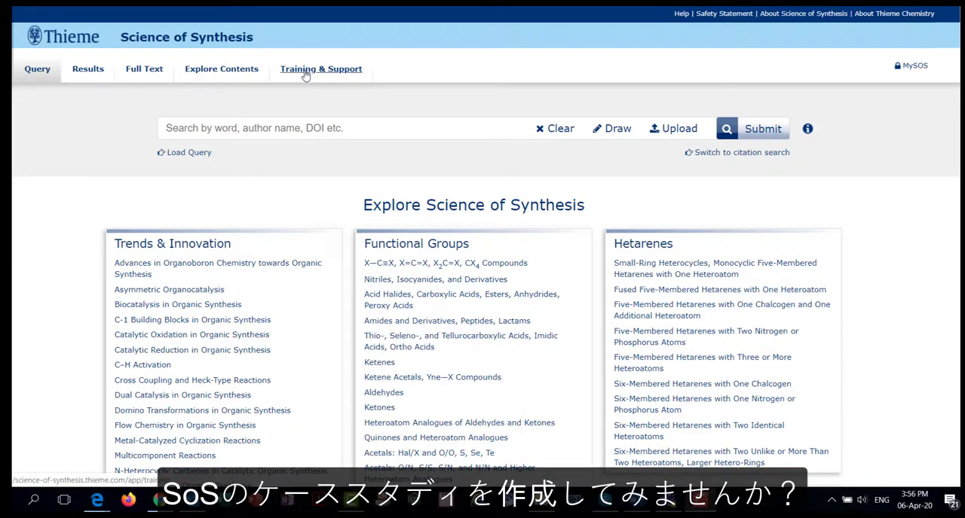
Step: Open the Case Studies page under Training & Support and browse the researcher case studies
{"action": "left_click", "coordinate": [321, 69]}
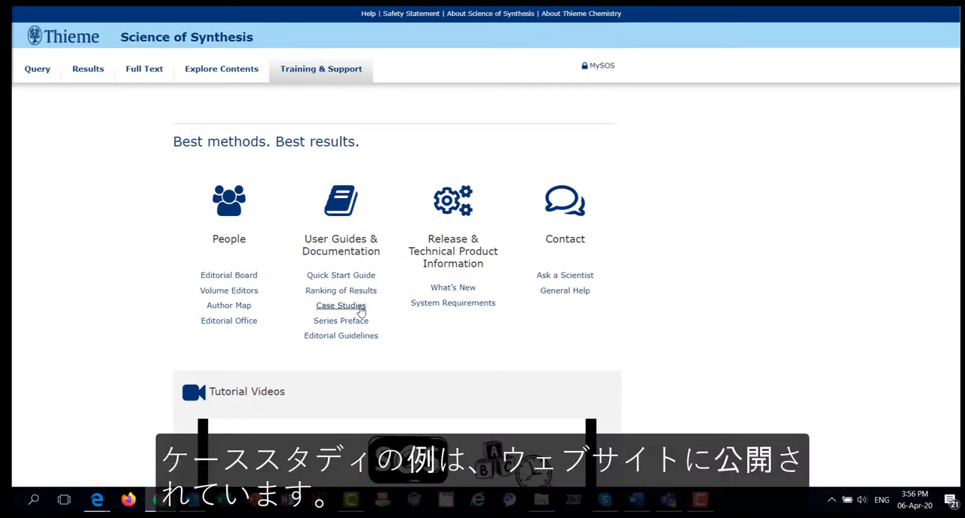
{"action": "mouse_move", "coordinate": [380, 315]}
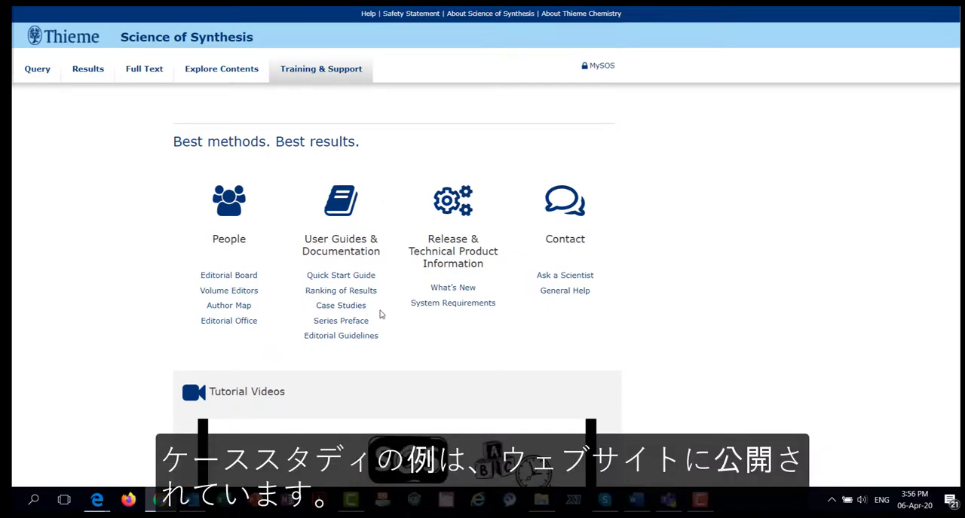
{"action": "left_click", "coordinate": [341, 305]}
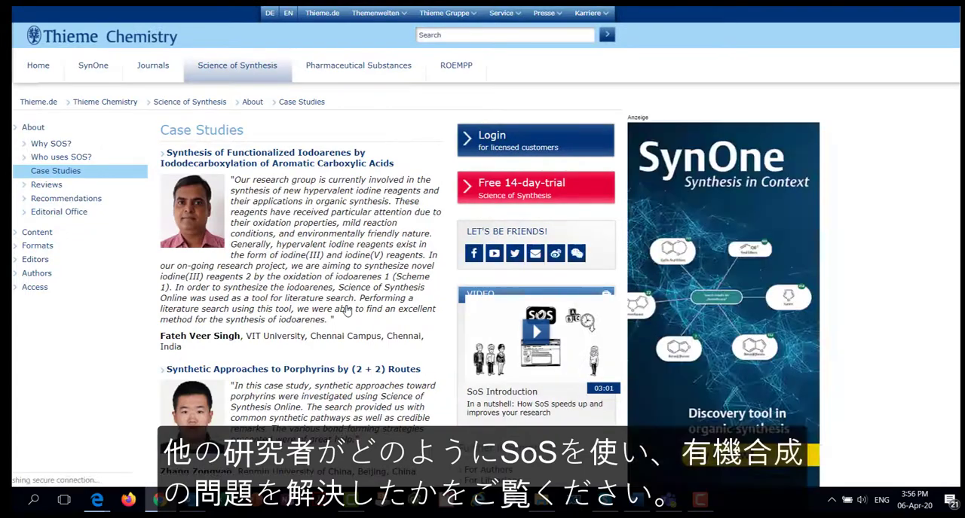
{"action": "scroll", "scroll_direction": "down", "scroll_amount": 3}
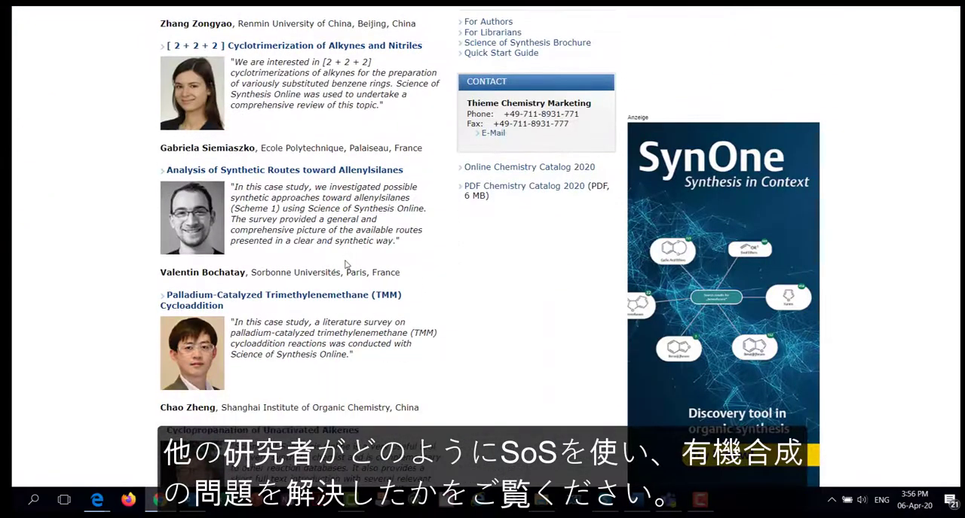
{"action": "scroll", "scroll_direction": "down", "scroll_amount": 3}
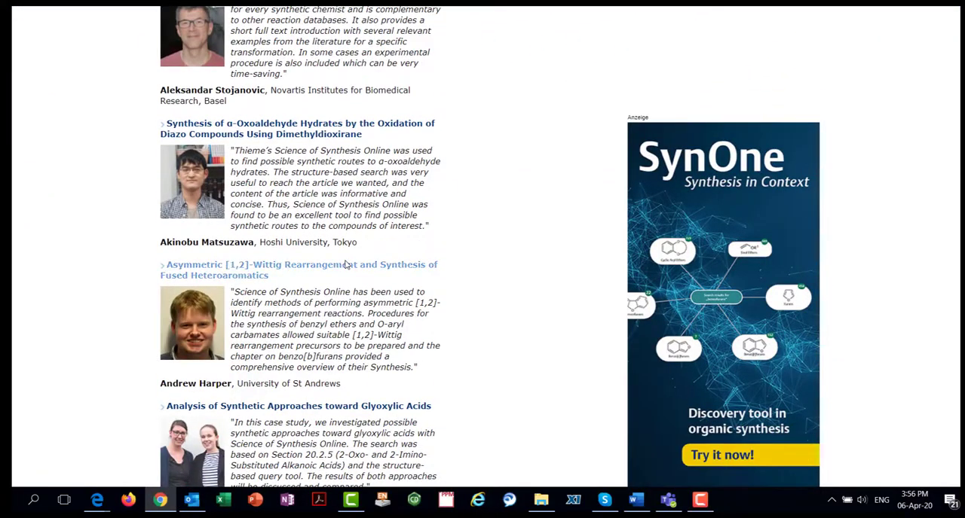
{"action": "scroll", "scroll_direction": "down", "scroll_amount": 3}
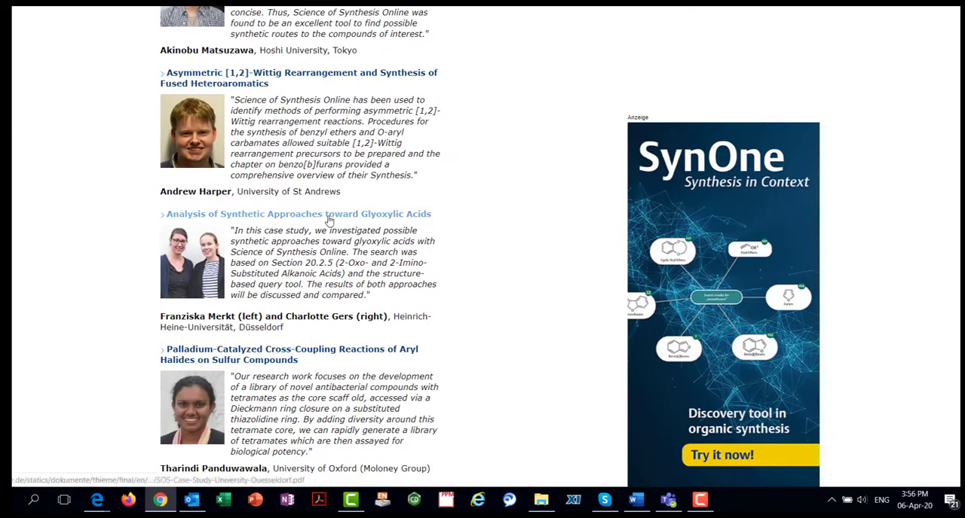
Step: Open the Glyoxylic Acids case study PDF and zoom in twice
{"action": "left_click", "coordinate": [298, 214]}
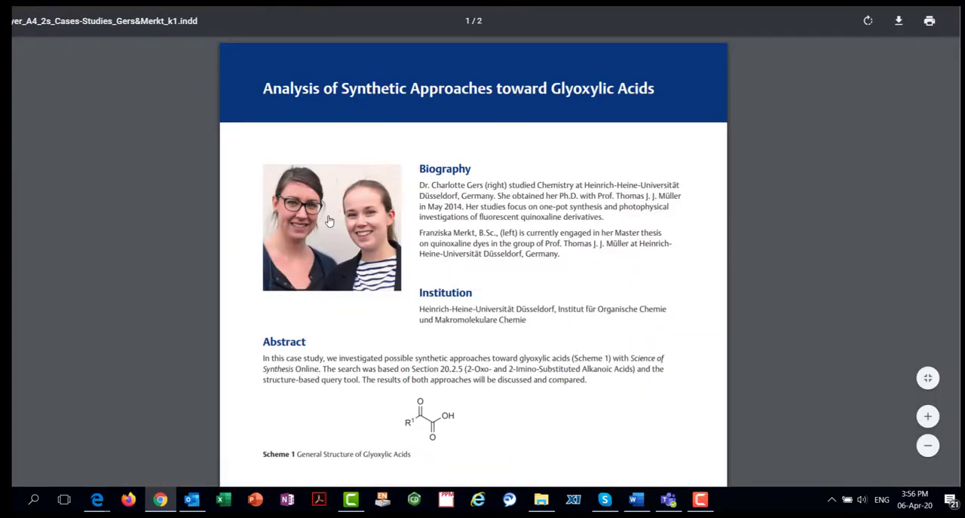
{"action": "left_click", "coordinate": [927, 416]}
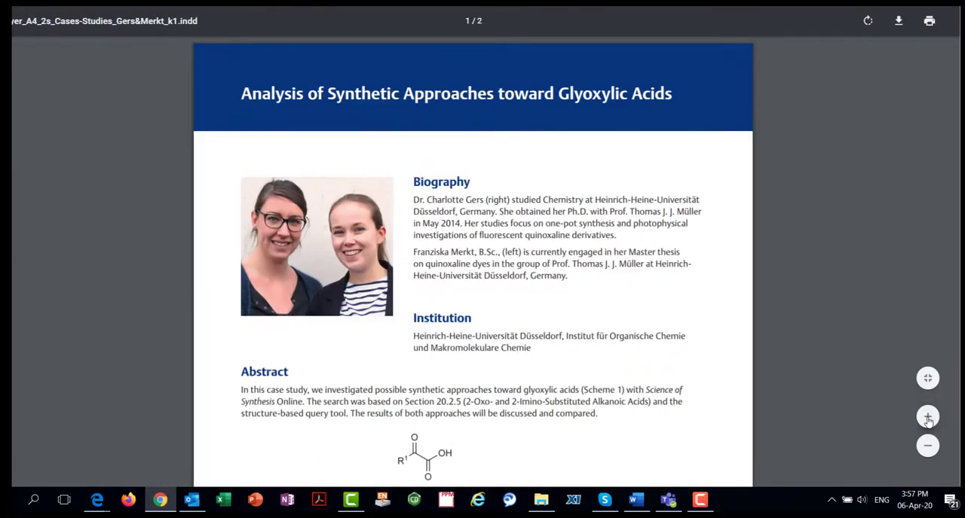
{"action": "left_click", "coordinate": [927, 417]}
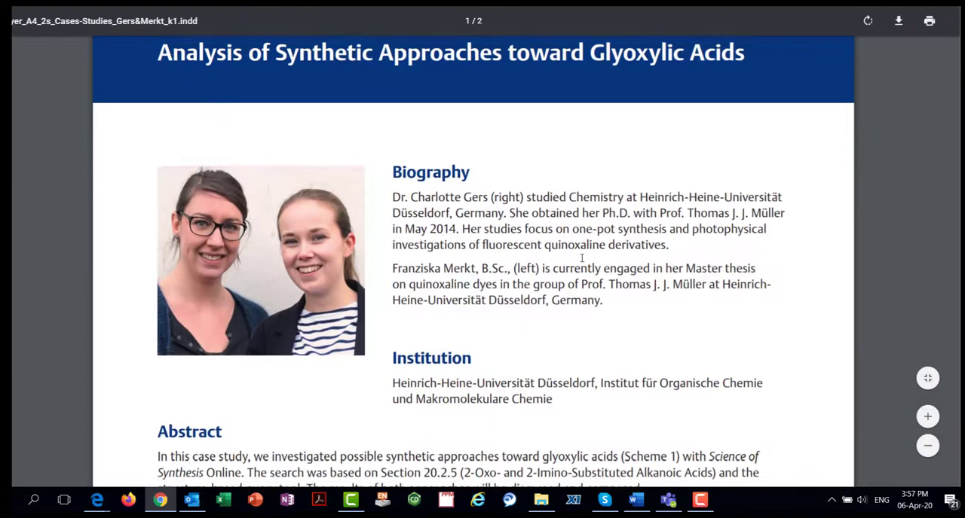
Step: Read through the glyoxylic acids case study PDF to its conclusion
{"action": "scroll", "scroll_direction": "down", "scroll_amount": 3}
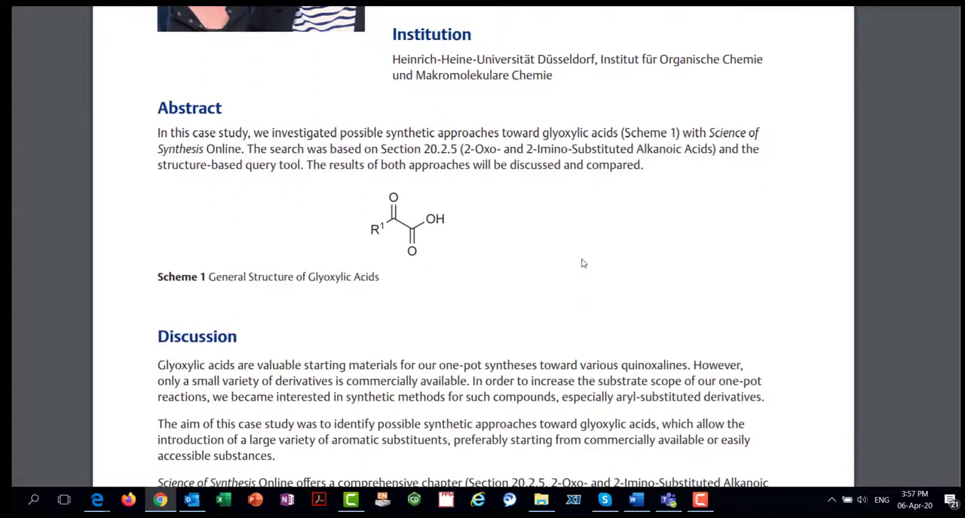
{"action": "scroll", "scroll_direction": "down", "scroll_amount": 3}
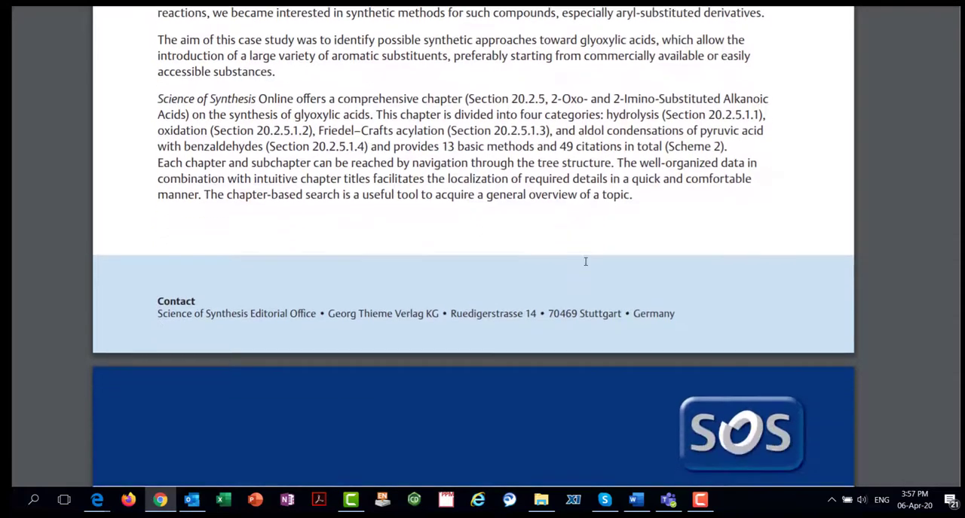
{"action": "scroll", "scroll_direction": "down", "scroll_amount": 3}
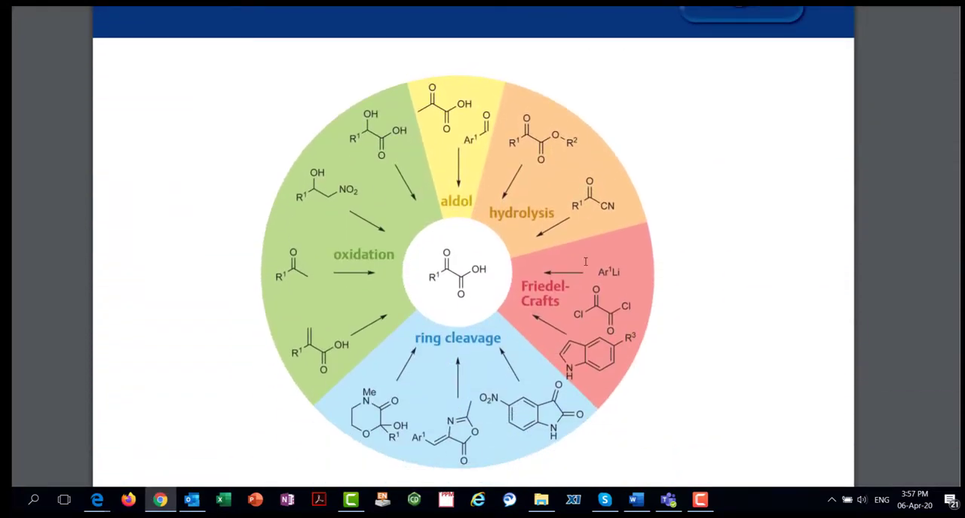
{"action": "scroll", "scroll_direction": "down", "scroll_amount": 3}
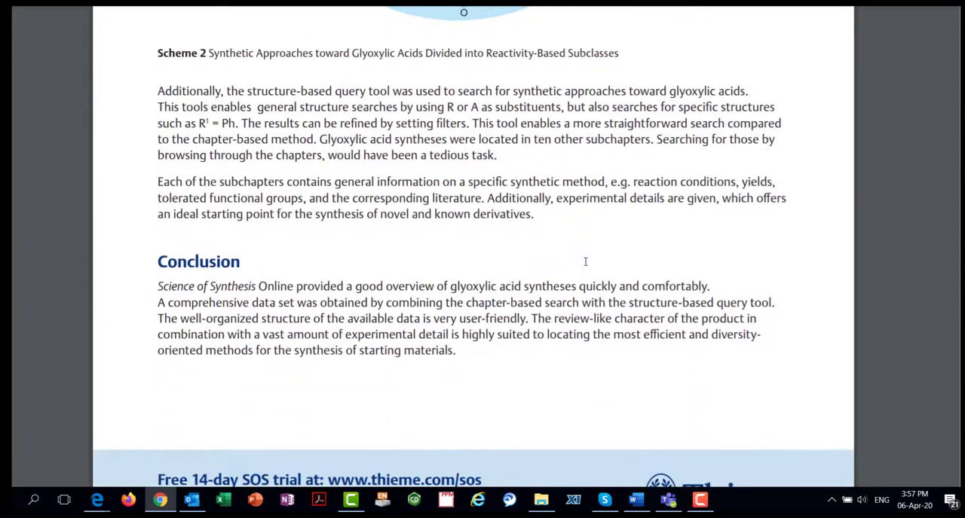
{"action": "scroll", "scroll_direction": "down", "scroll_amount": 3}
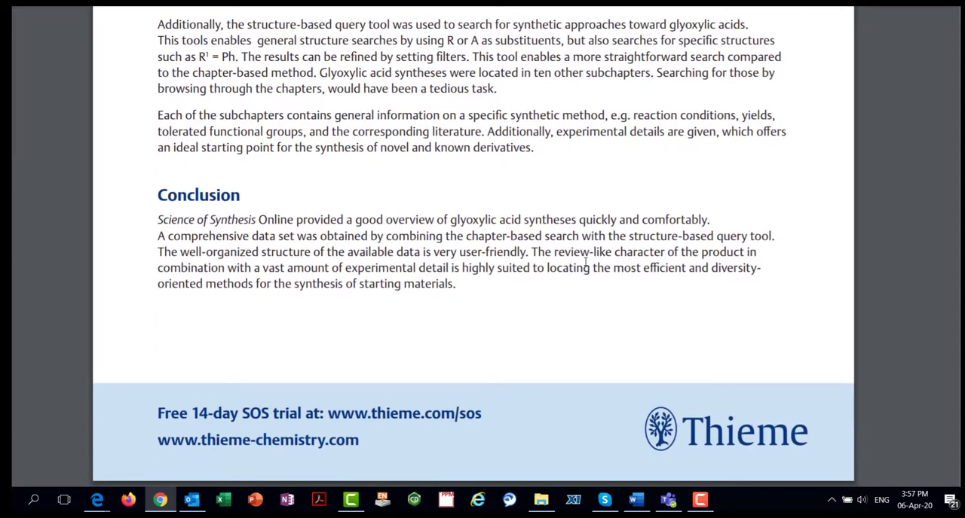